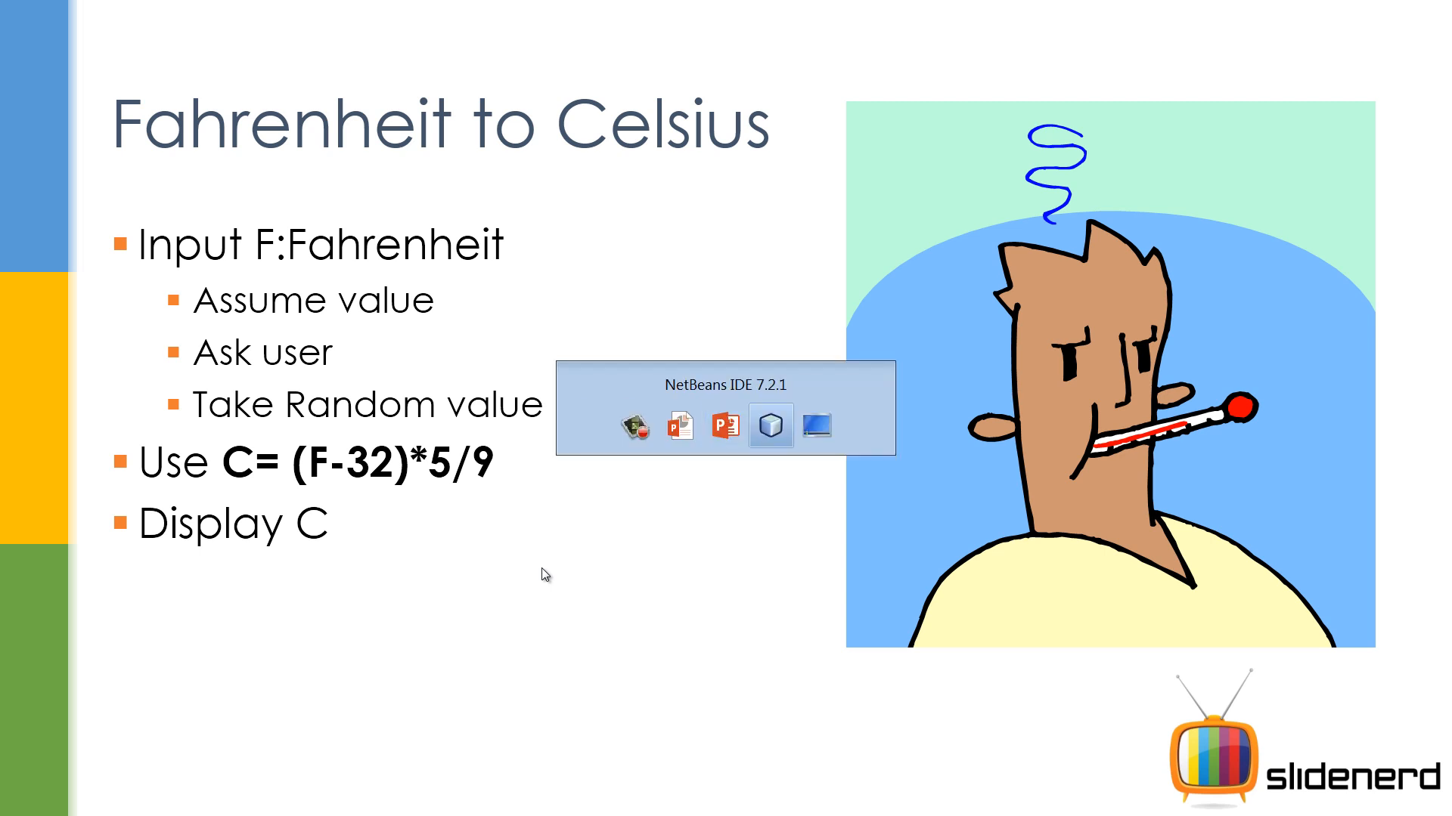
Step: Switch from the PowerPoint slide to the NetBeans IDE 7.2.1 window
left_click(770, 426)
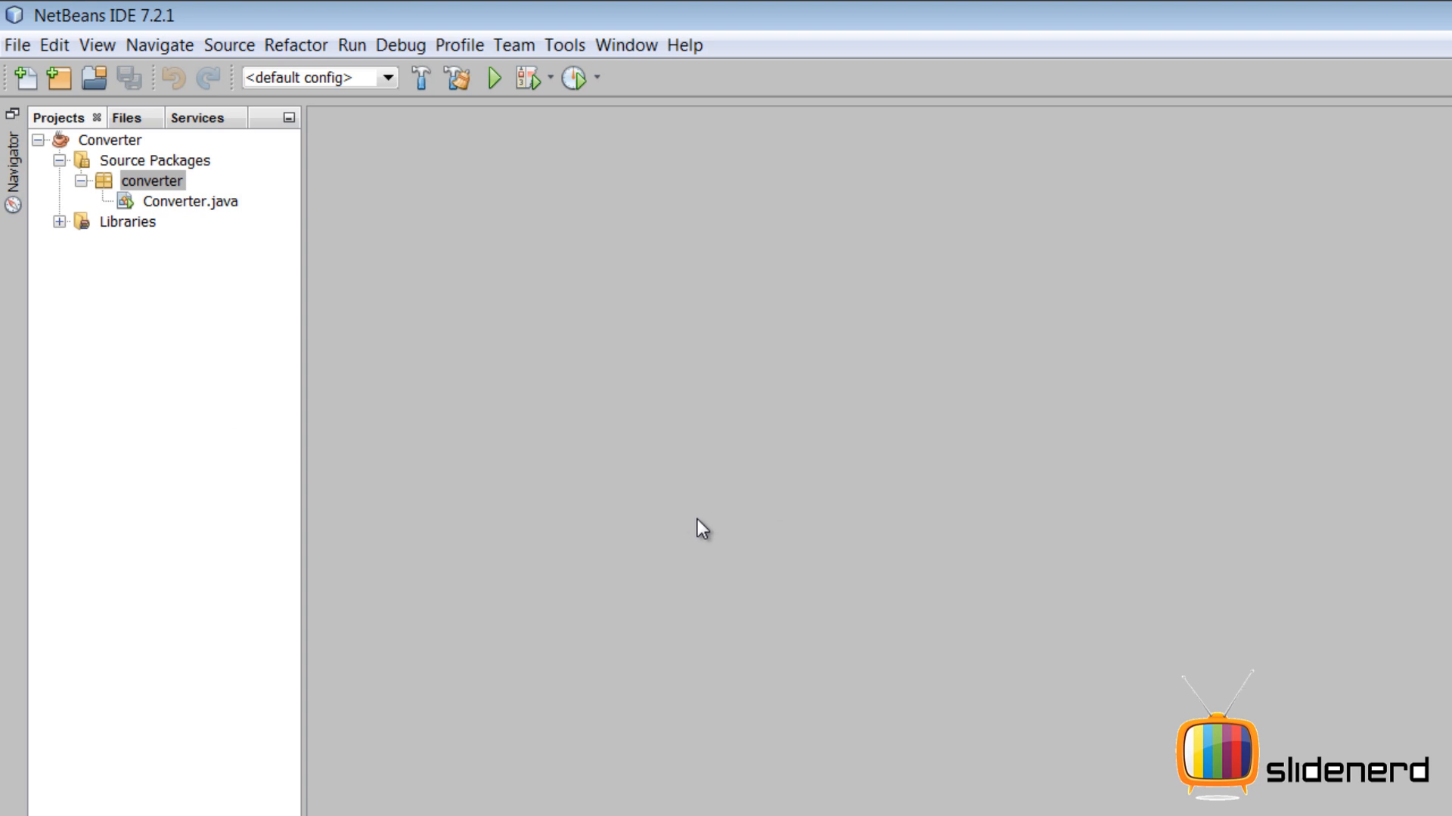
mouse_move(711, 532)
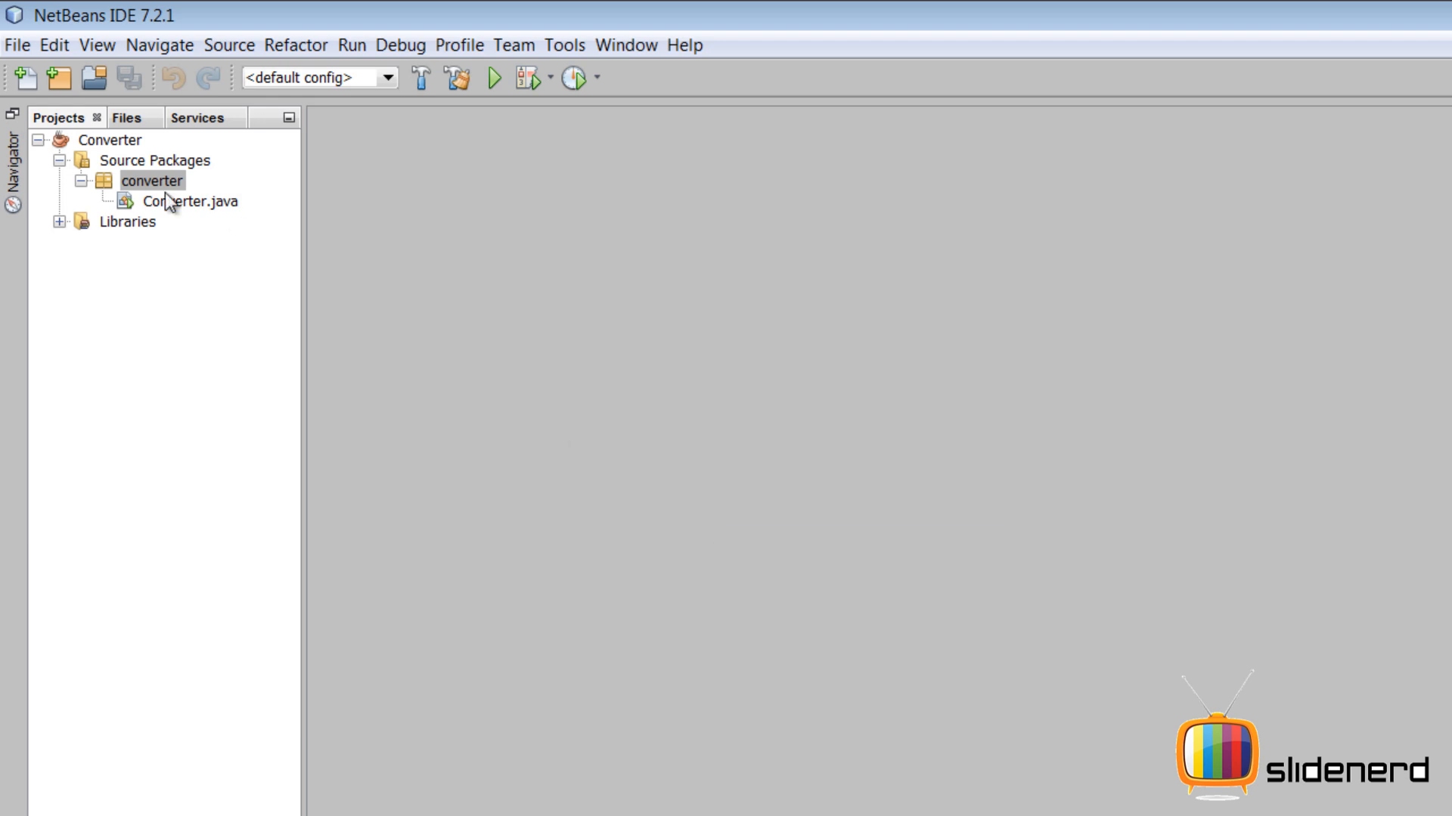
left_click(109, 140)
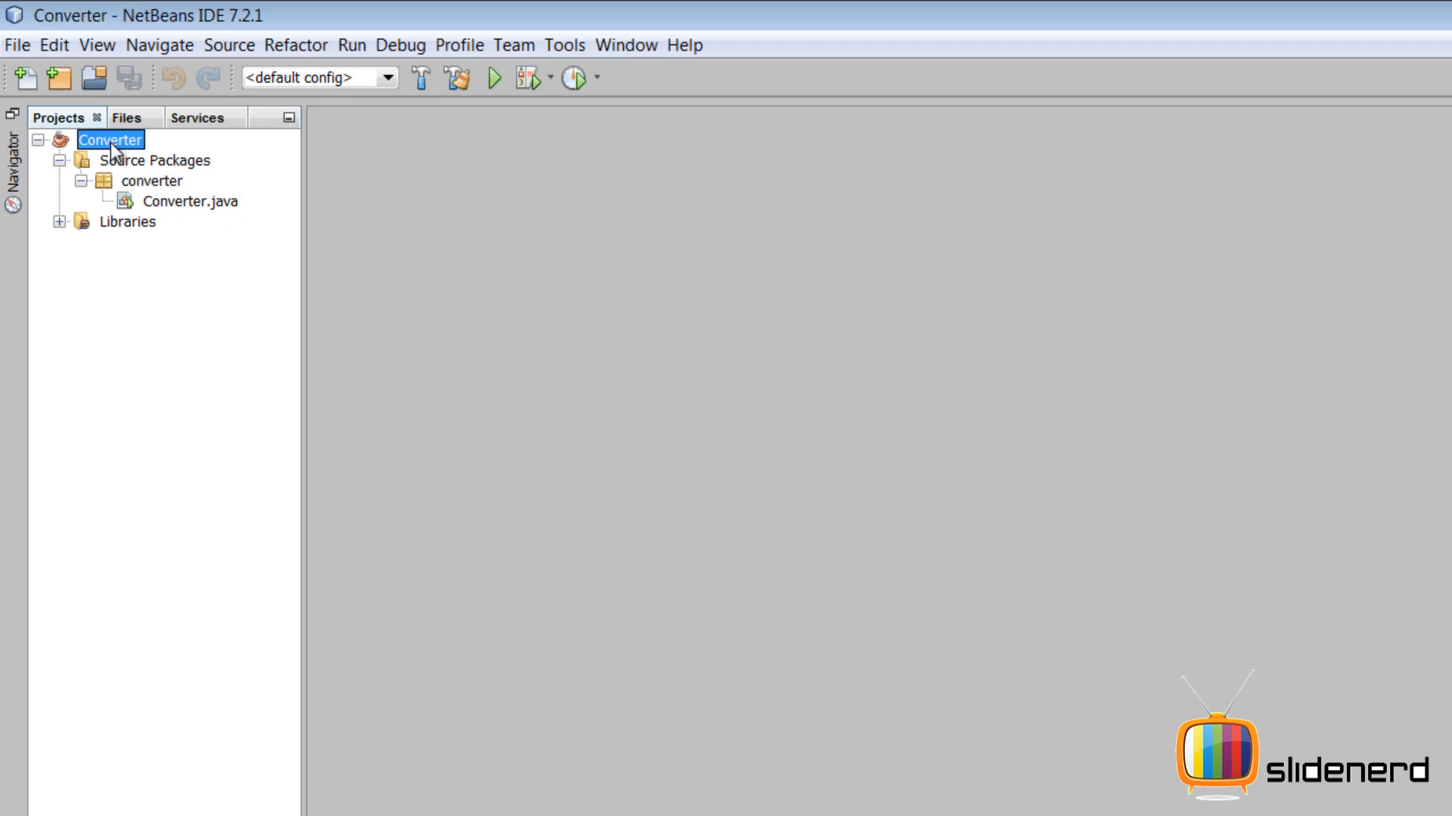
left_click(190, 201)
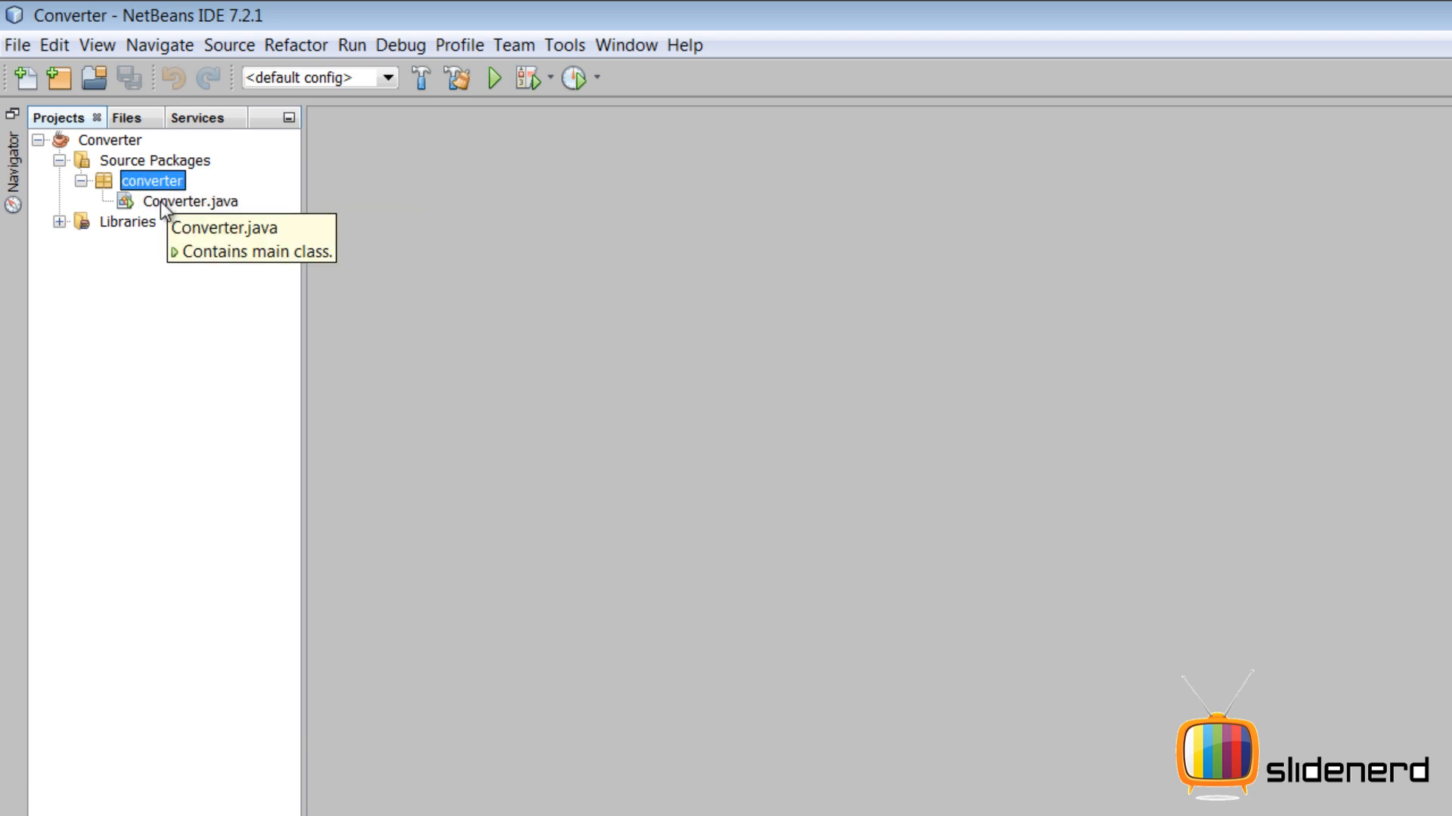
left_click(110, 140)
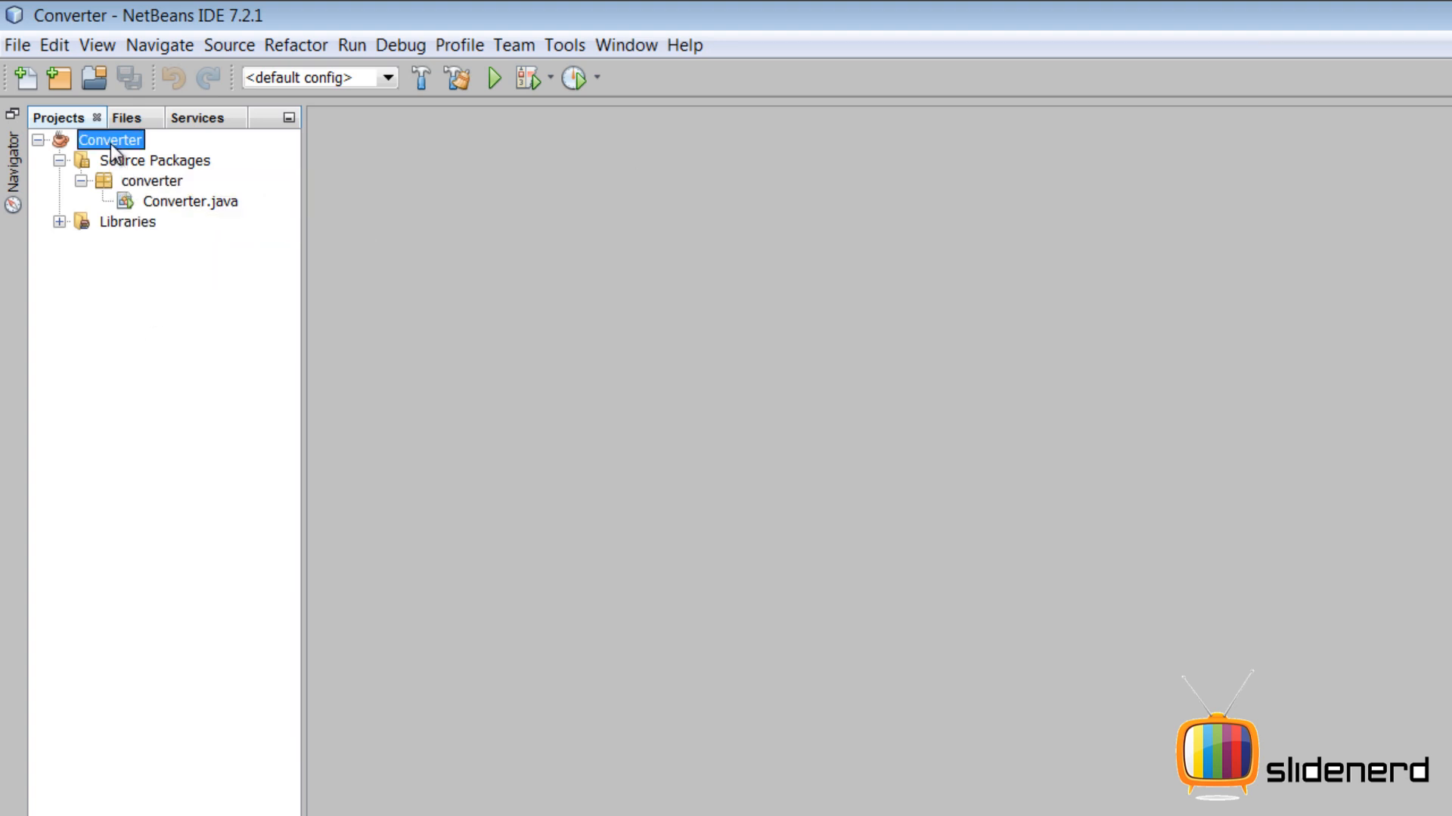
Step: Create Java class TemperatureConverter in the converter package of the Converter project
right_click(110, 139)
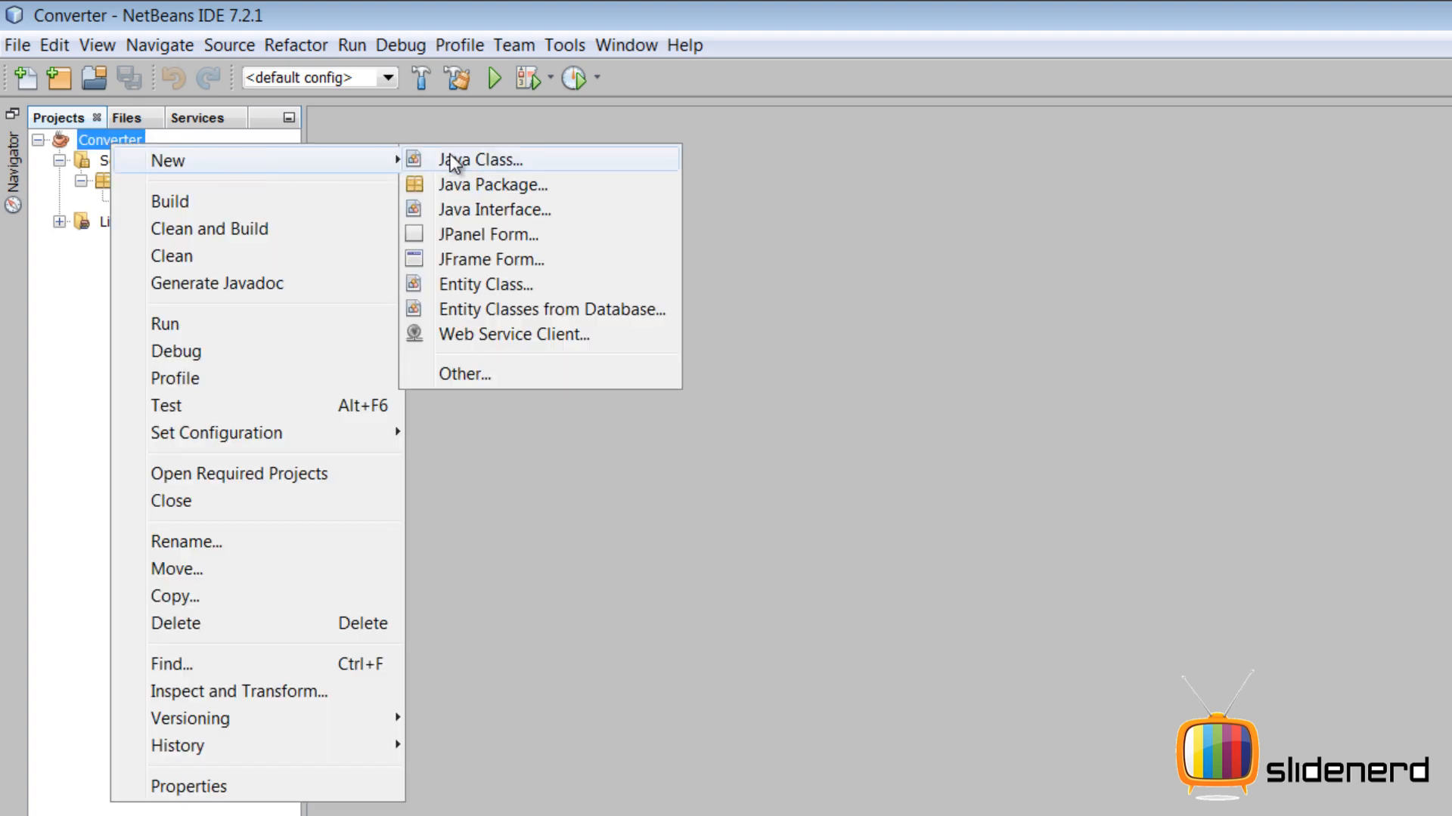
left_click(479, 159)
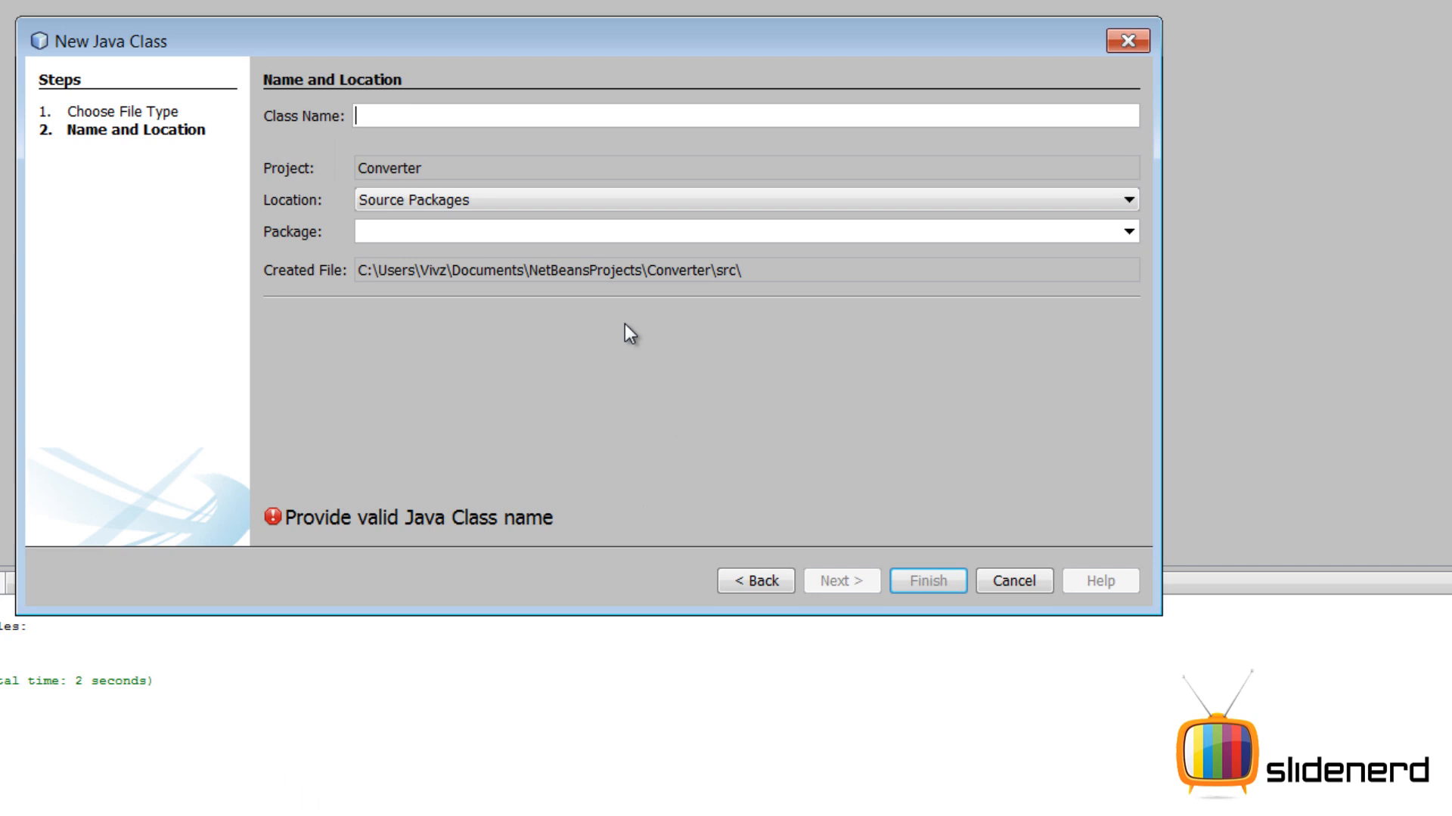
type("Tempereat")
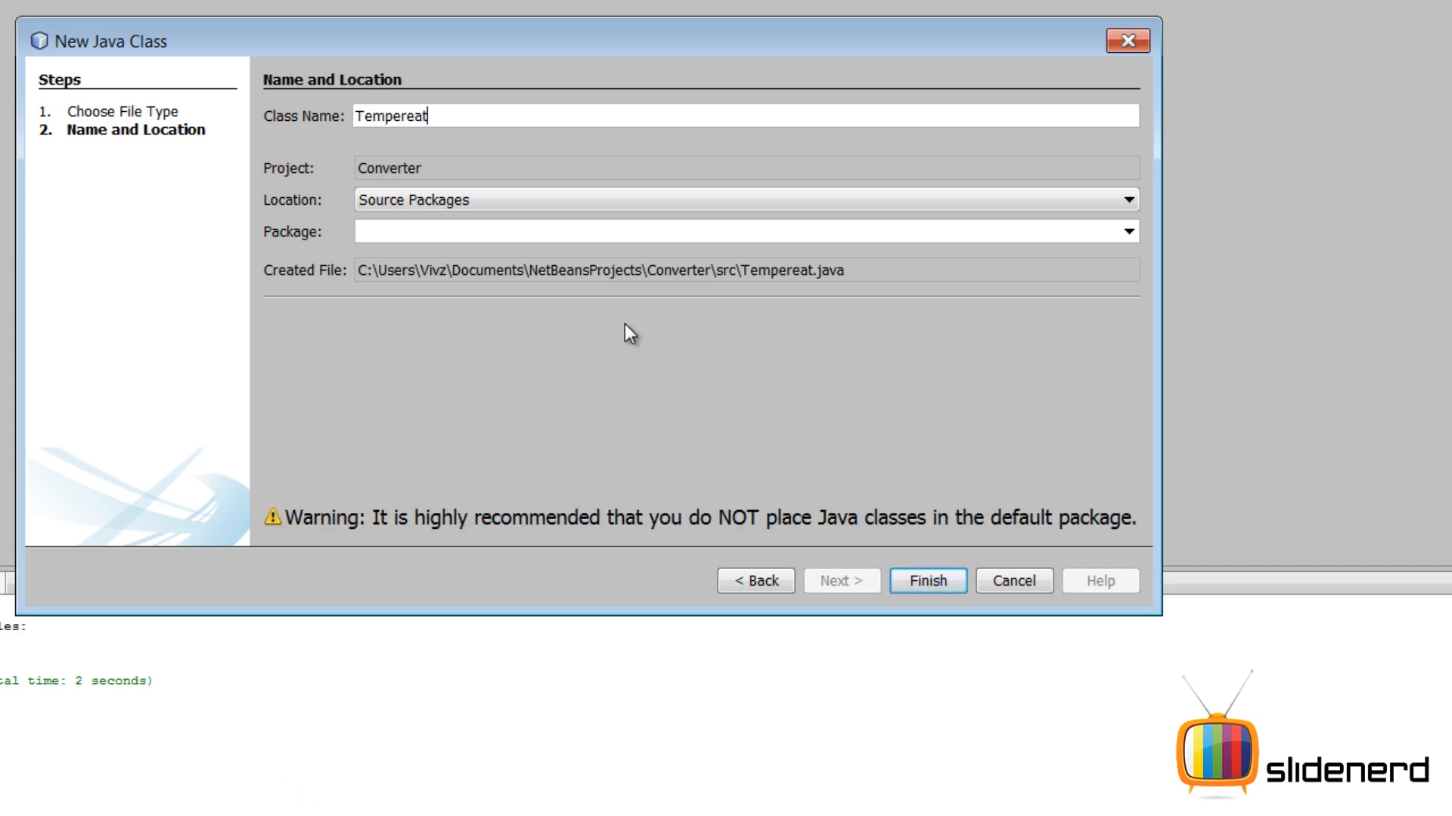
key("Backspace")
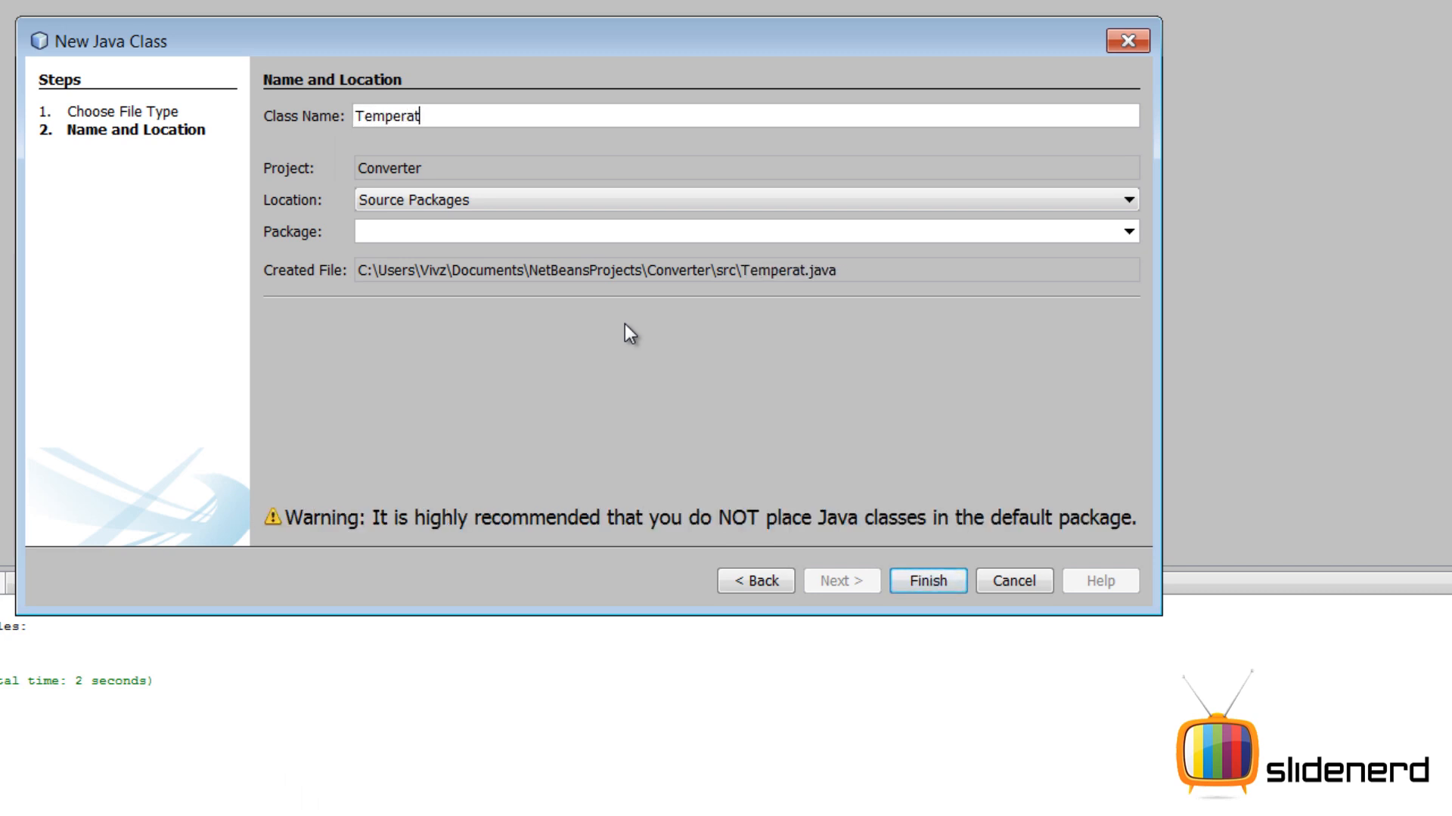
type("ureConverter")
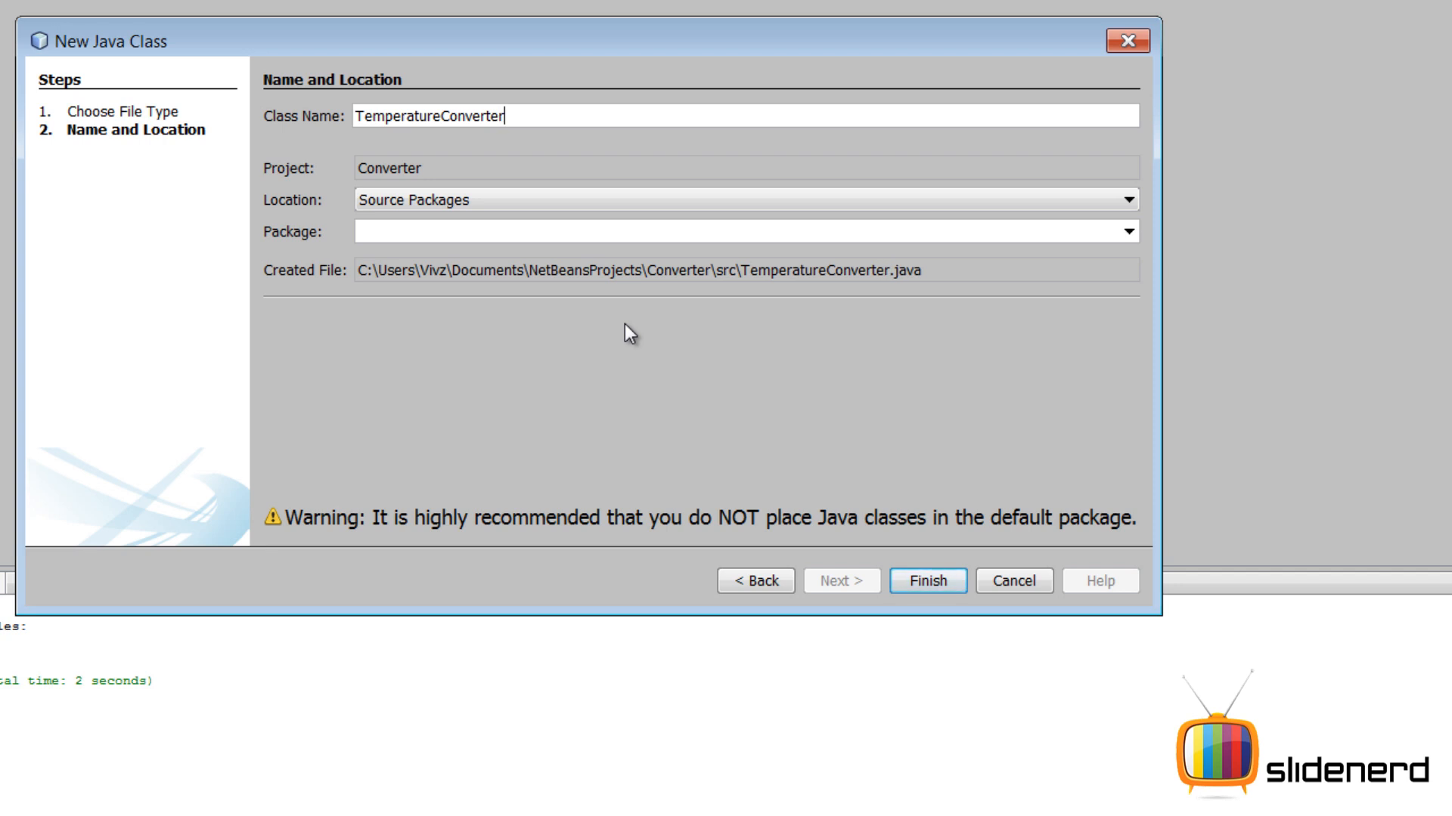
left_click(1120, 207)
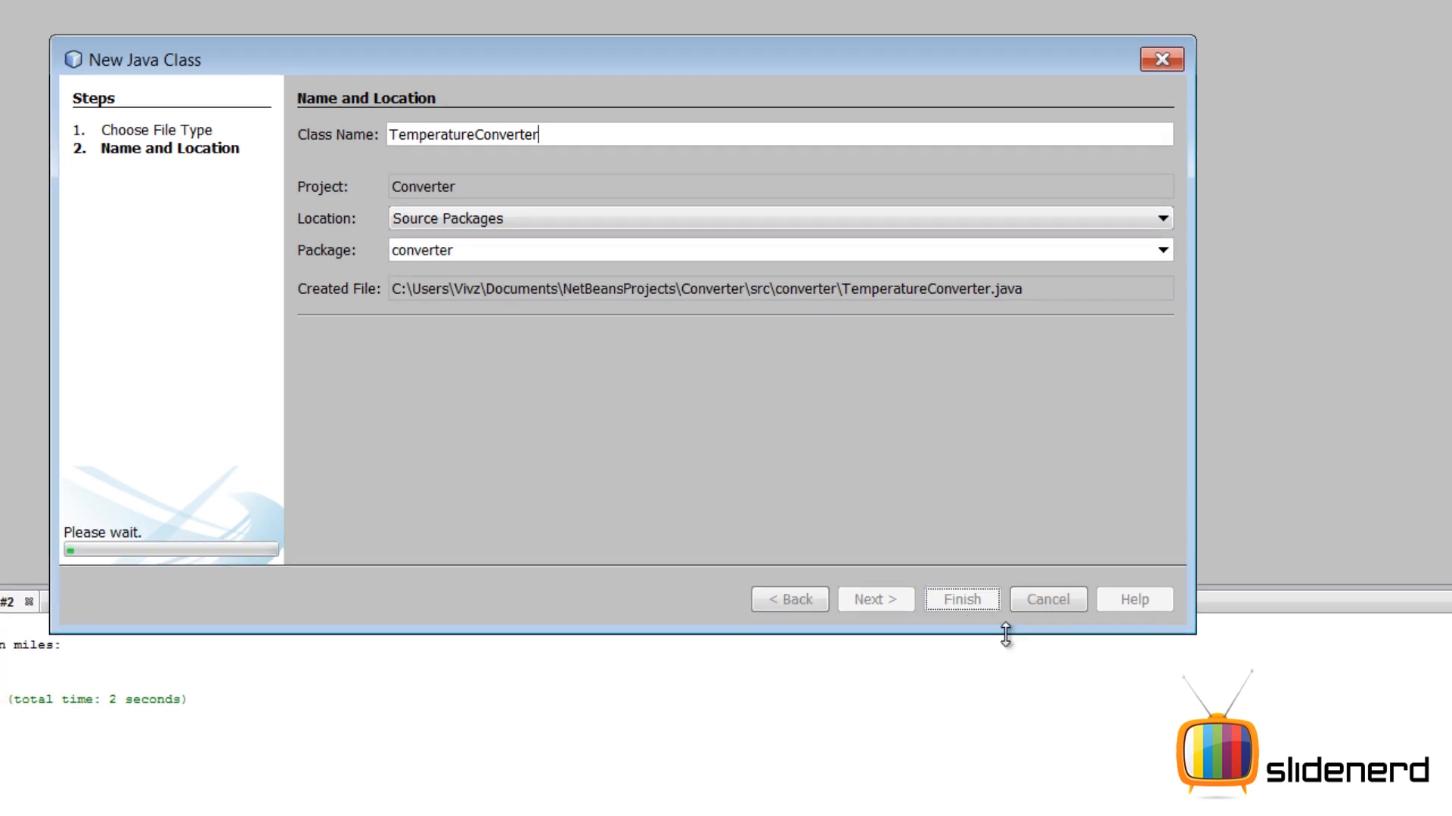
left_click(960, 599)
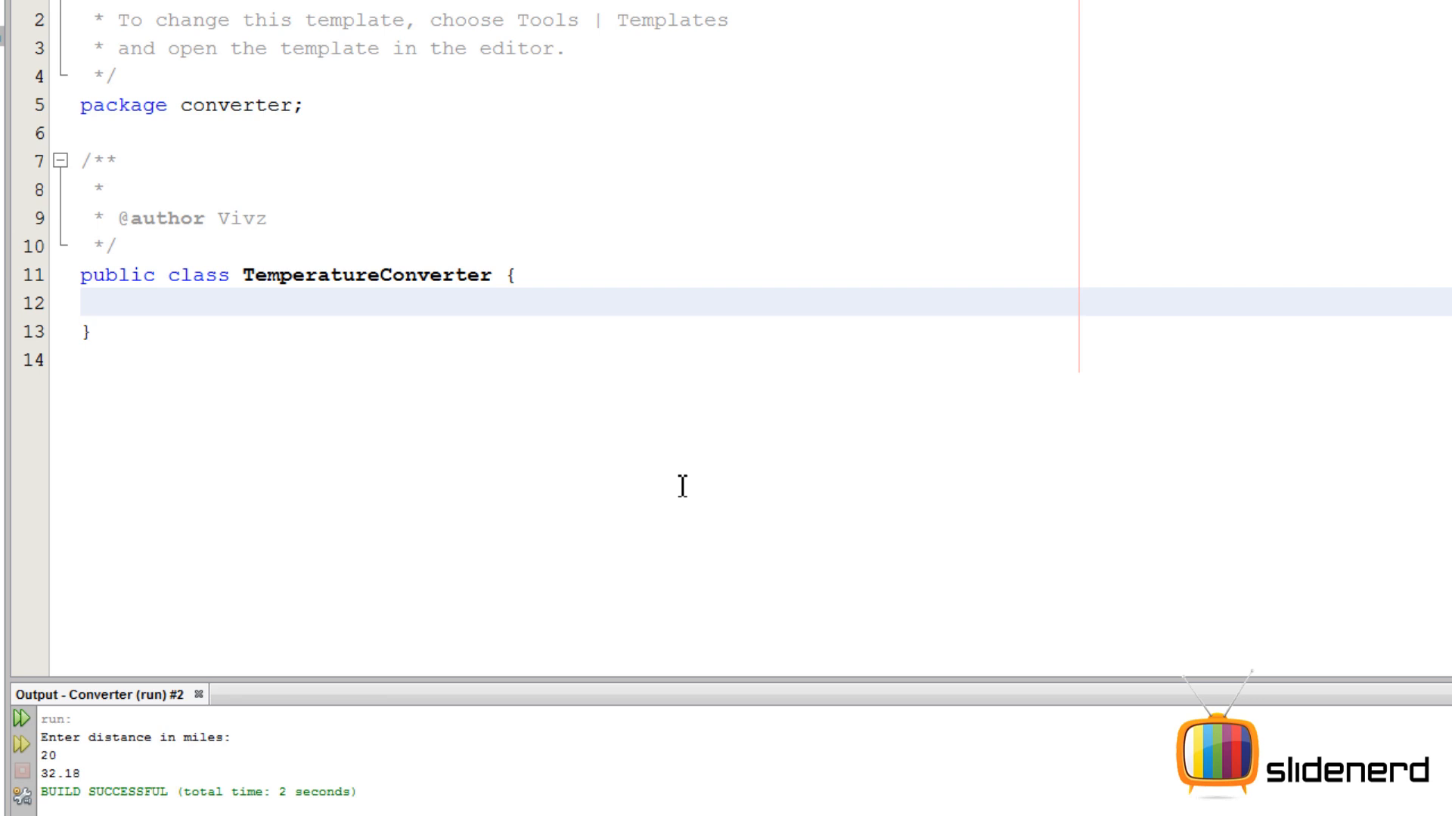
Step: Declare an empty public static void main(String args[]) method in TemperatureConverter
type("public st")
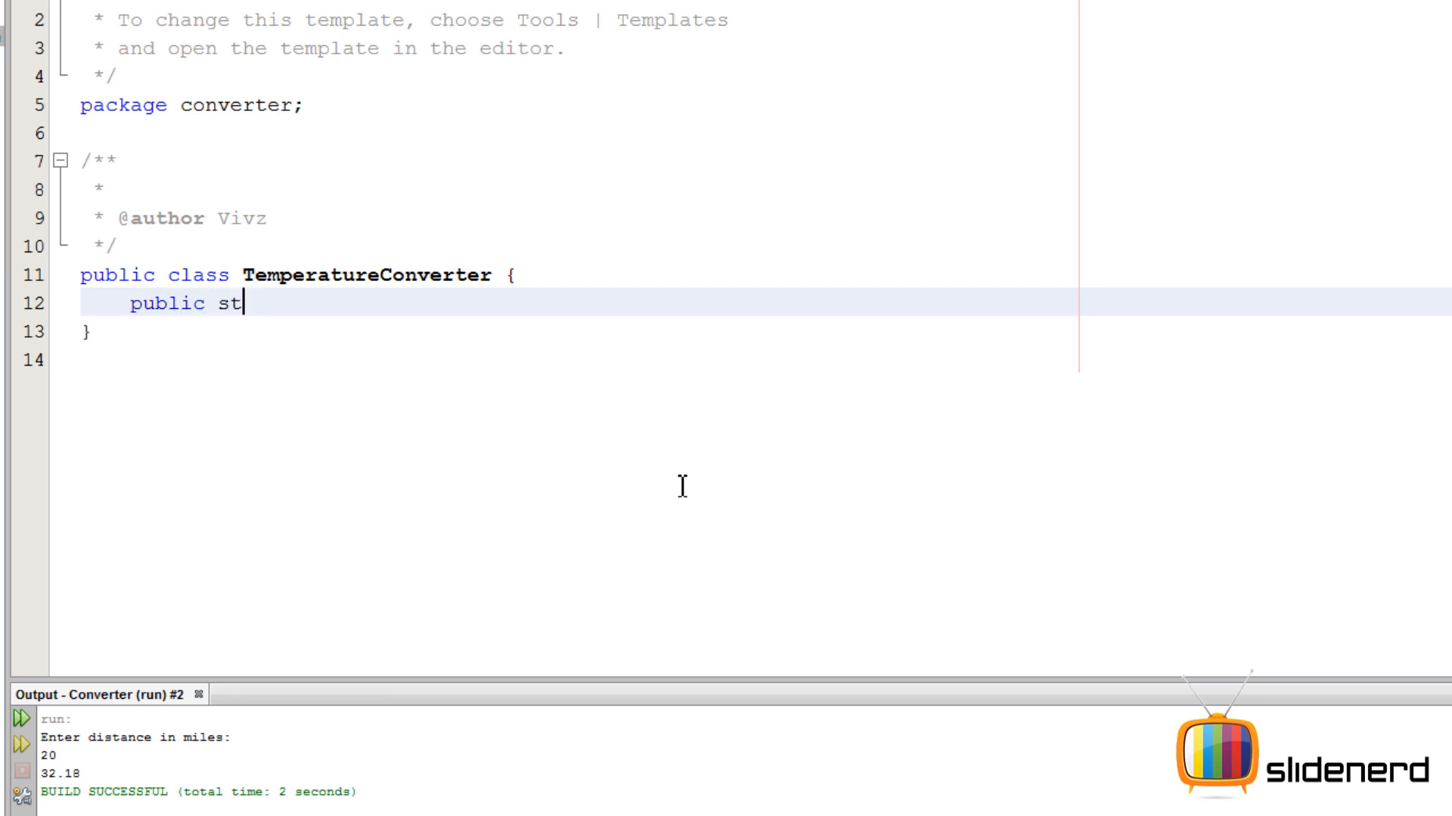
type("atic")
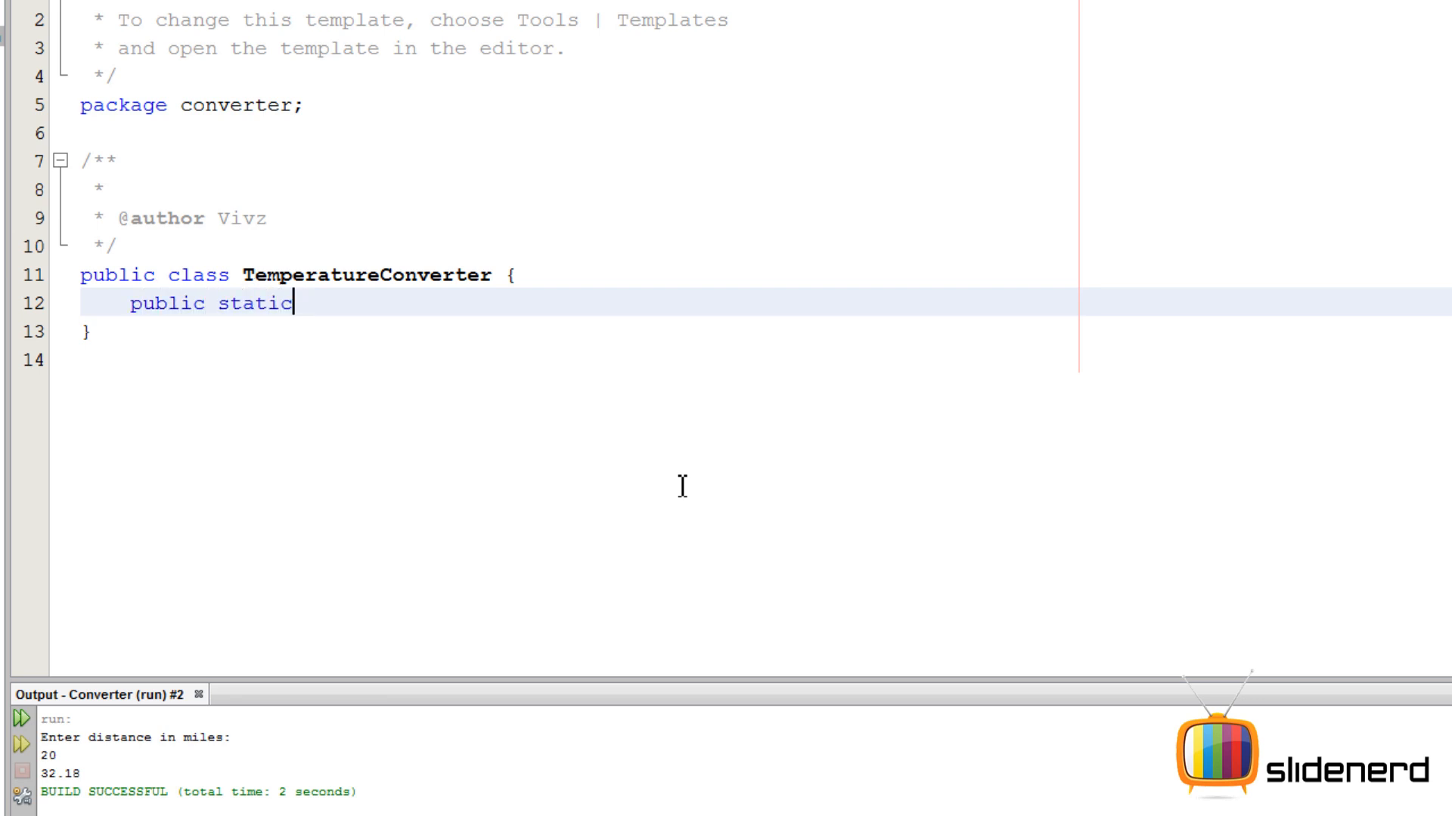
type("void main")
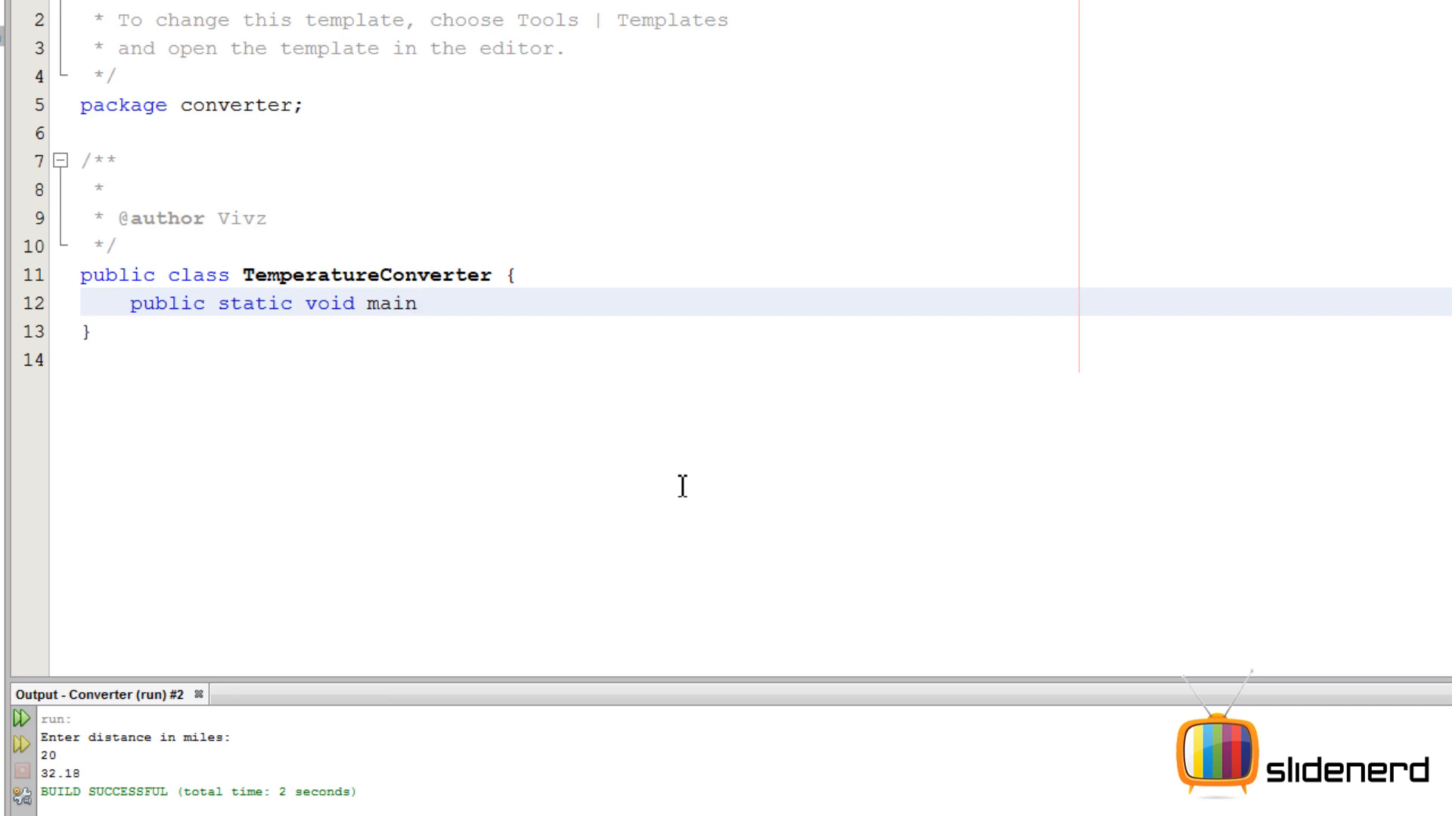
type("(String args)")
type("{")
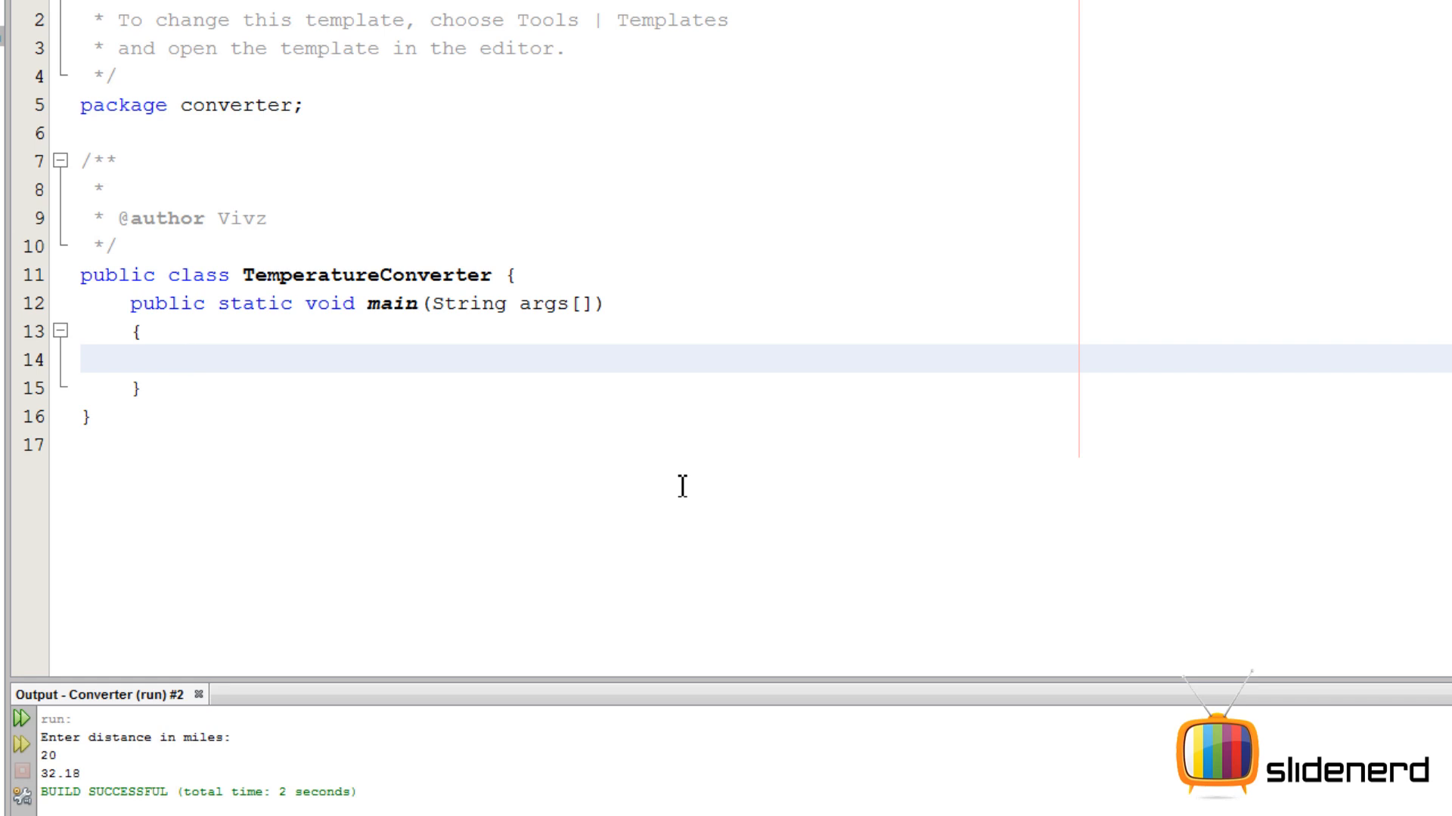
Step: Add System.out.println("Enter temperature in F "); to main, with a blank line above
type("Sys")
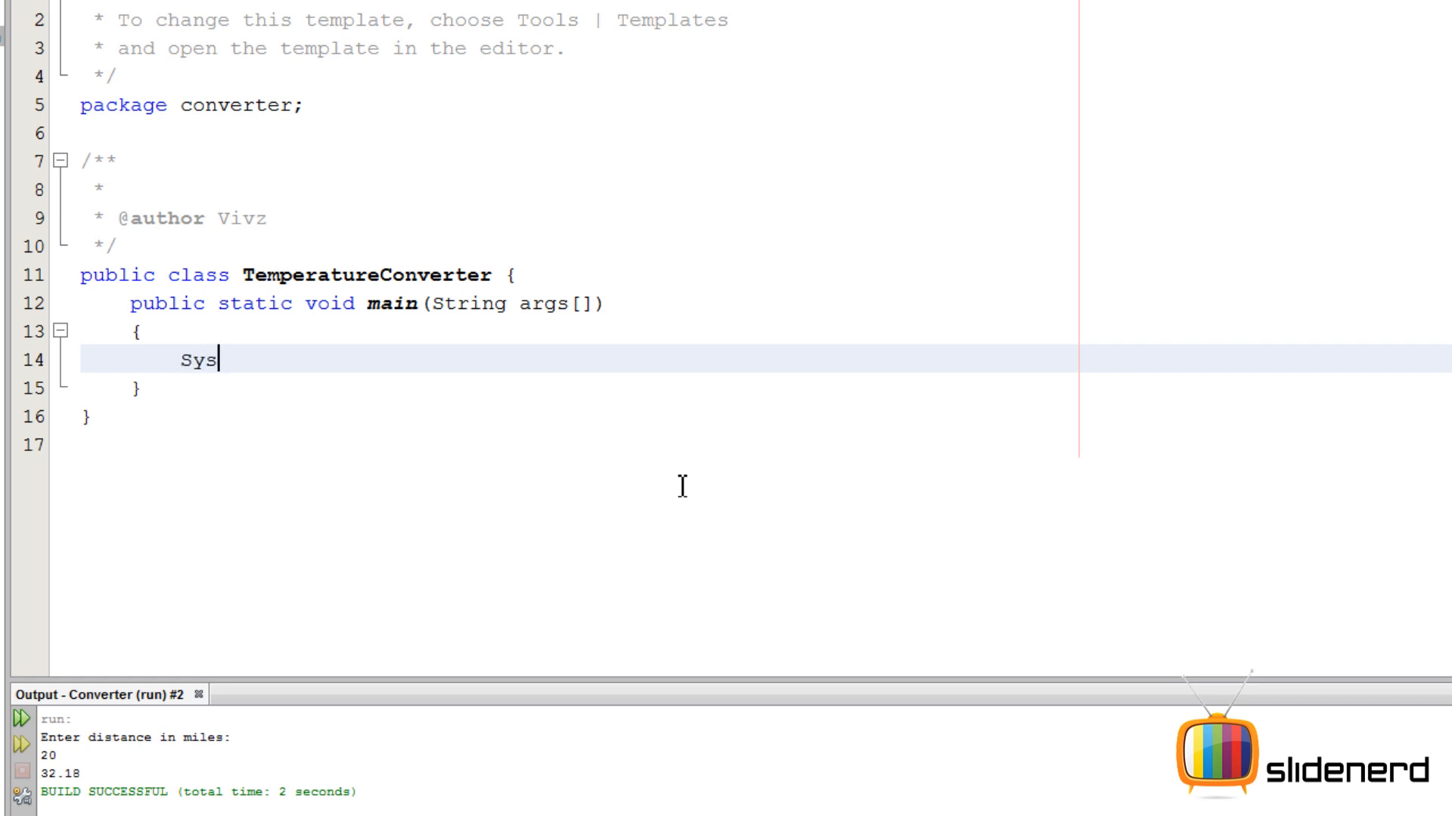
type("tem.out.println(\"Enter \");")
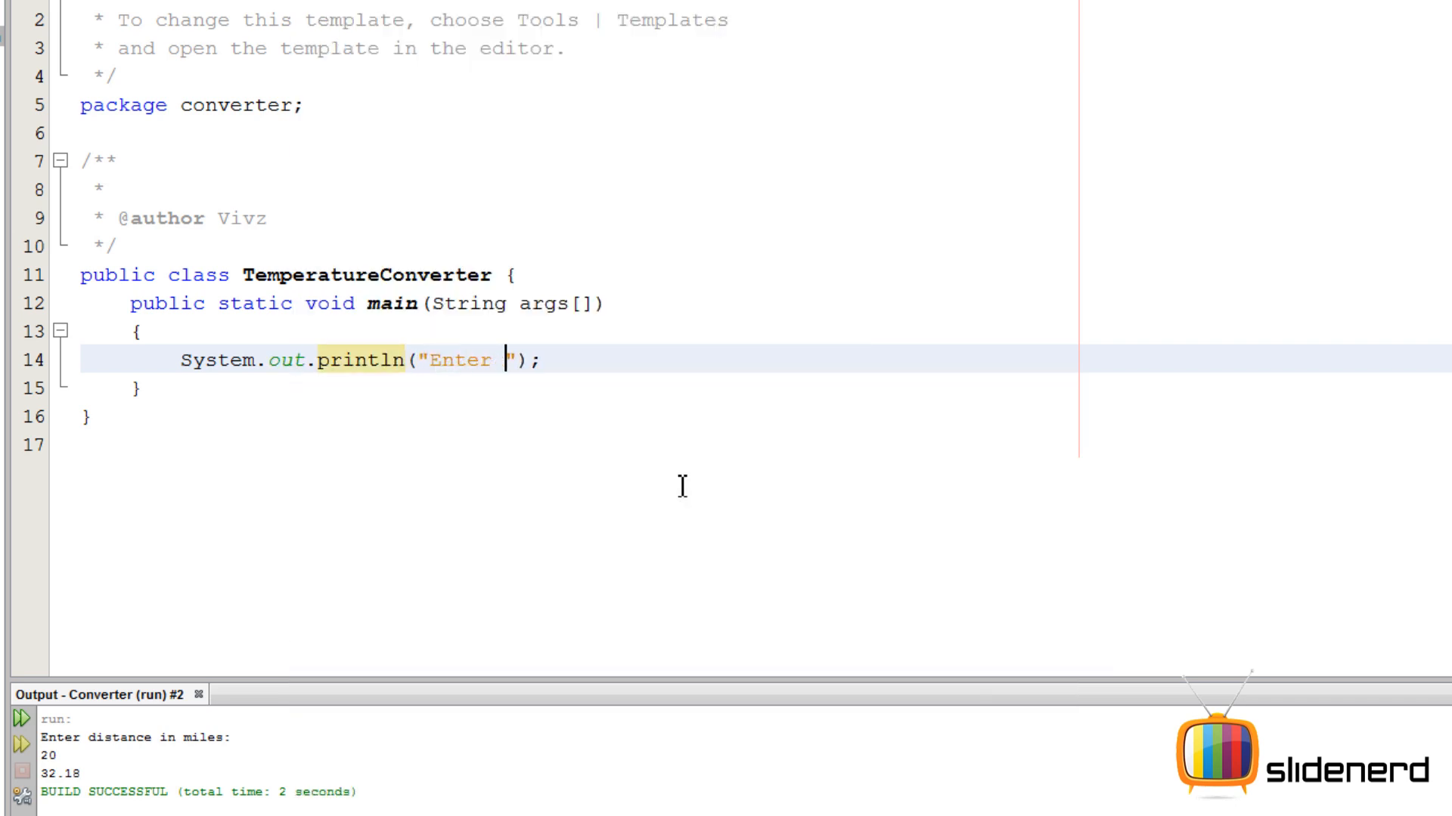
type("temperature in")
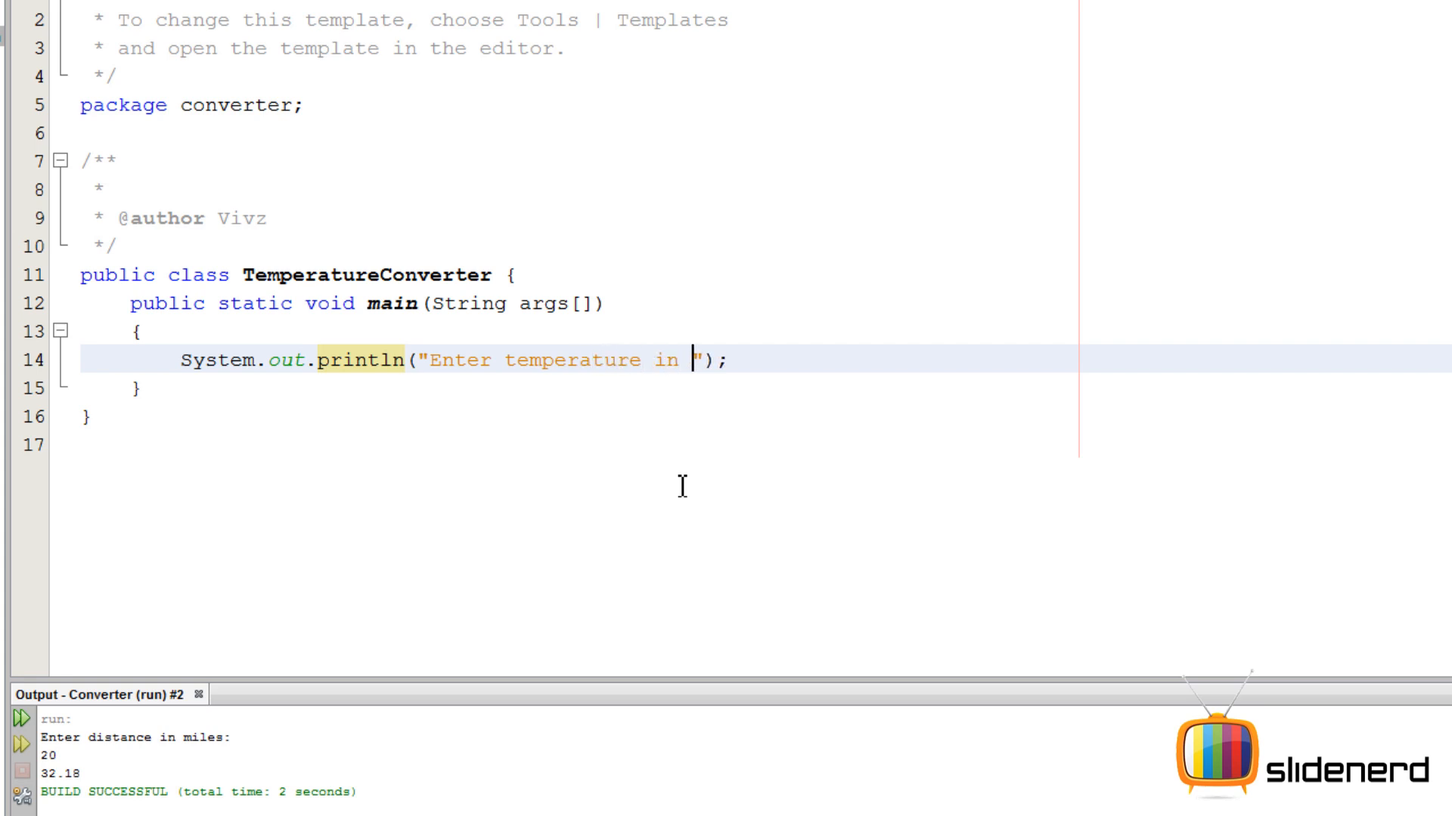
type("F")
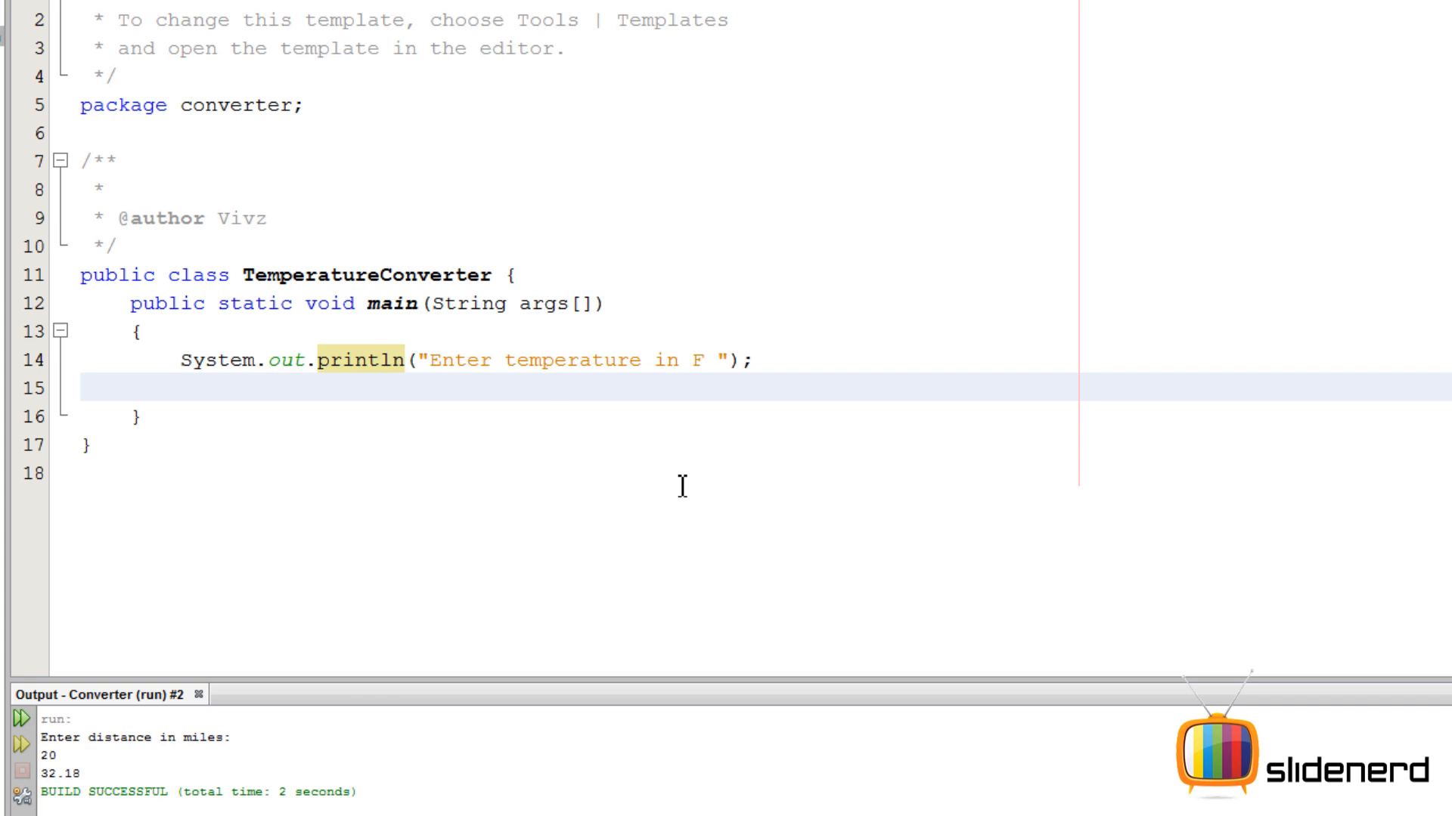
key("Enter")
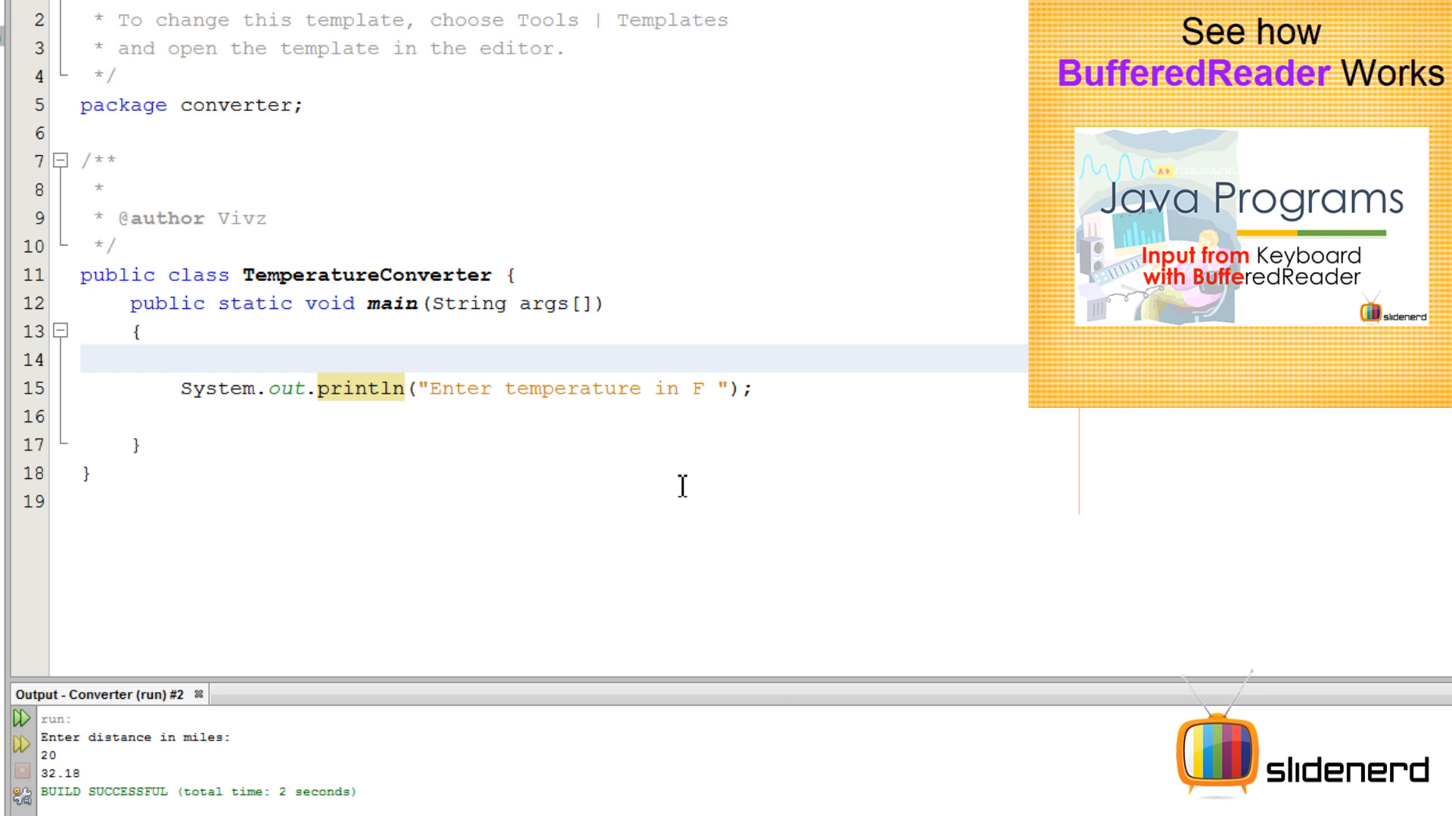
Step: Declare BufferedReader br=new BufferedReader(new InputStreamReader(System.in)); above the prompt
type("System.i")
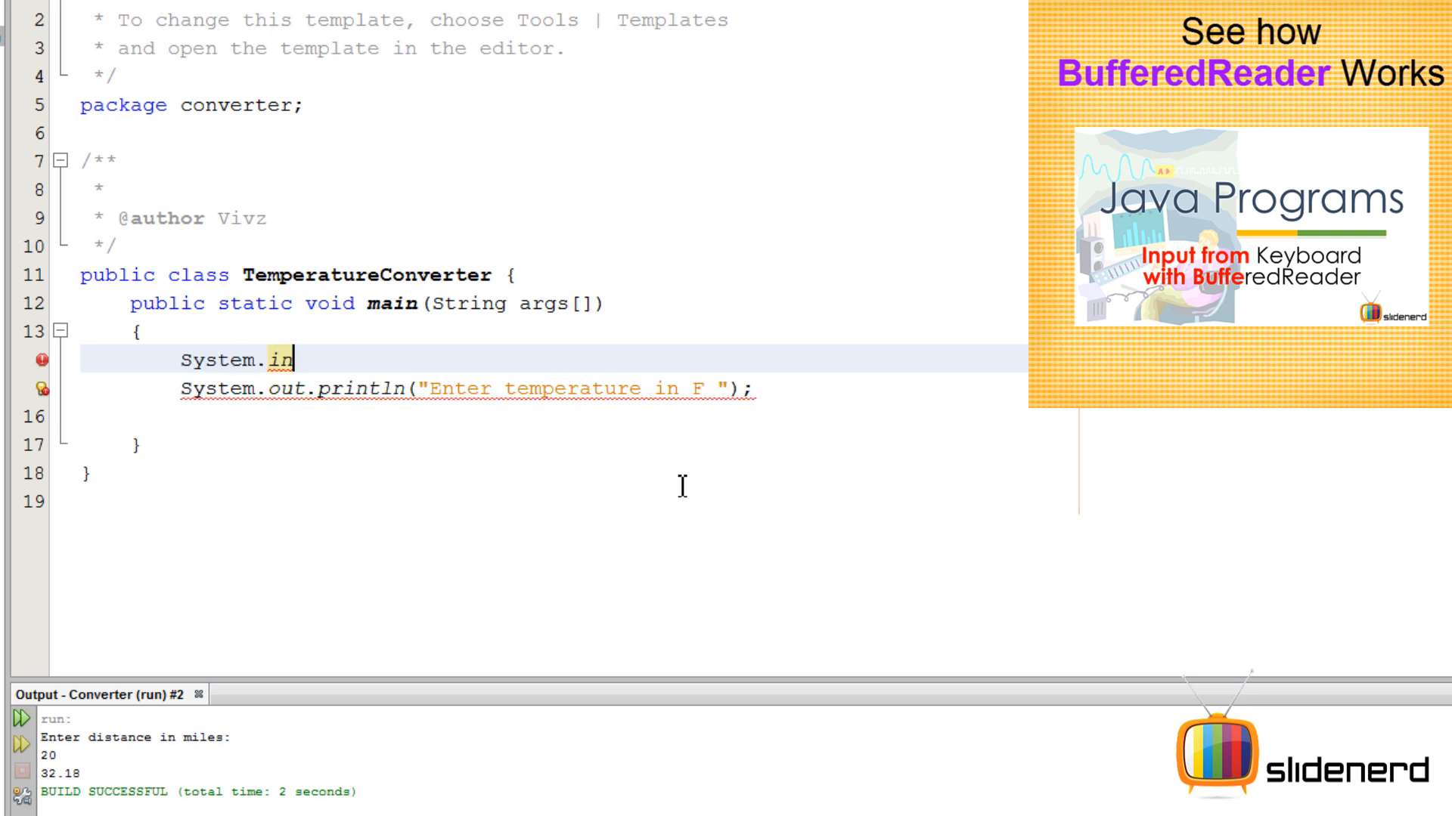
type("new In")
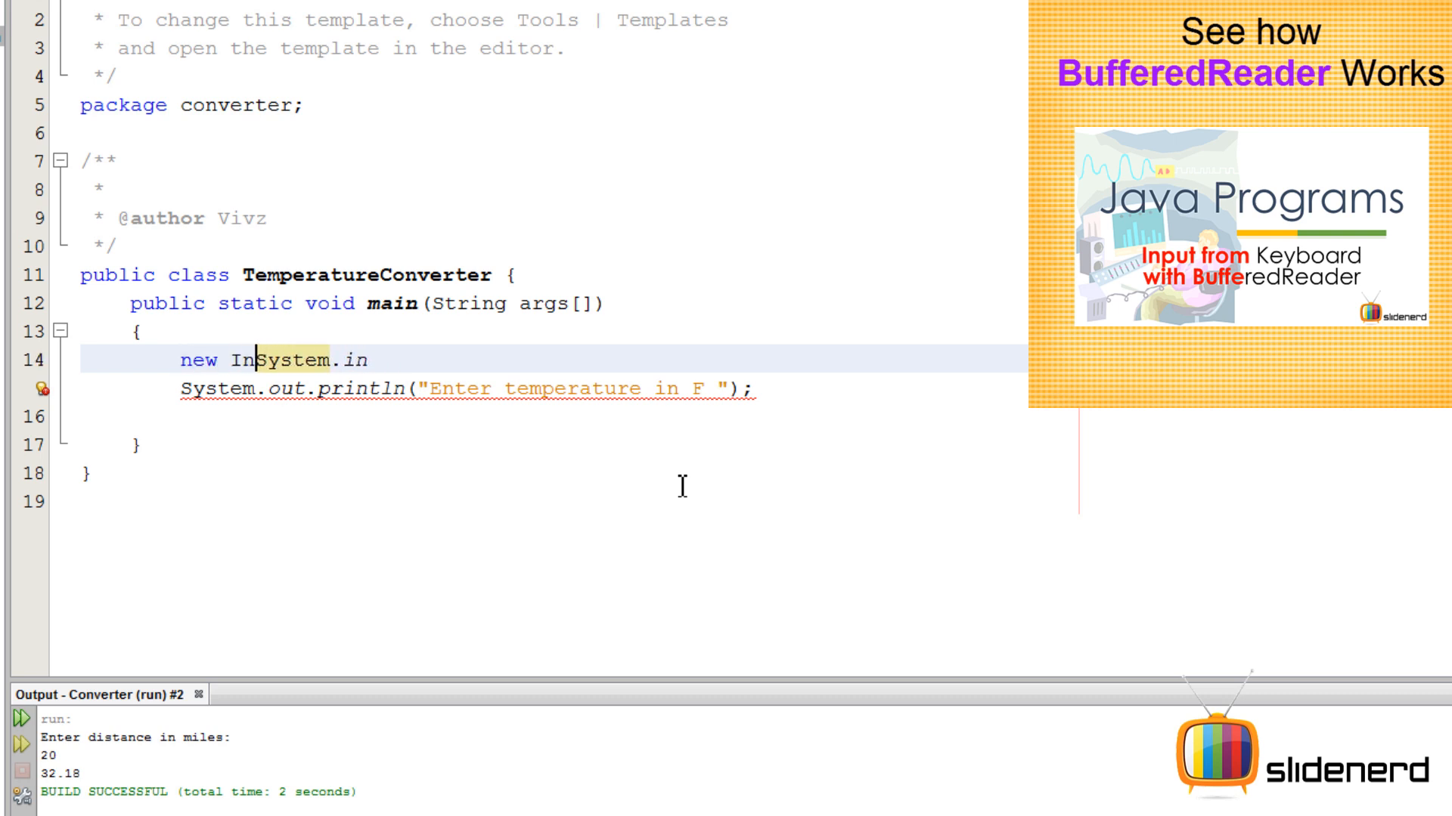
type("putStreamRead")
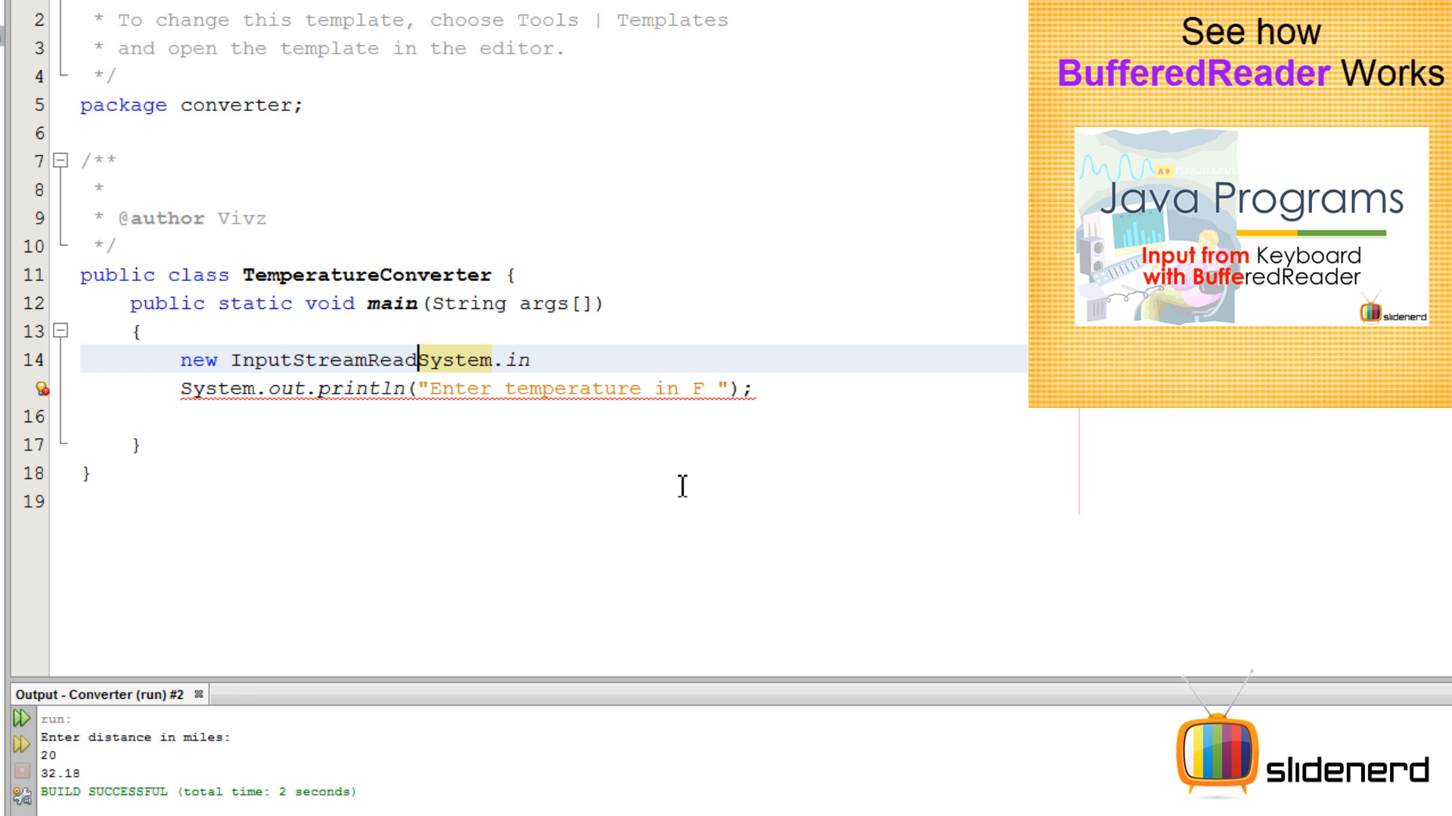
type("(System.in);")
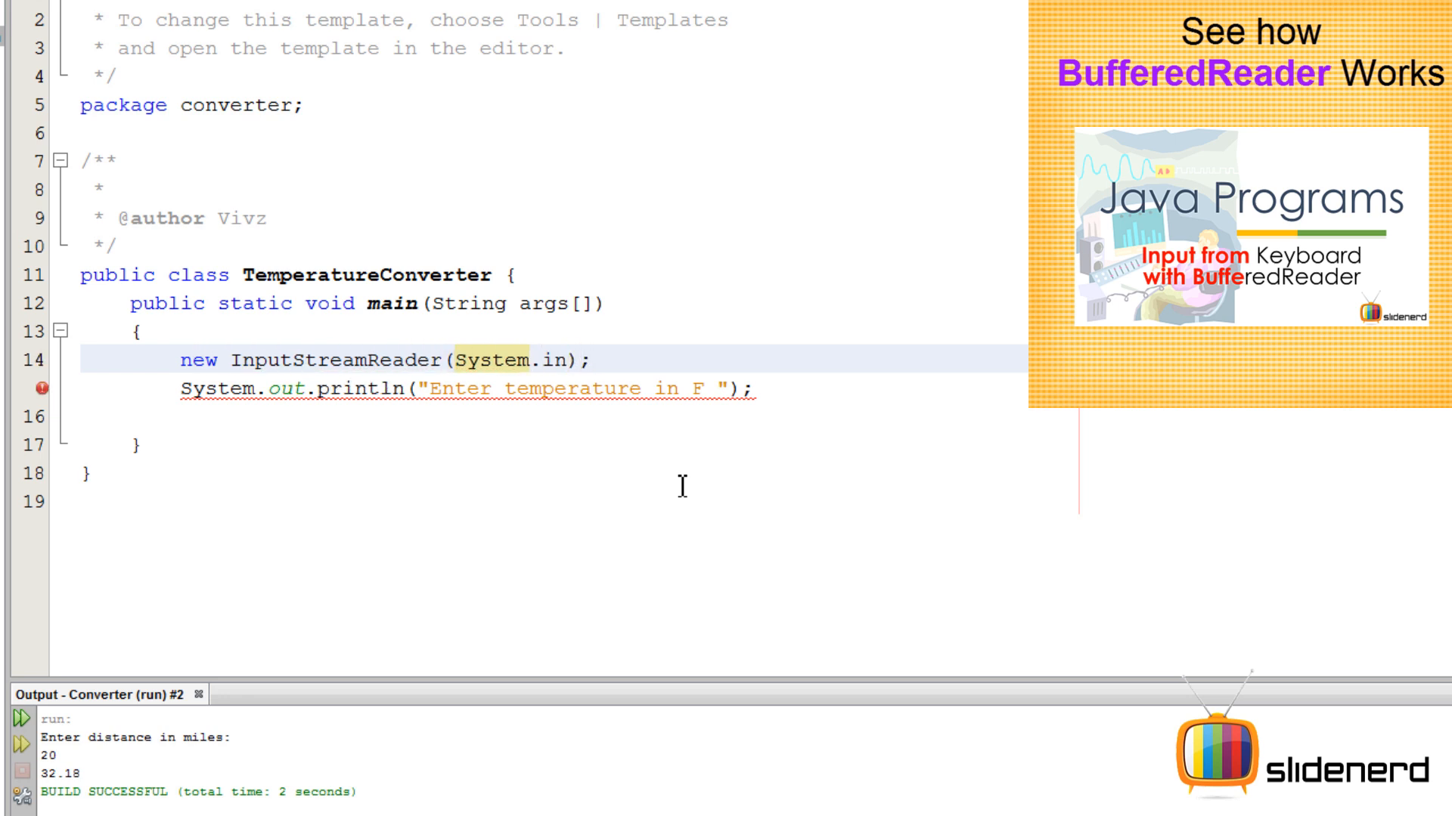
type("BufferedReader")
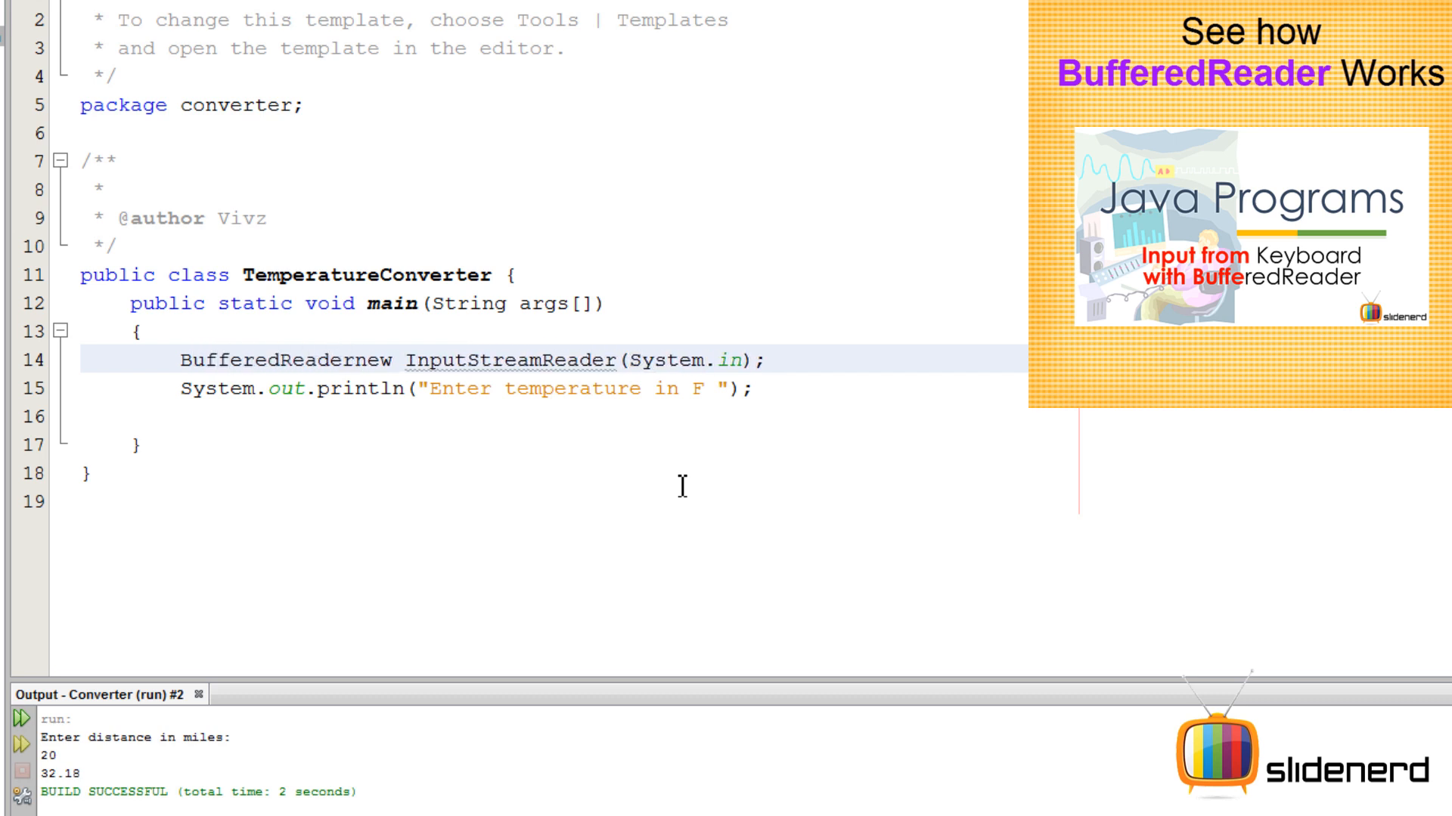
type("new")
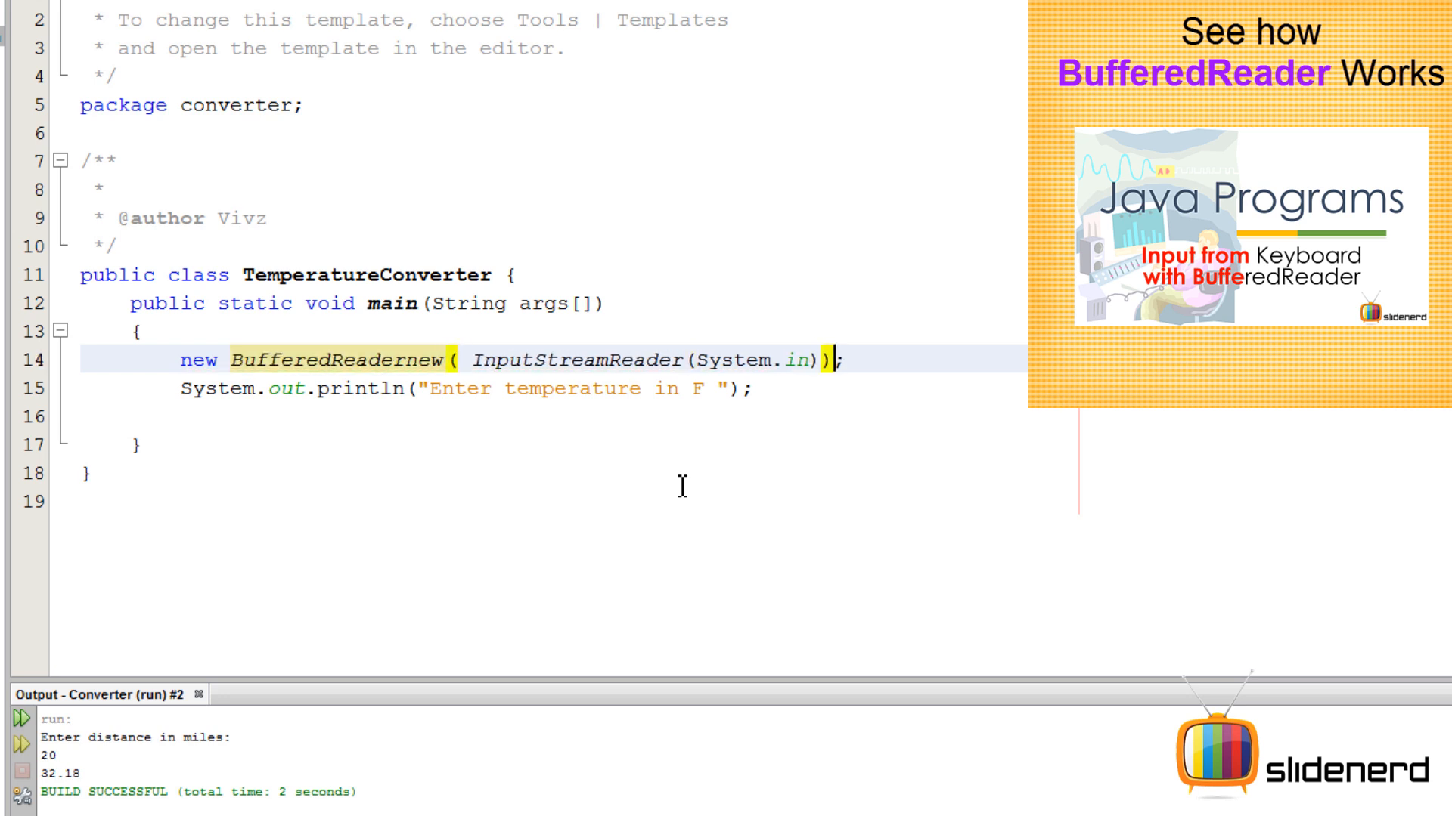
type("BufferedReader")
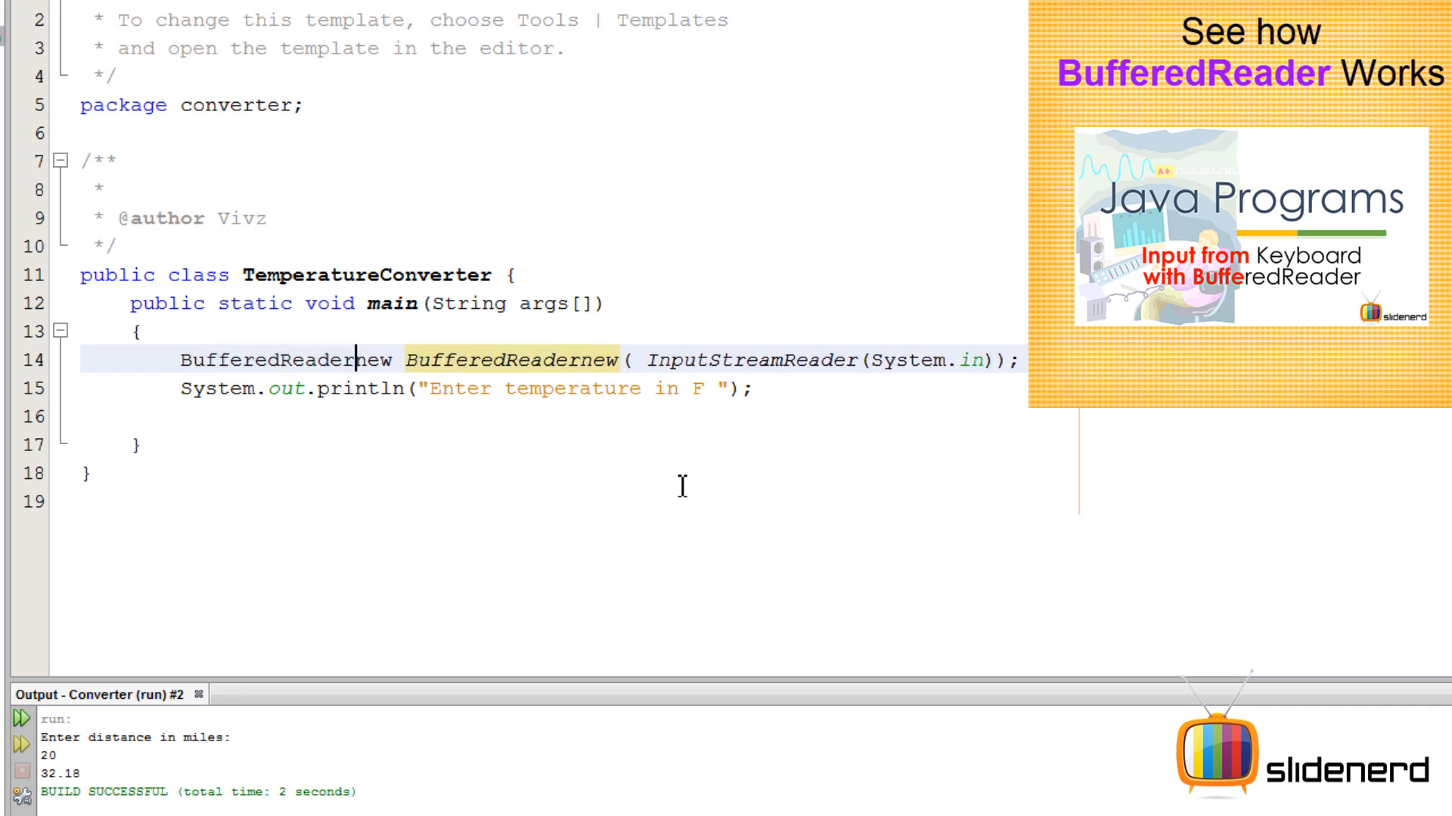
type("br=")
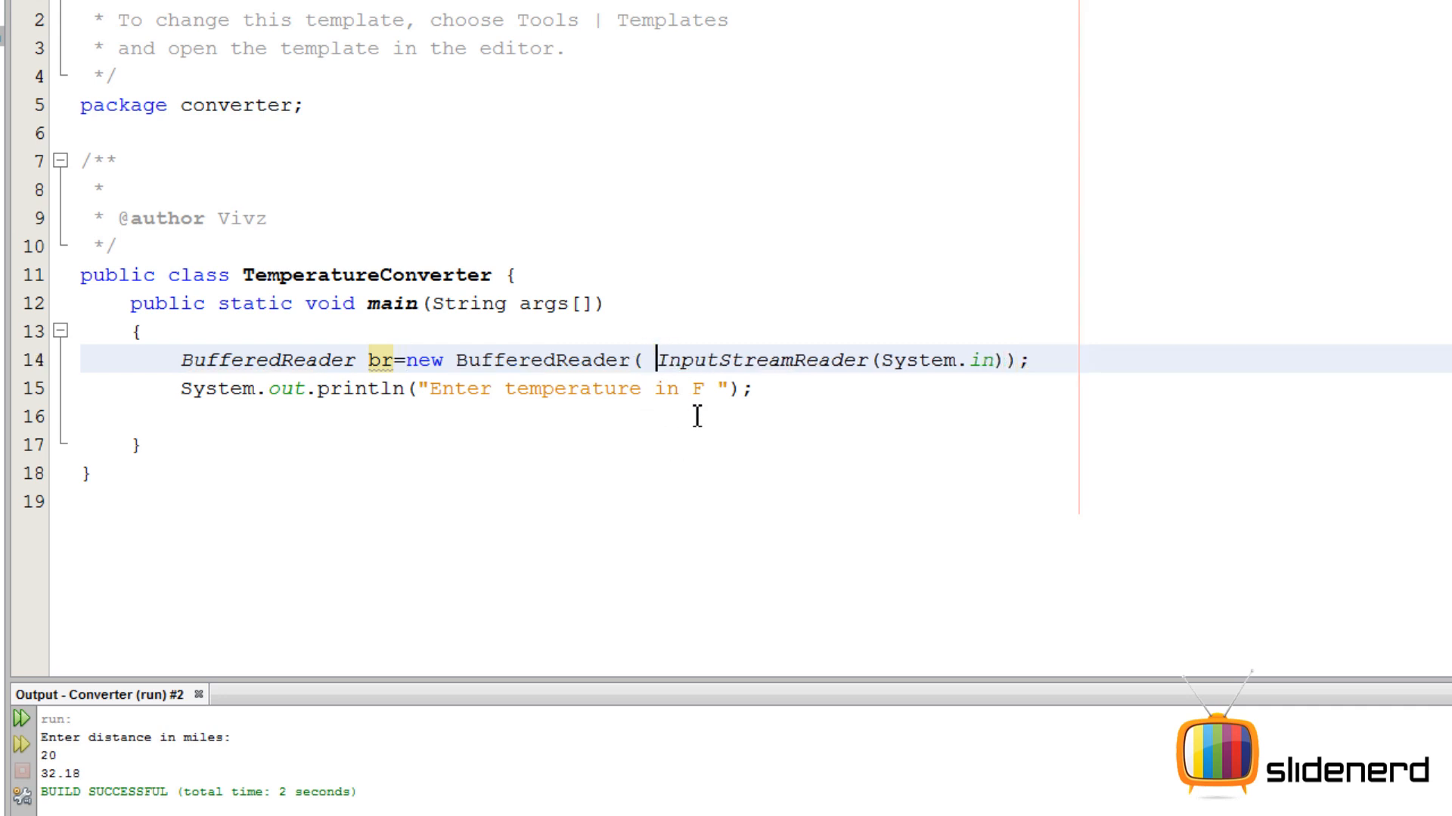
type("new")
left_click(751, 133)
type("import java.")
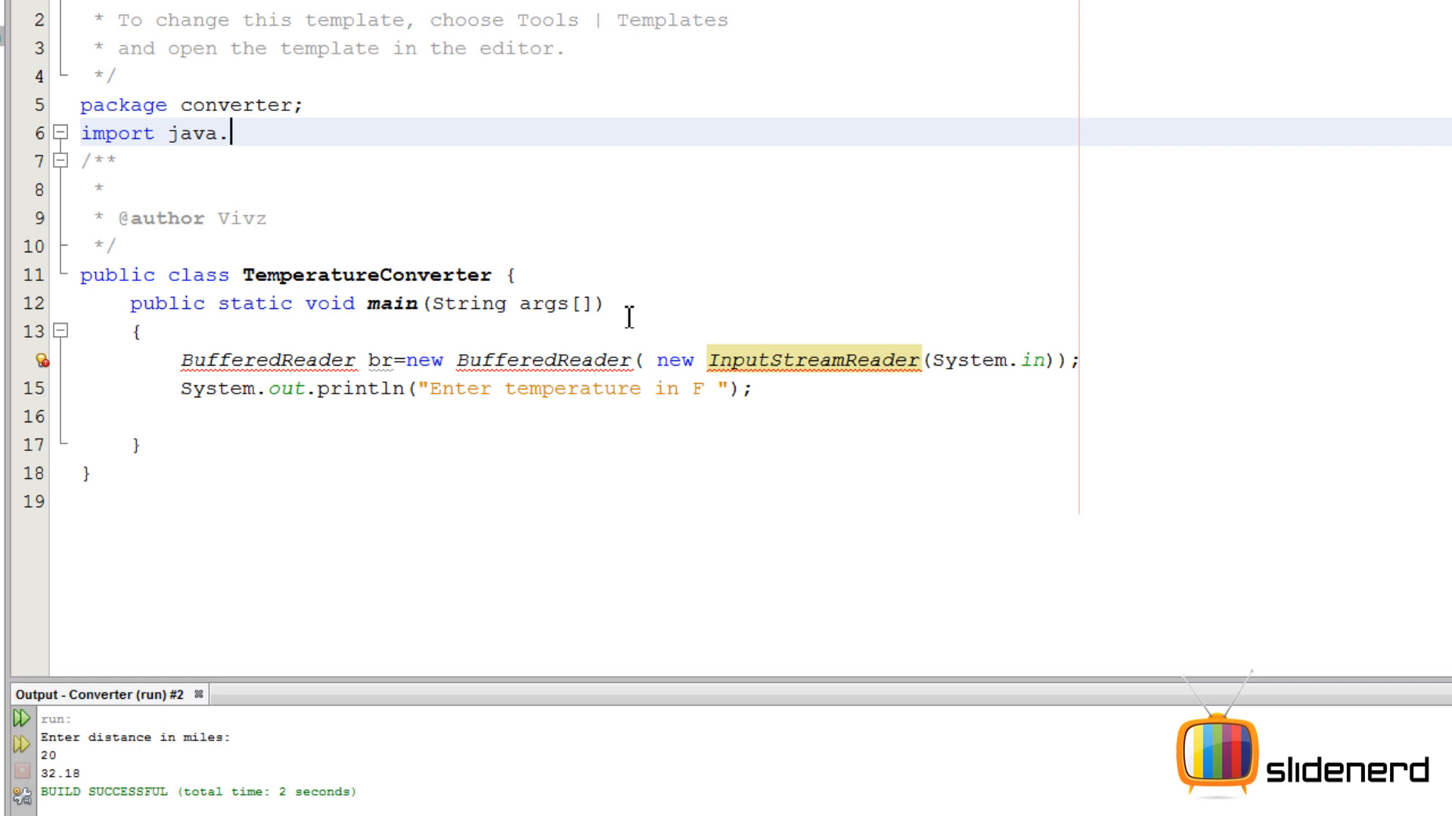
Step: Import java.io.*, store br.readLine() in String input, and make main throw Exception
type("io.*;")
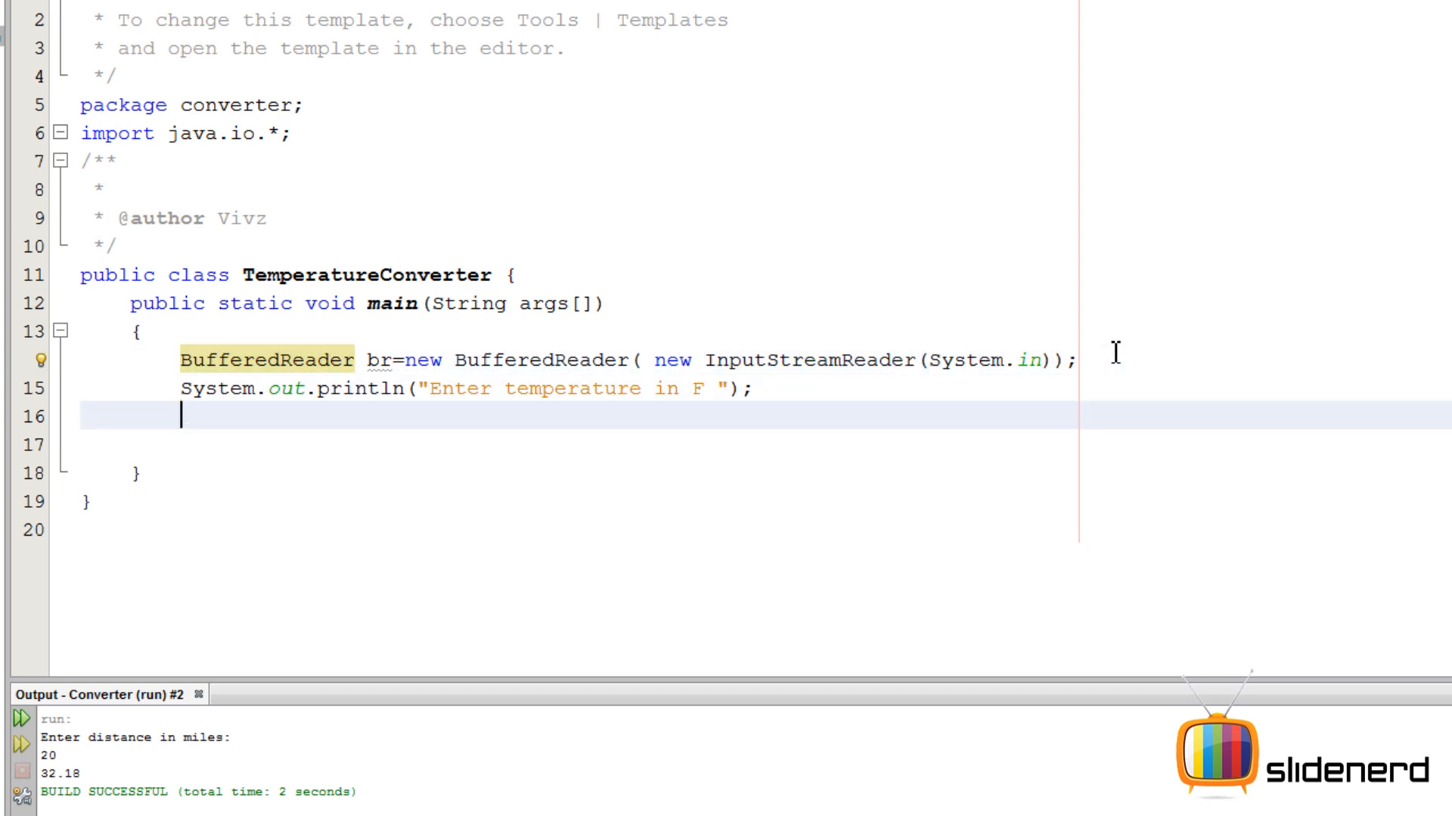
type("br.readLine();")
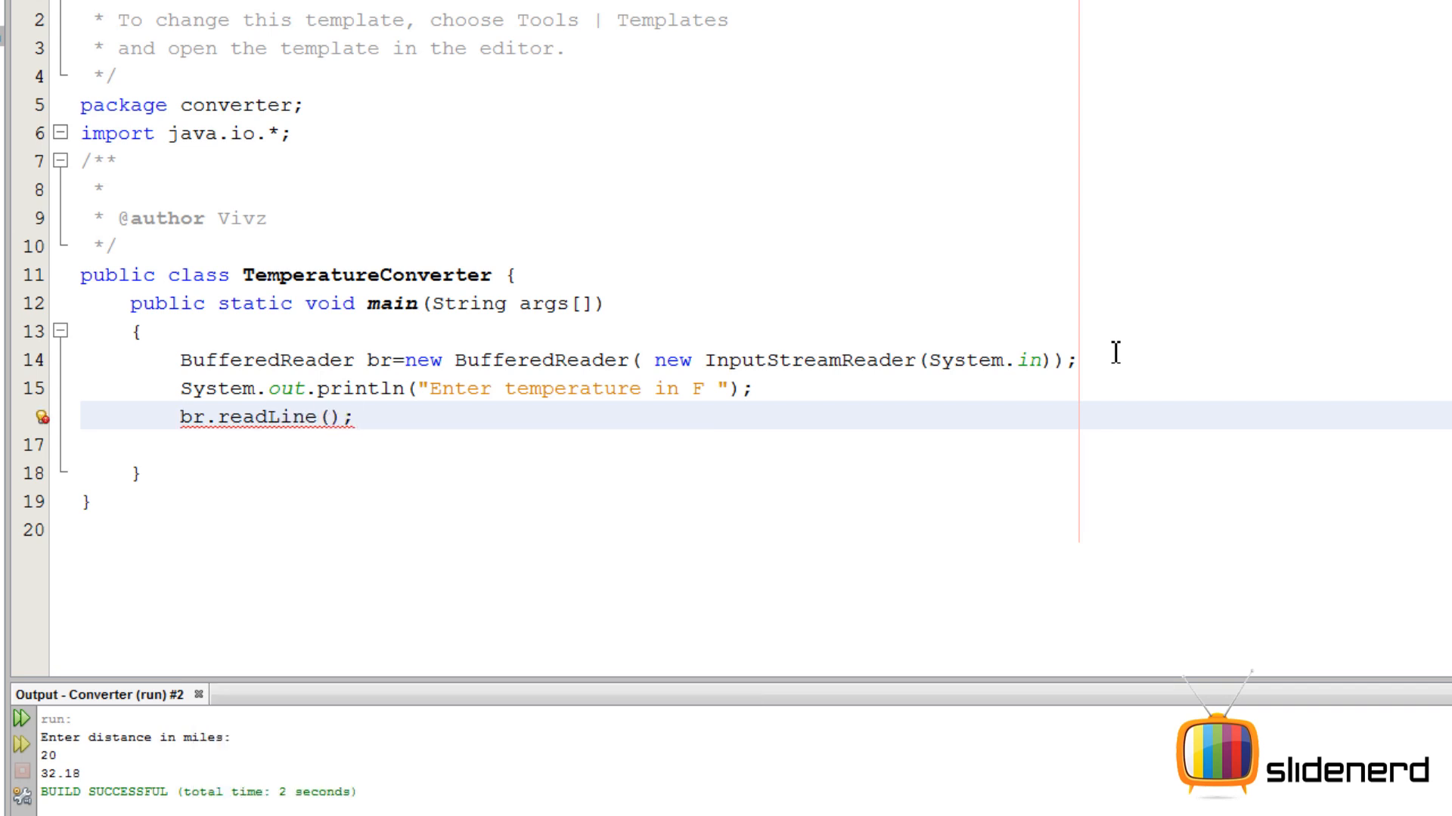
type("String input")
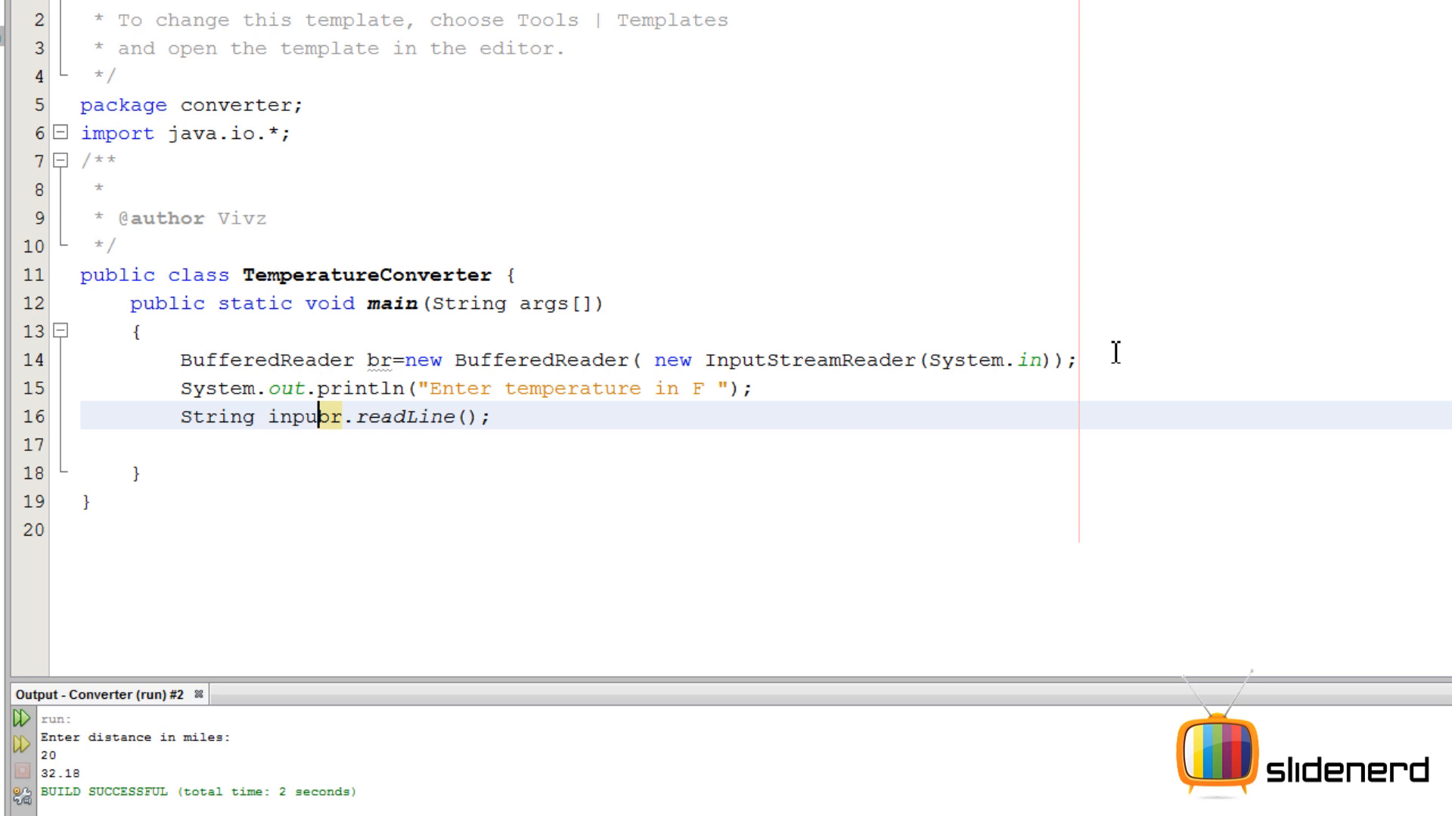
type("t=")
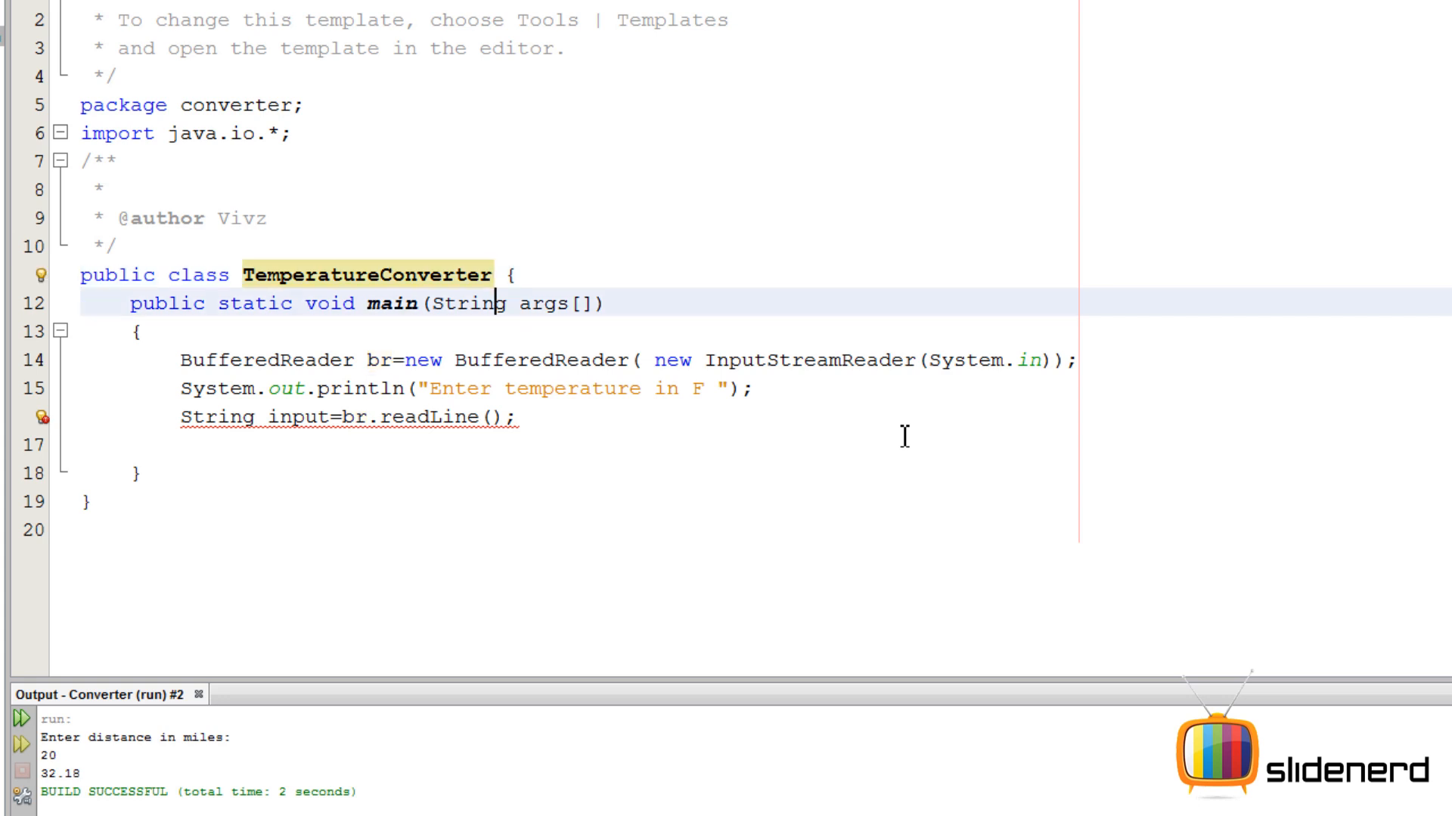
type("th")
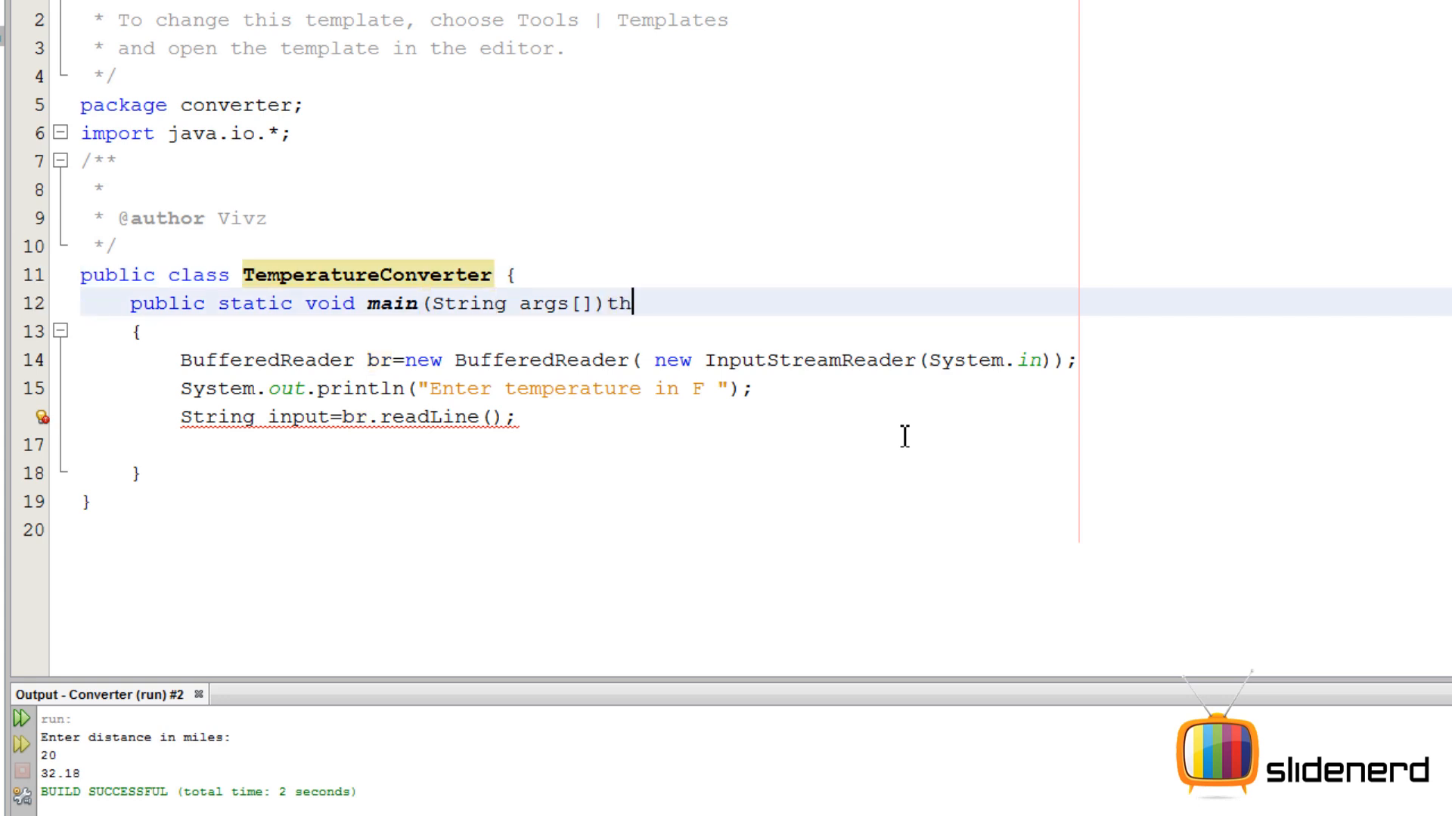
type("rows Exception")
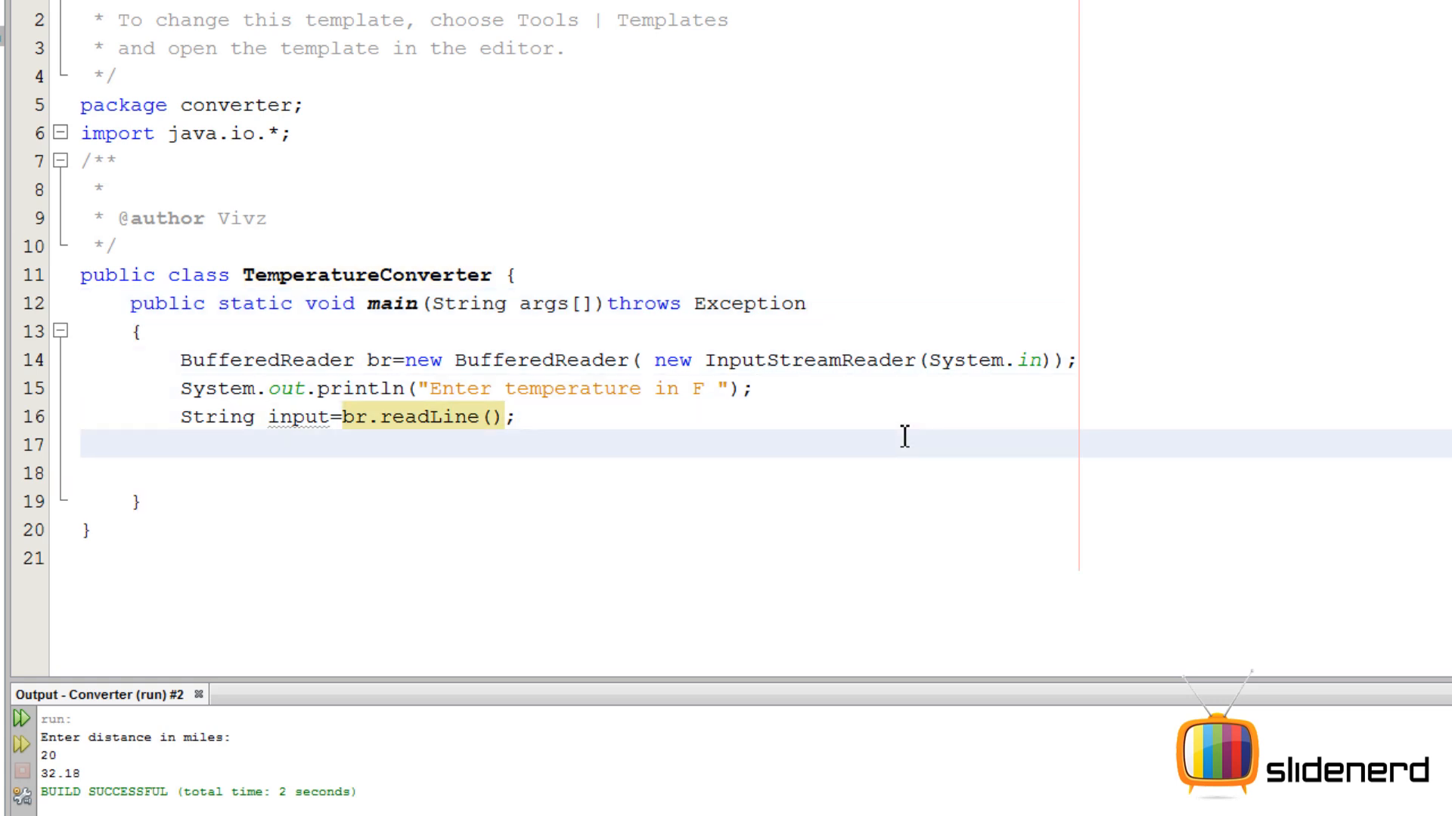
Step: Add double fahrenheit=Double.parseDouble(input); on line 17 with an empty line below
type("double fa")
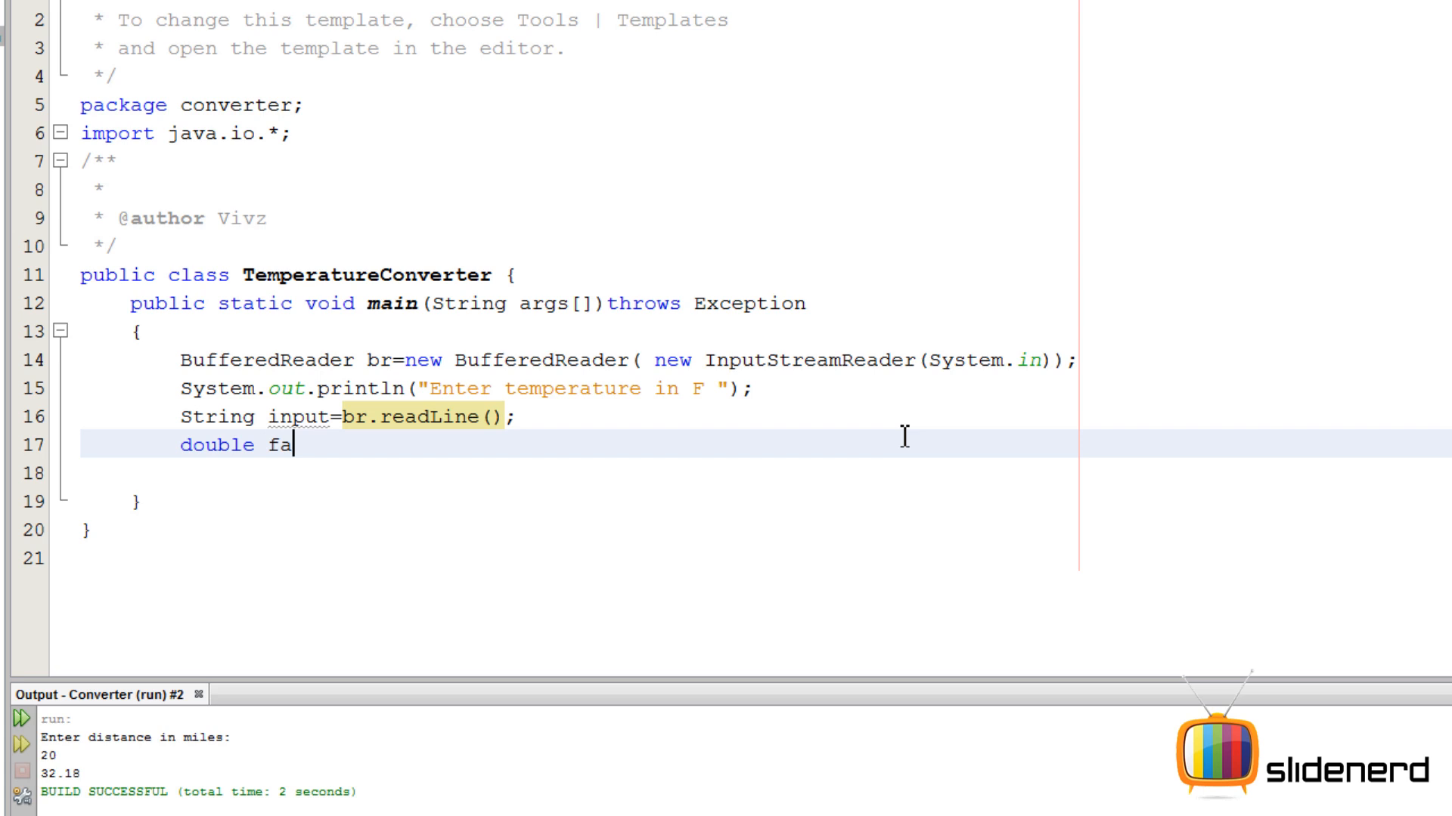
type("hreinet")
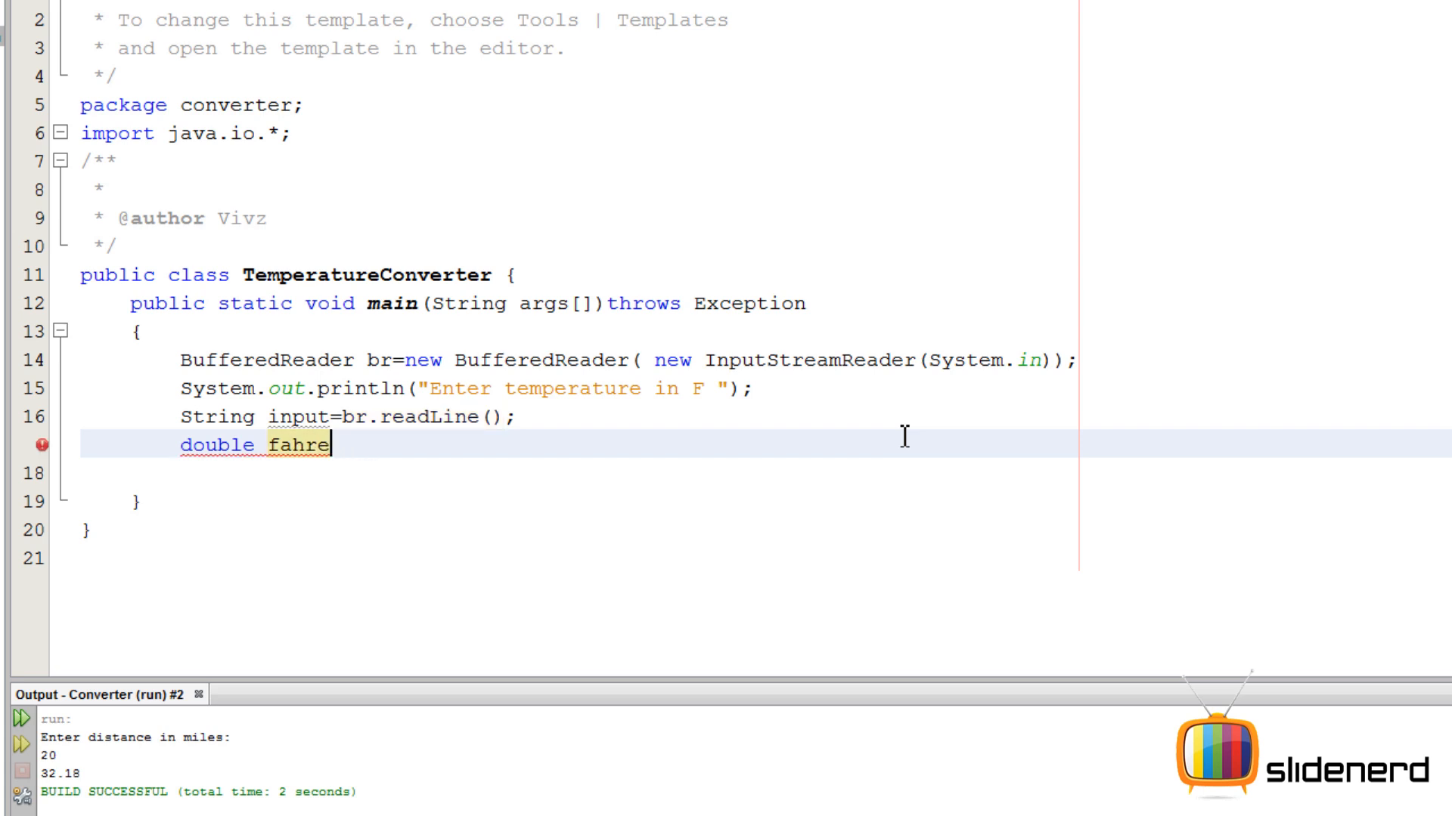
type("nheit=")
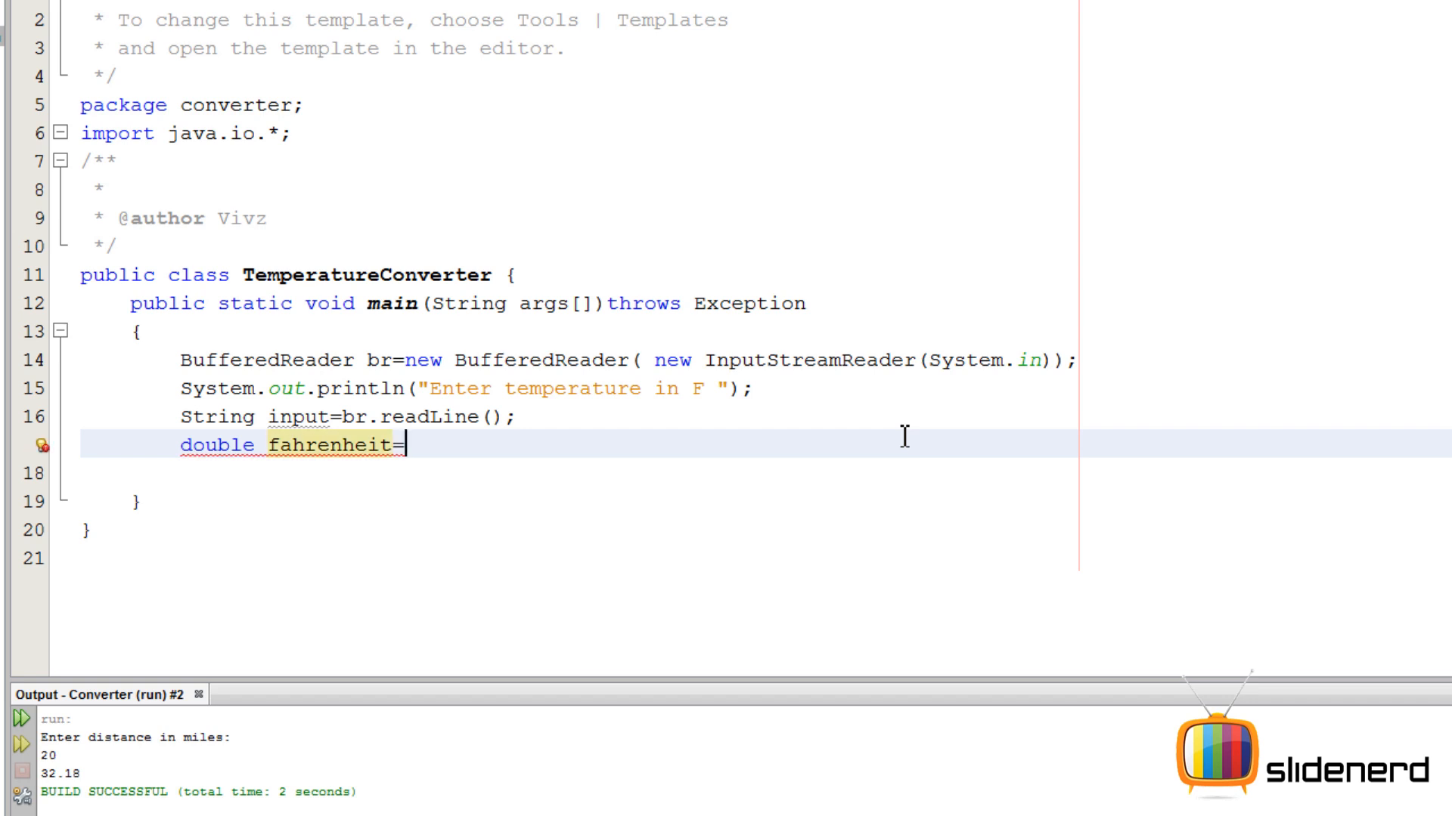
type("input")
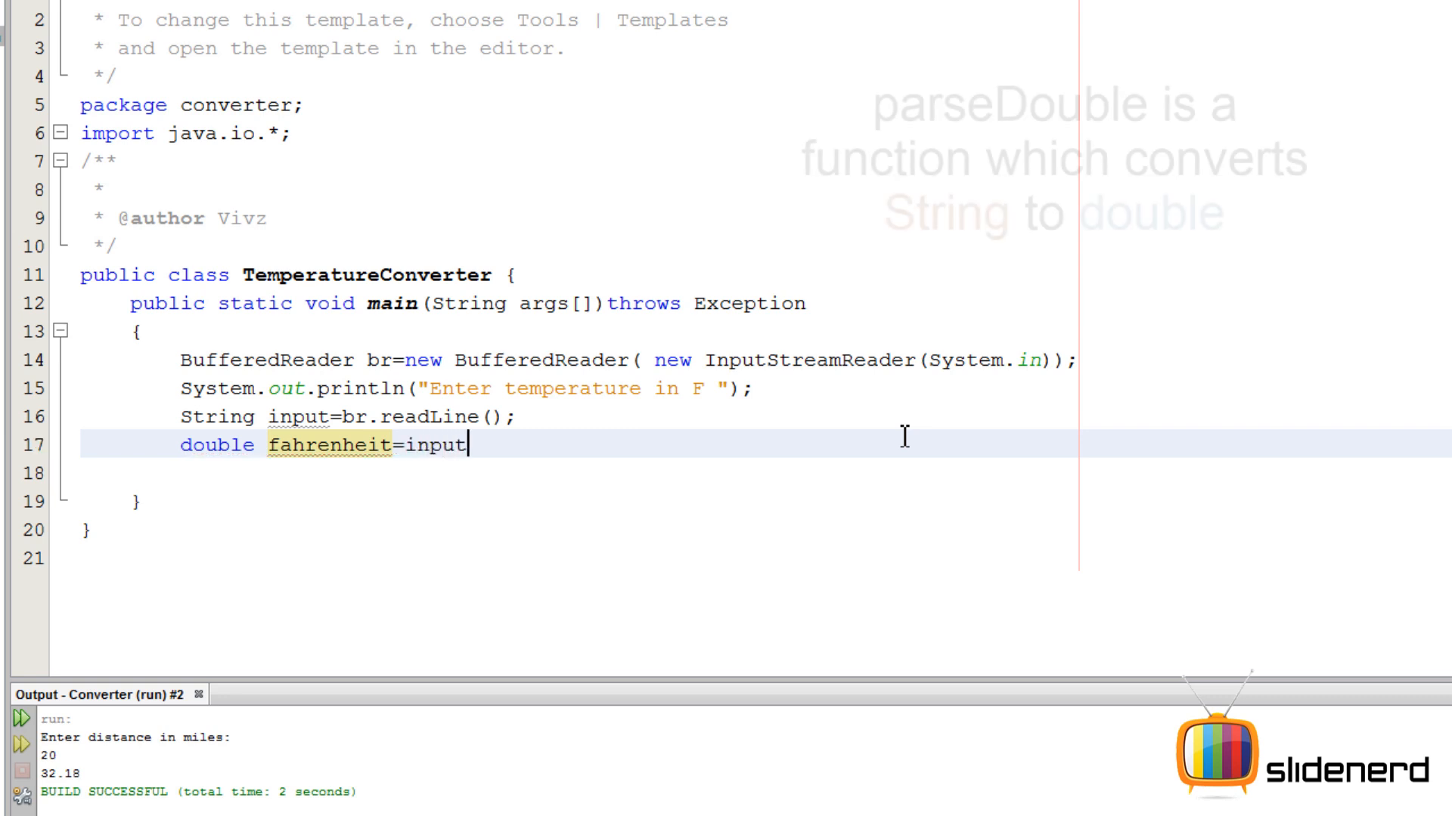
type(";")
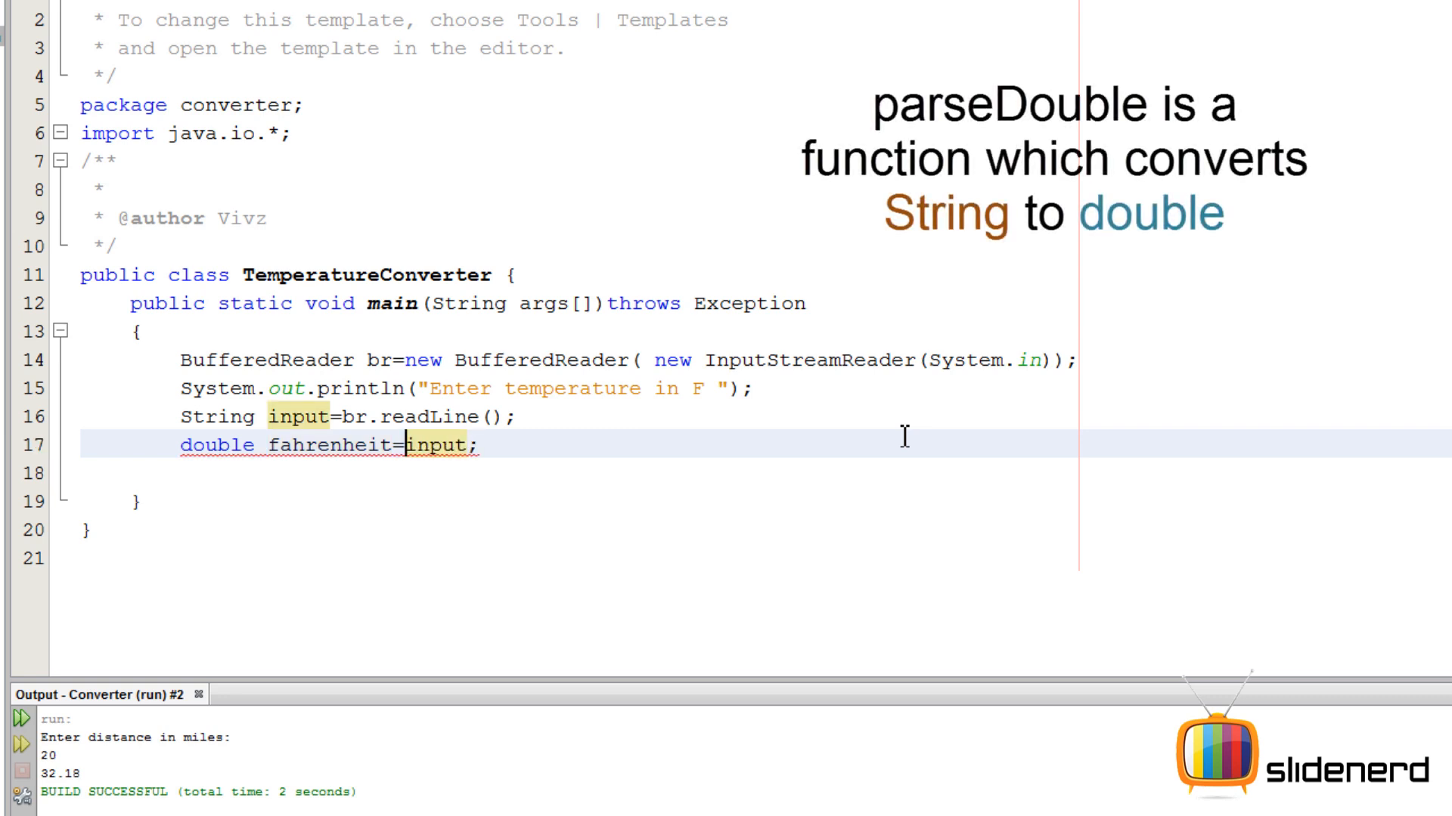
type("parseDouble(")
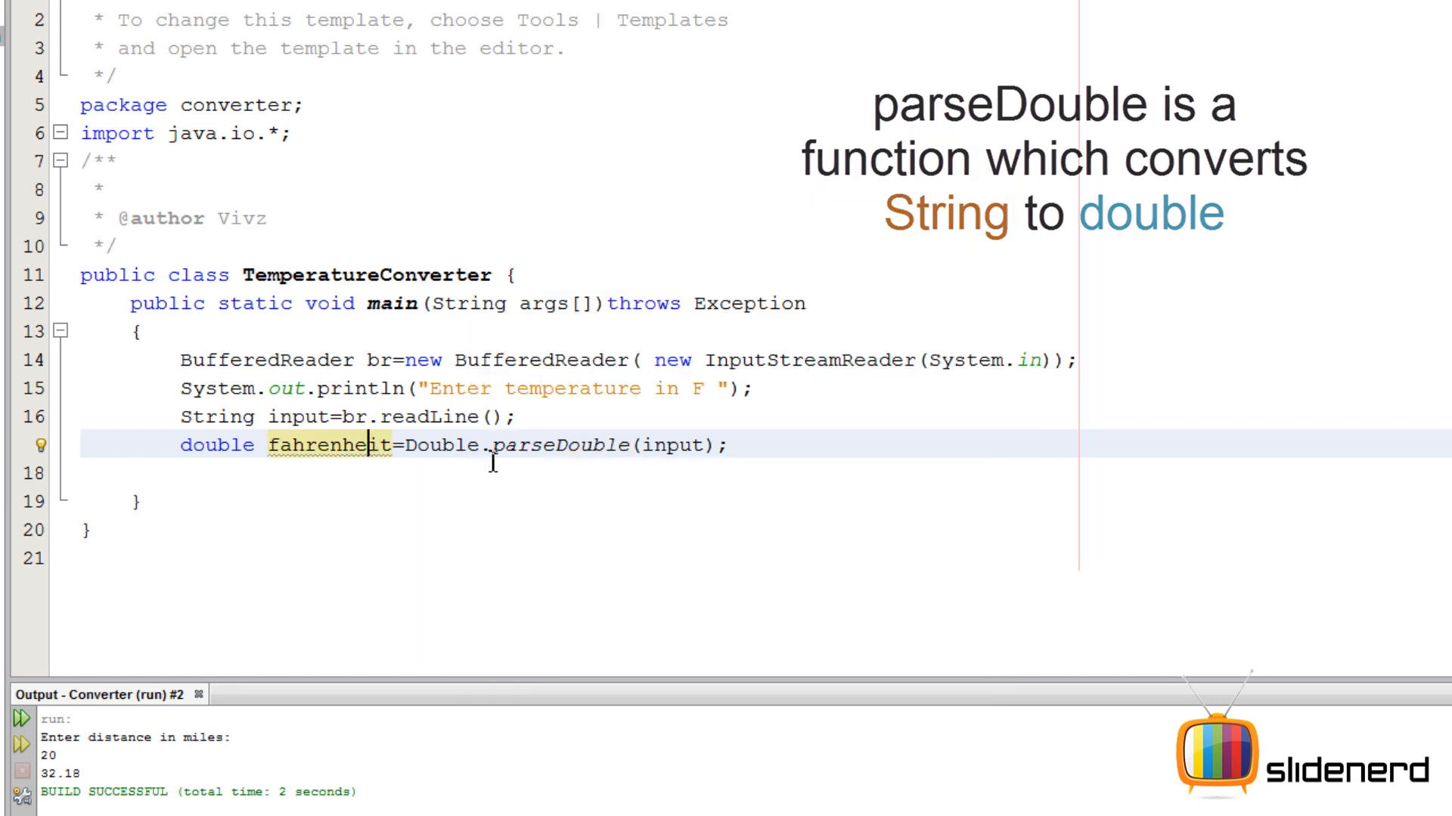
double_click(319, 445)
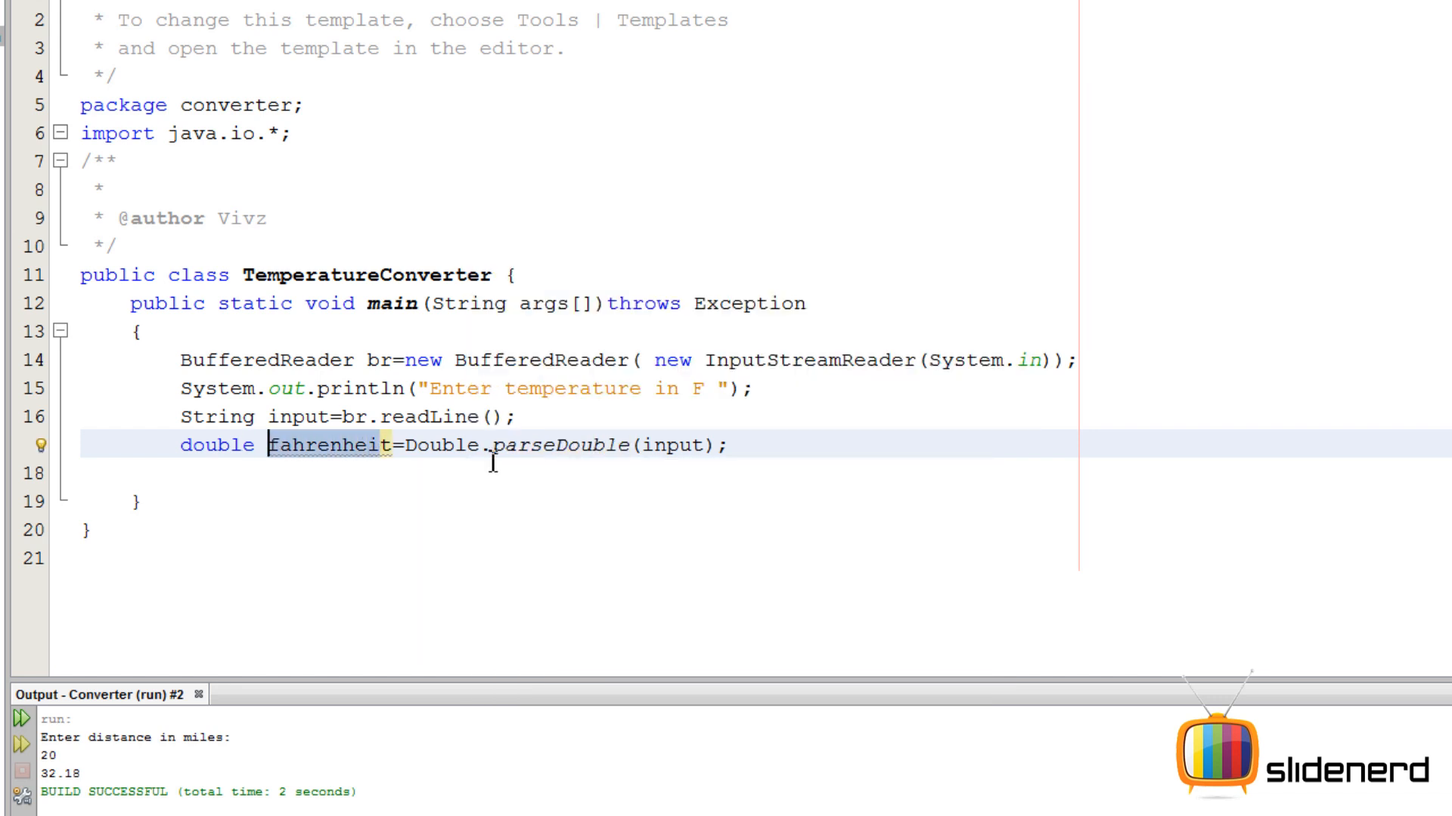
key("enter")
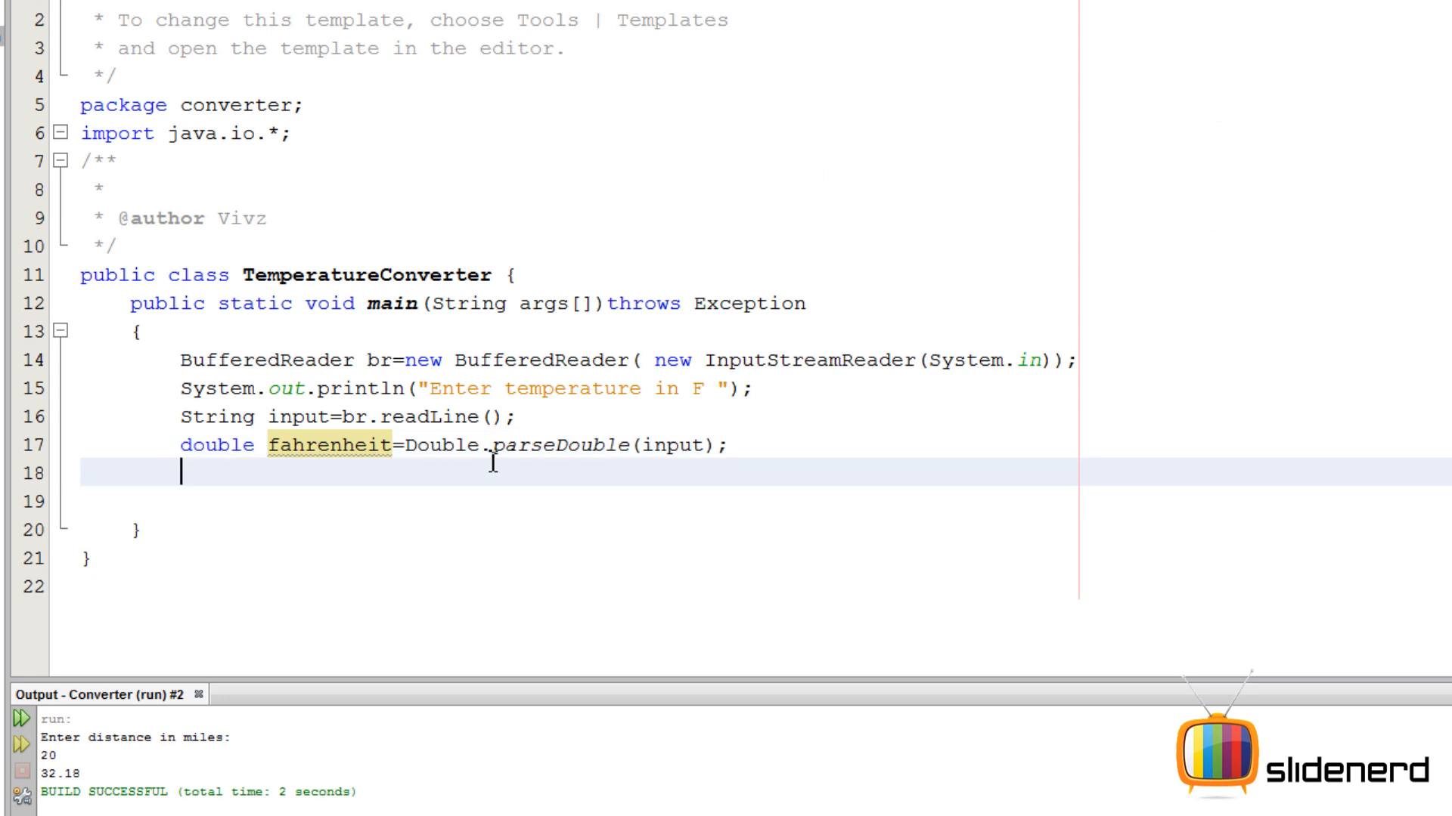
Step: Compute double celsius=(fahrenheit-32)*5/9; on line 18 and start a print statement below
type("double cer")
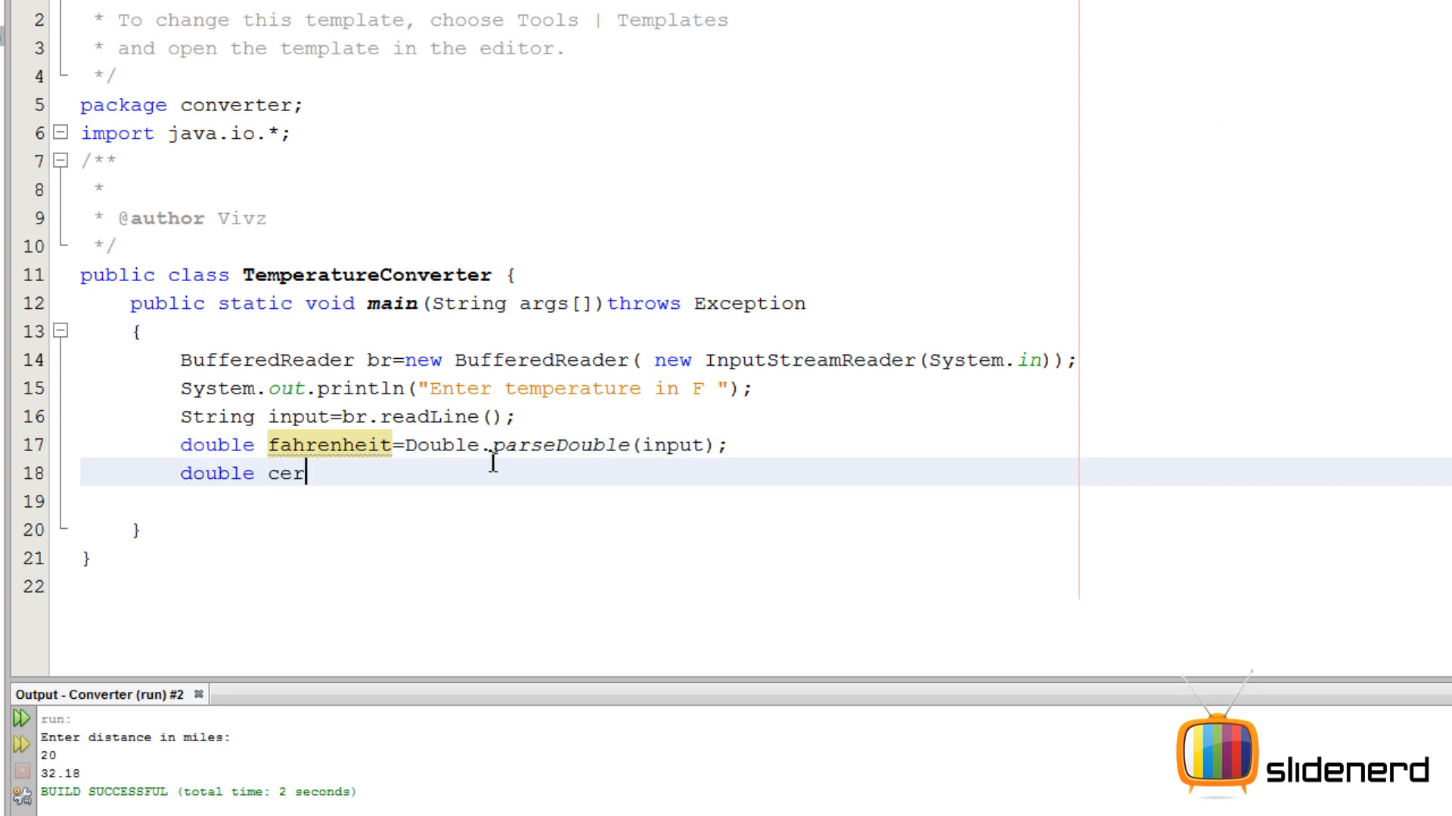
type("lsius")
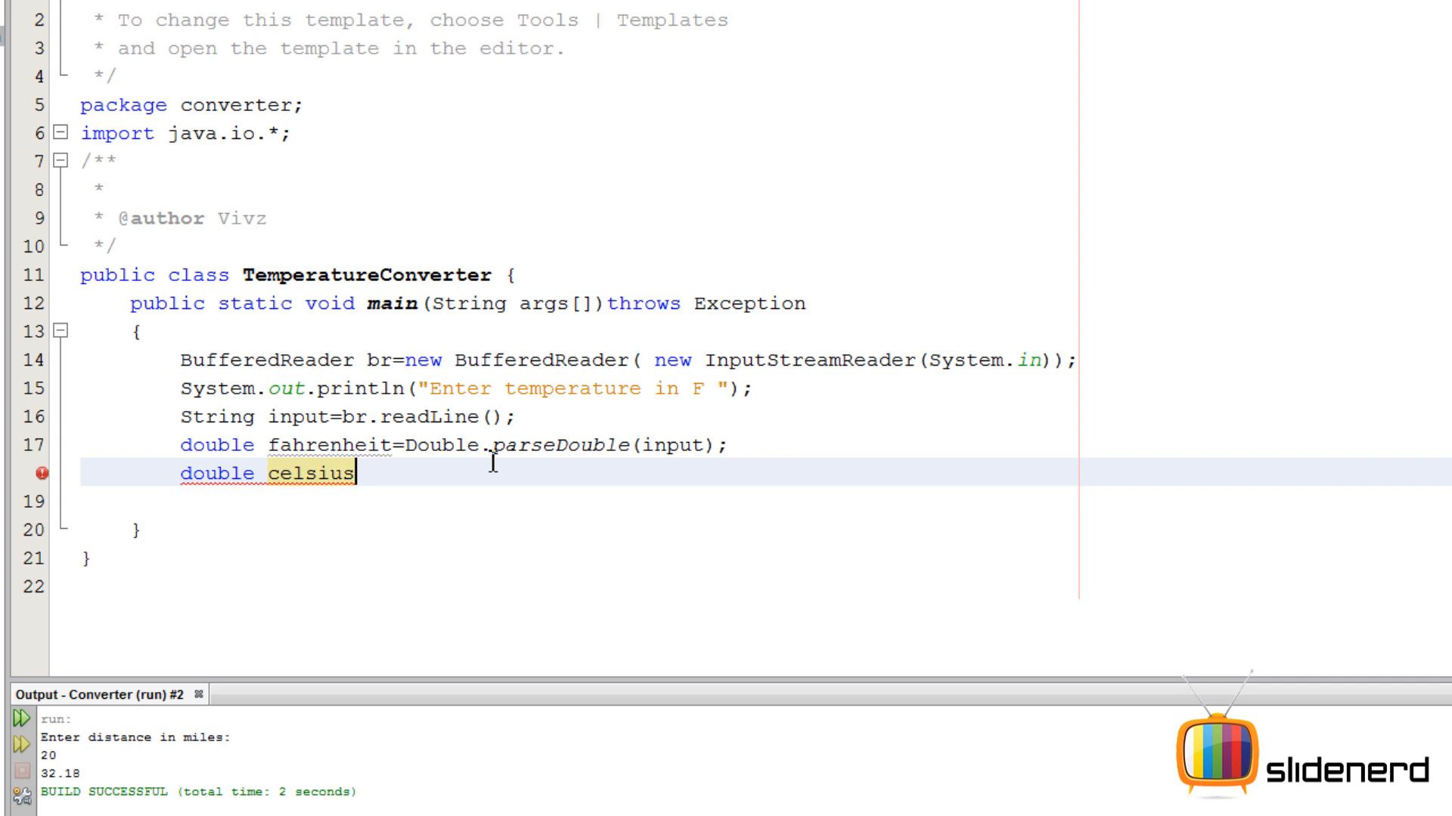
type("=")
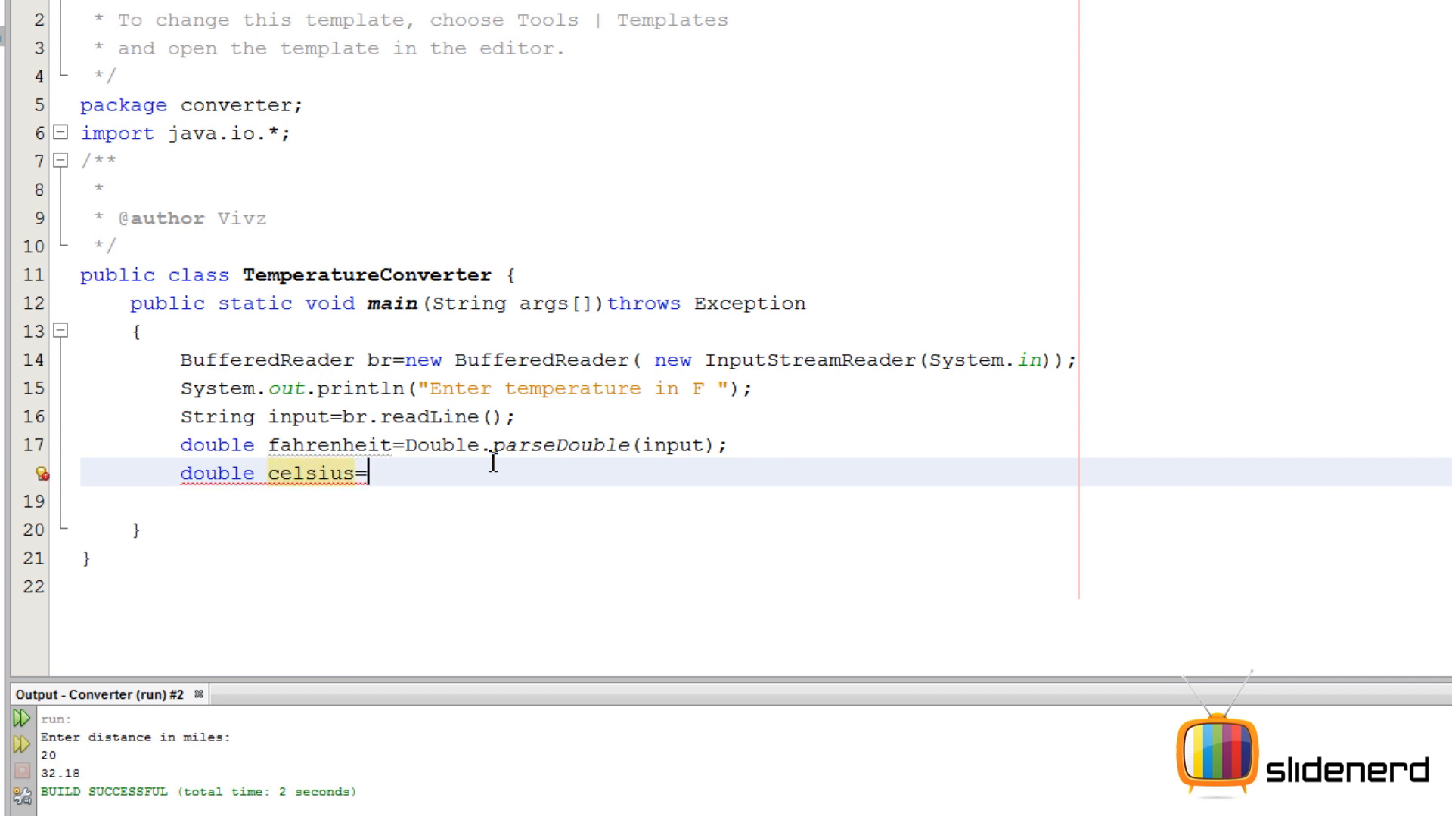
key("alt+tab")
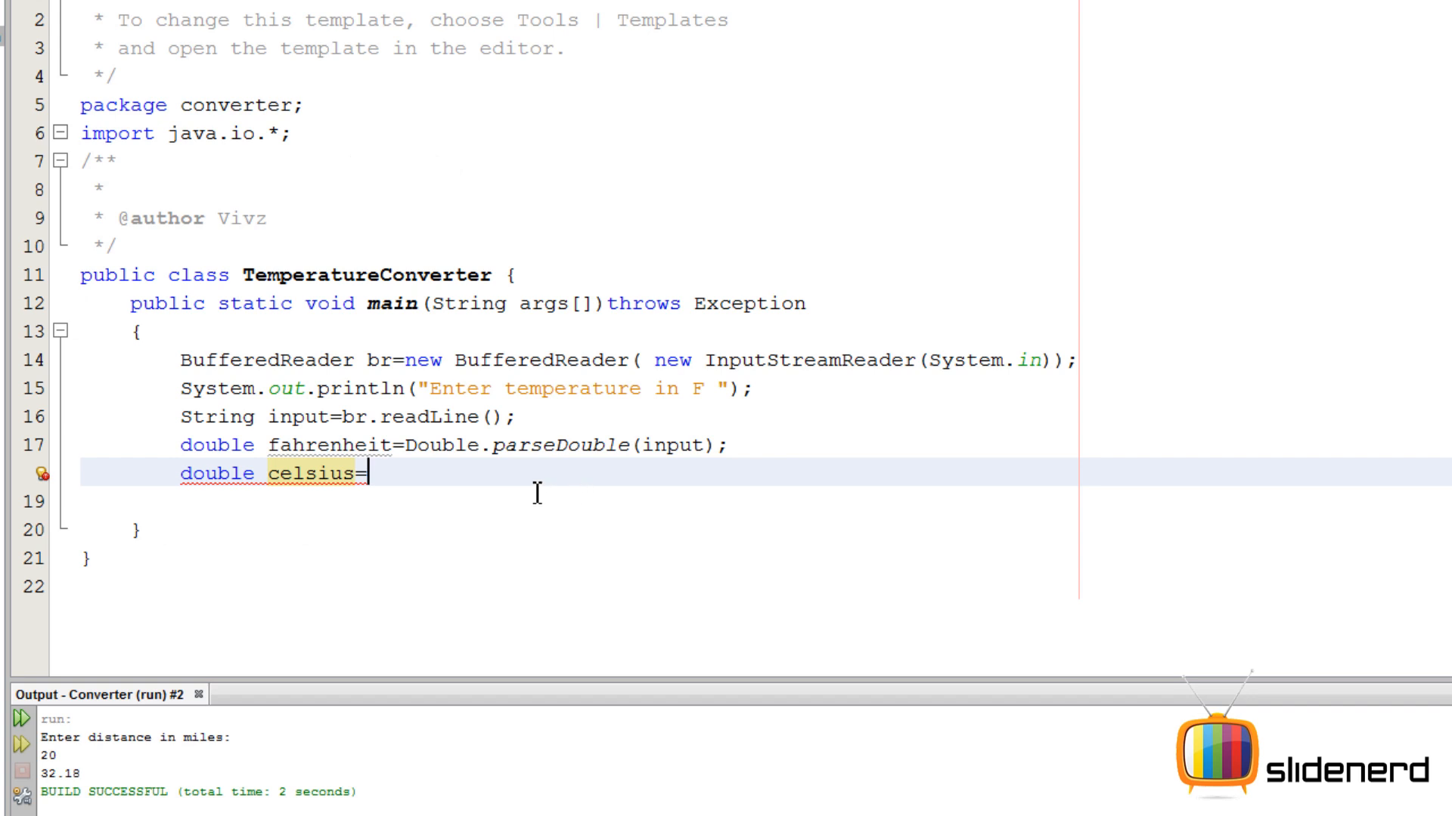
type("(f)")
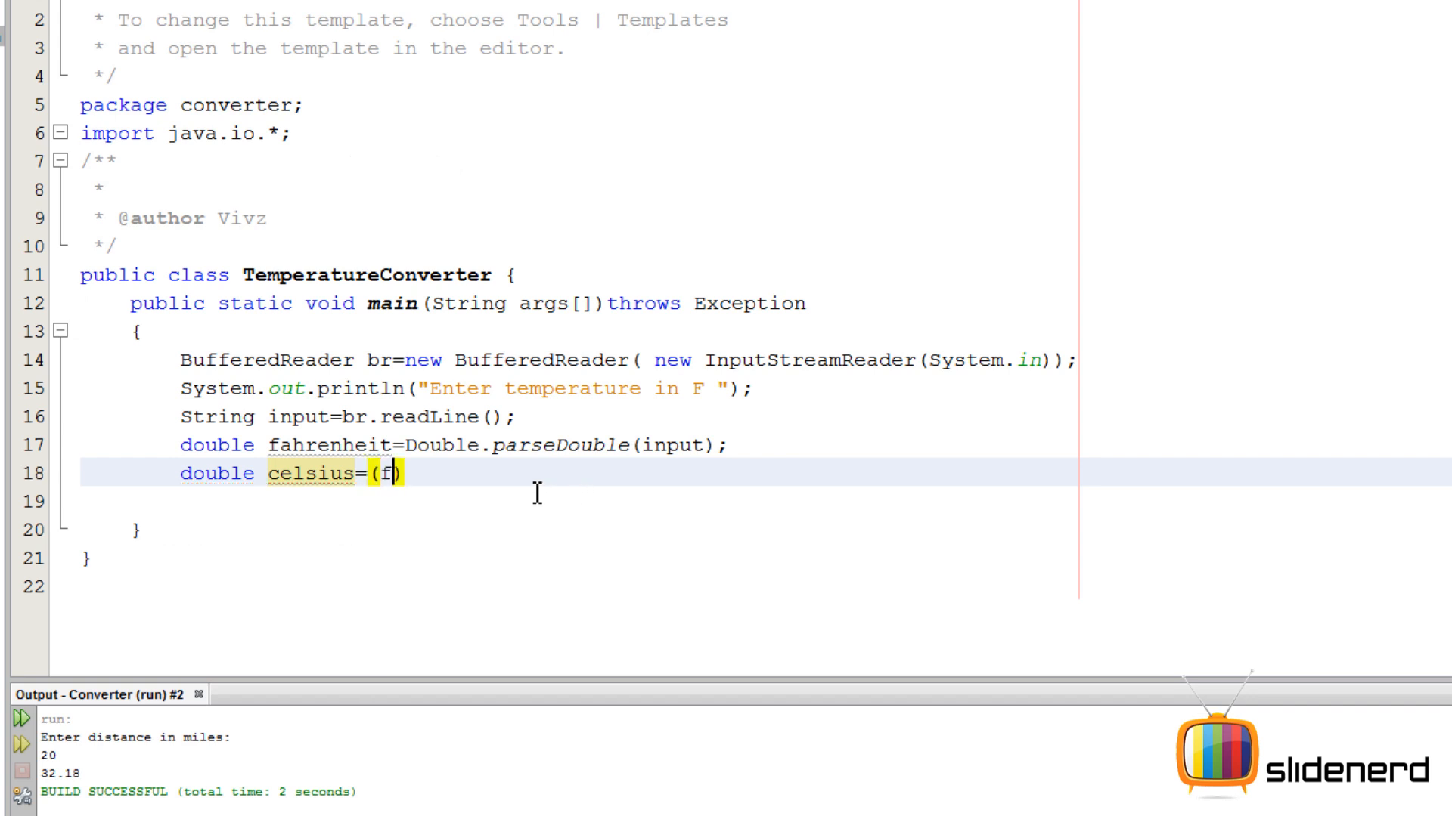
type("ahrenh")
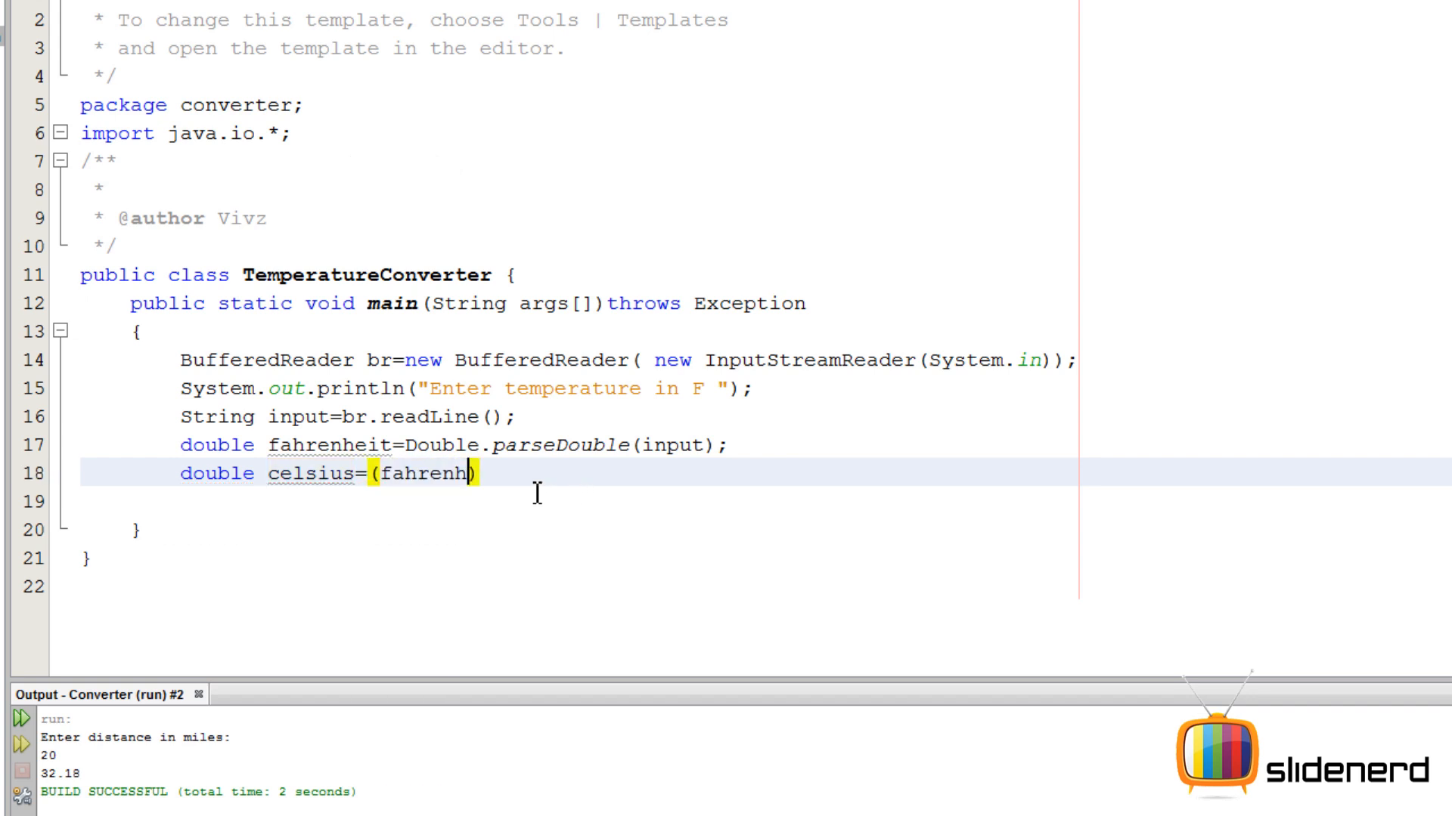
type("iet-3")
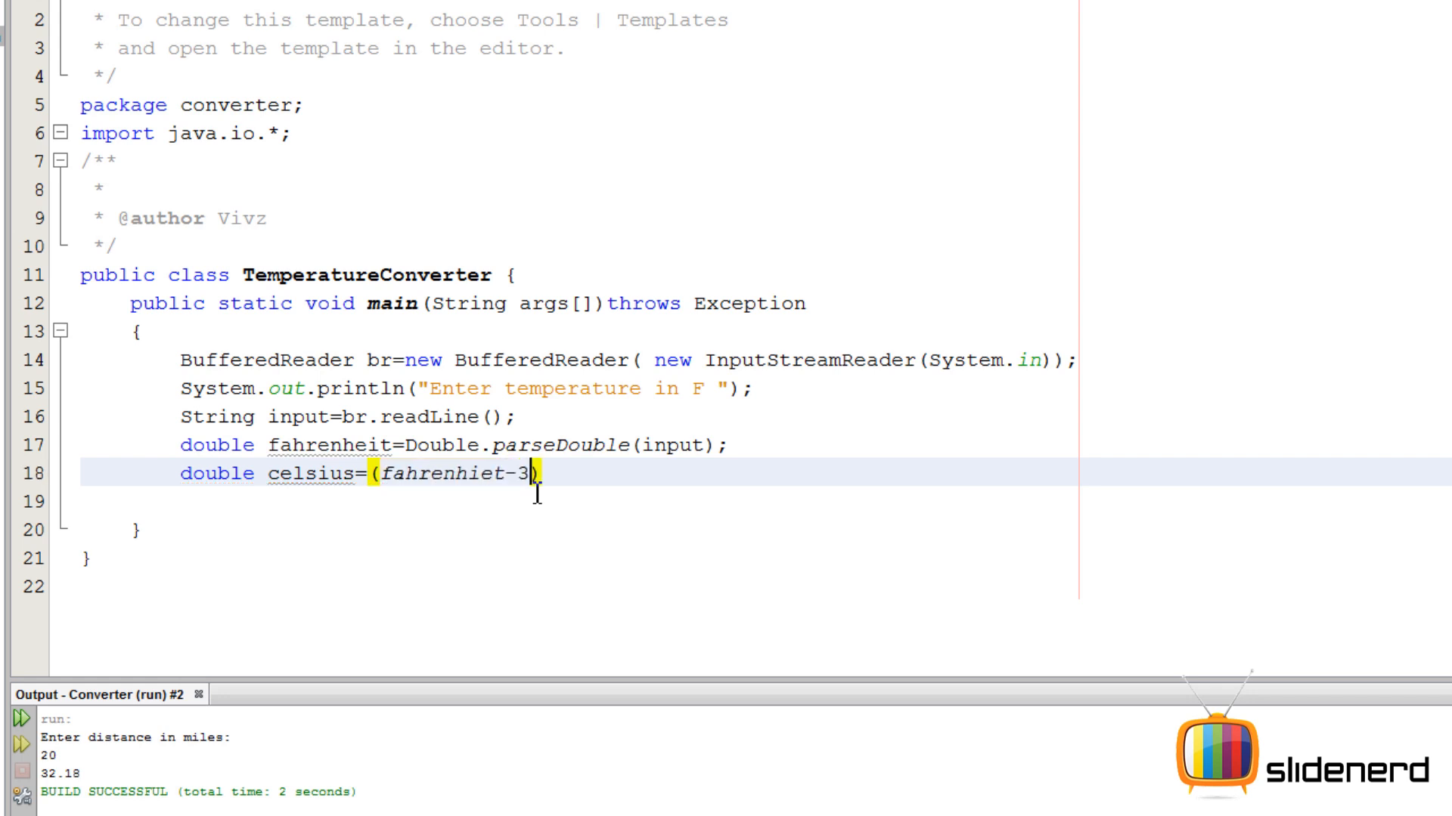
type("2)")
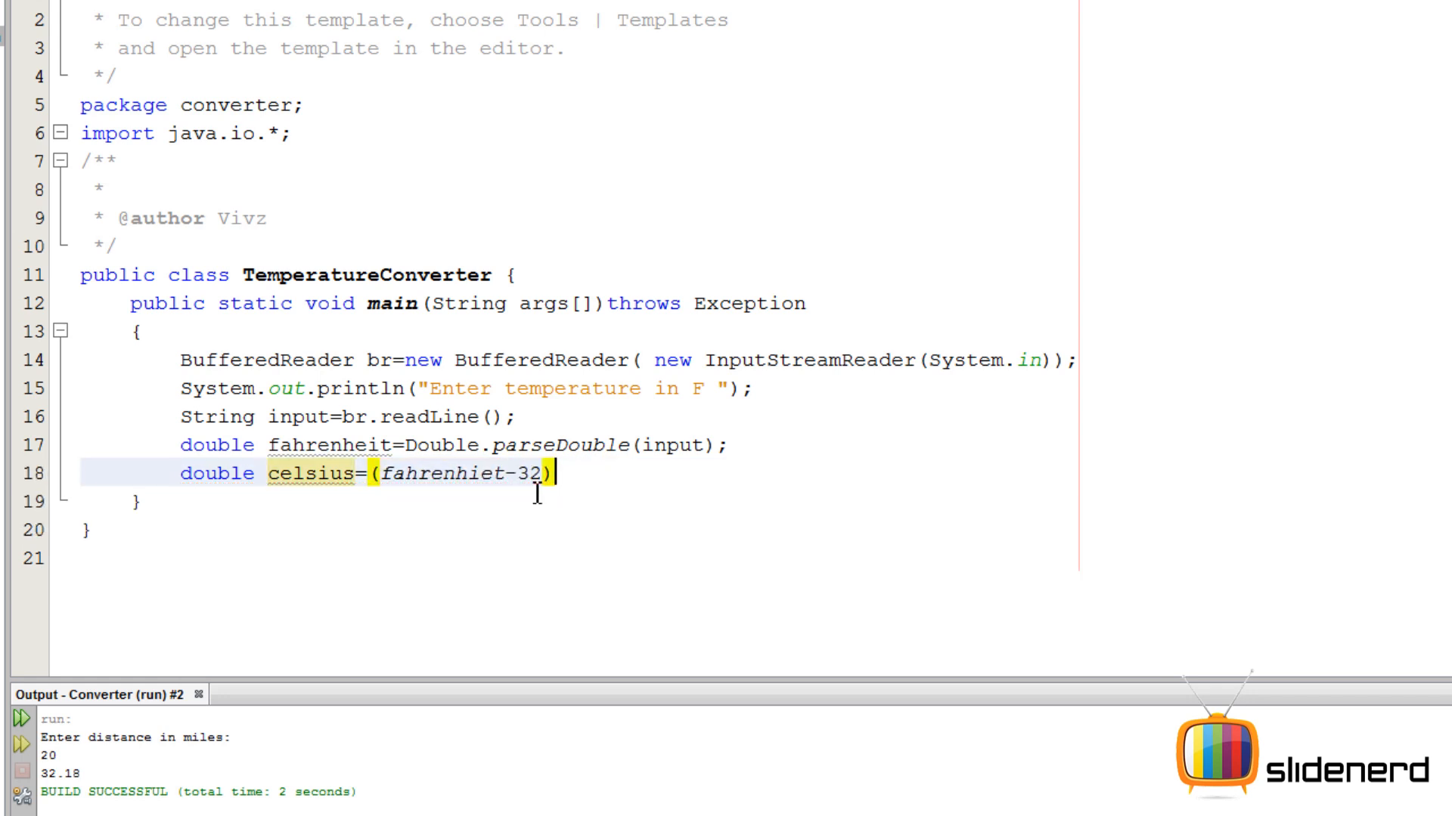
type("*")
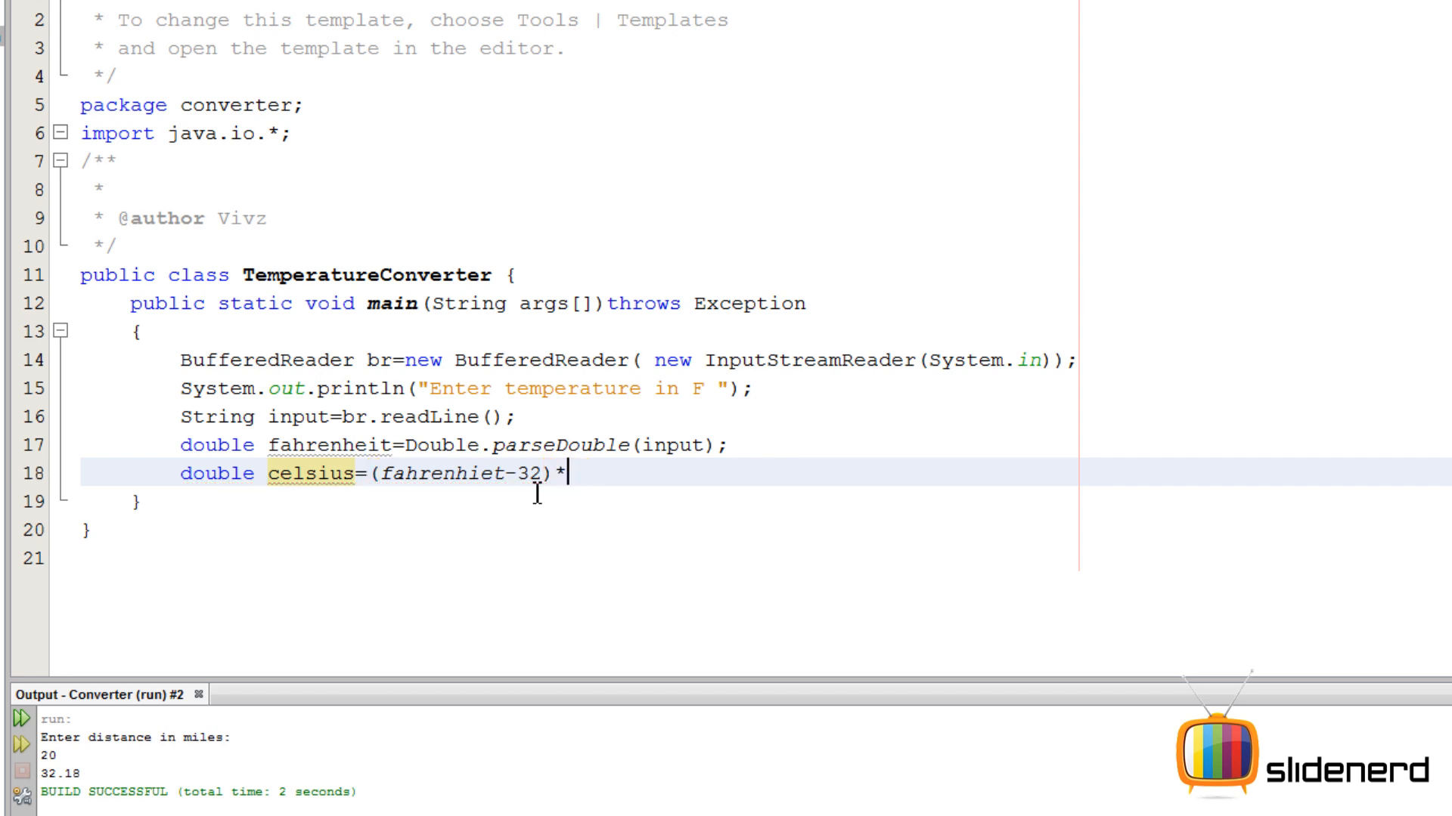
type("5/9;")
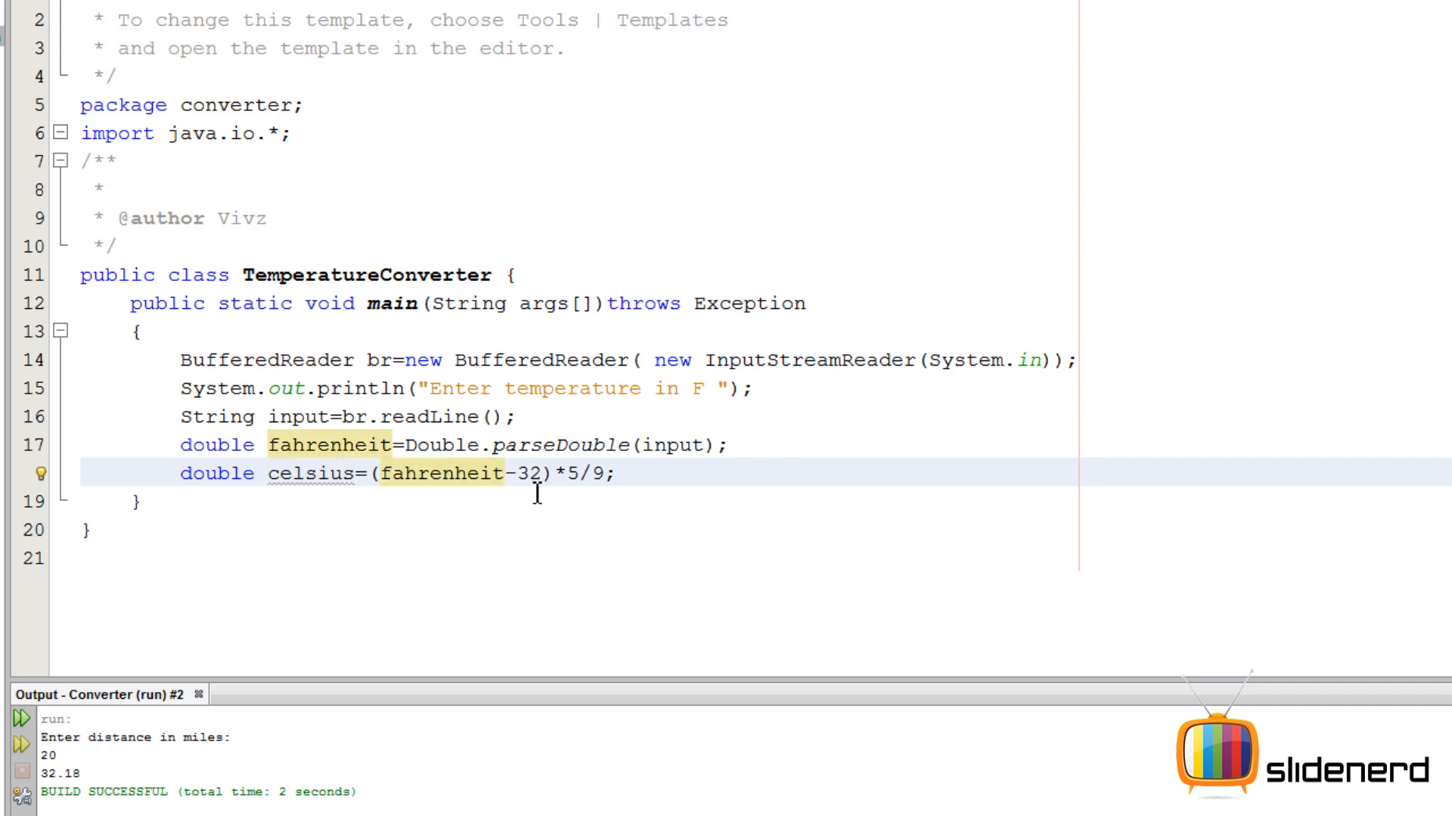
key("enter")
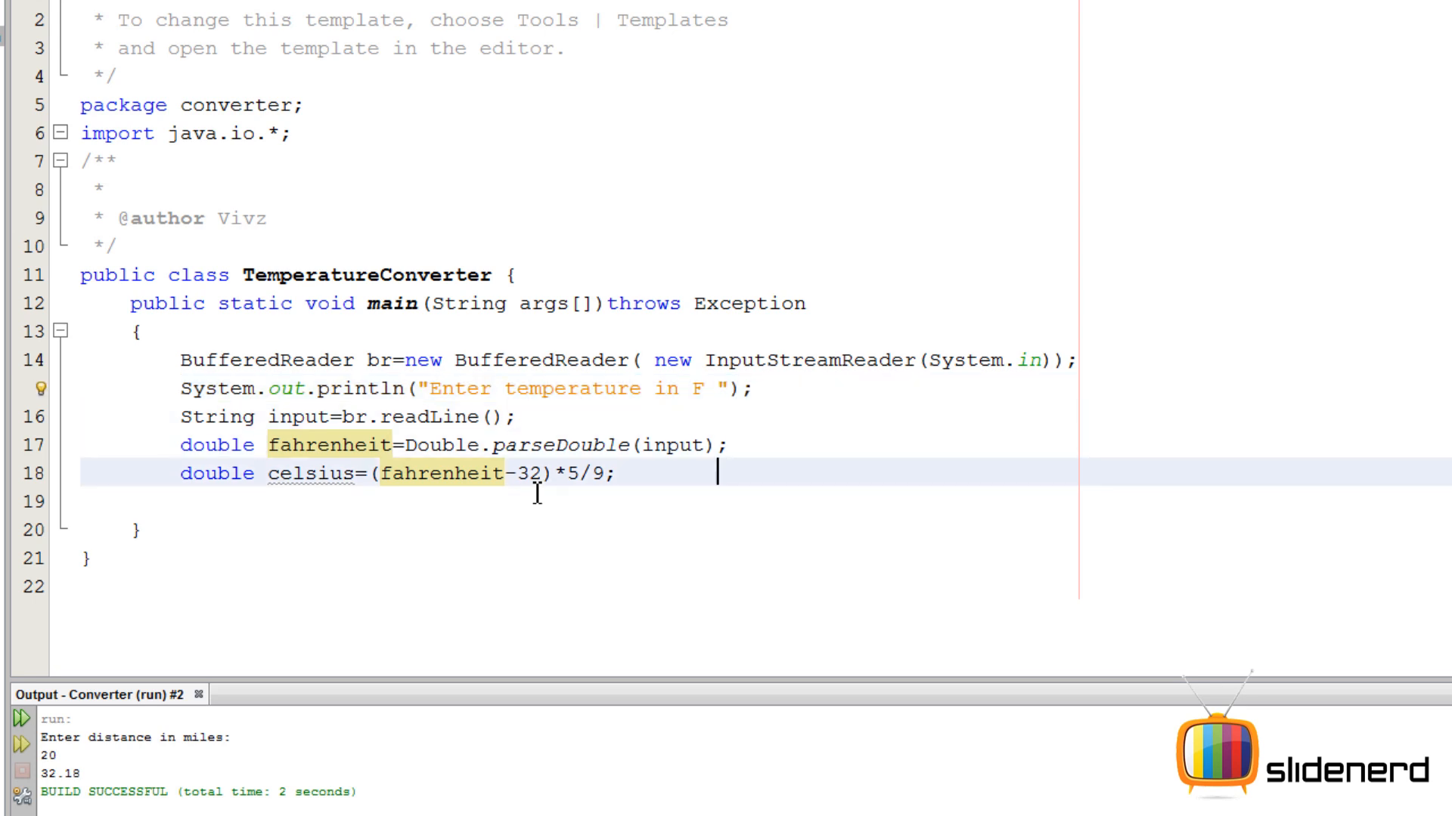
type("System.out.println(\"Enter temperature in F \");")
left_click(750, 501)
type("System.out.println(celsius);")
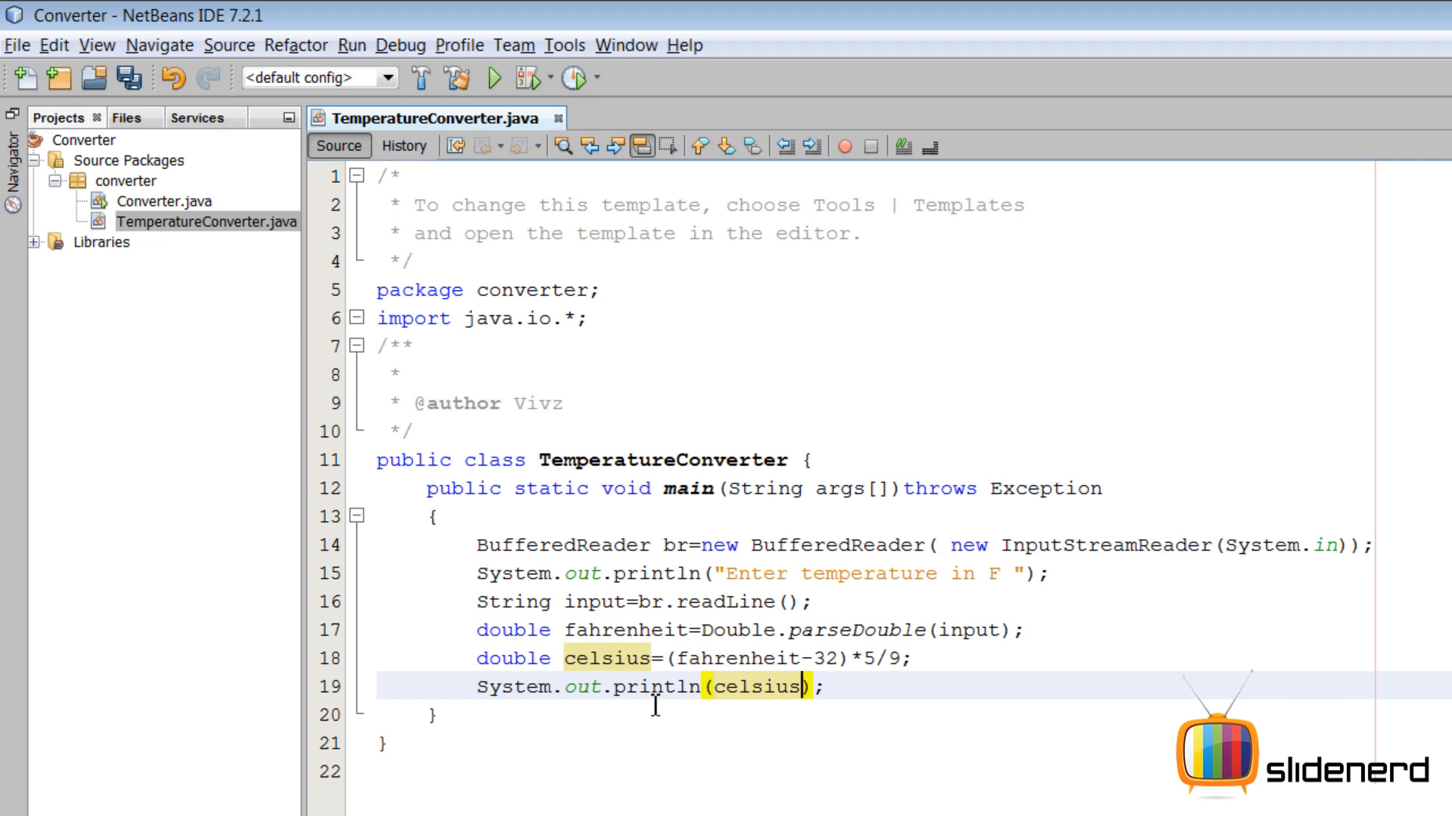
Step: Finish line 19 as System.out.println(celsius); and click in the editor
left_click(17, 45)
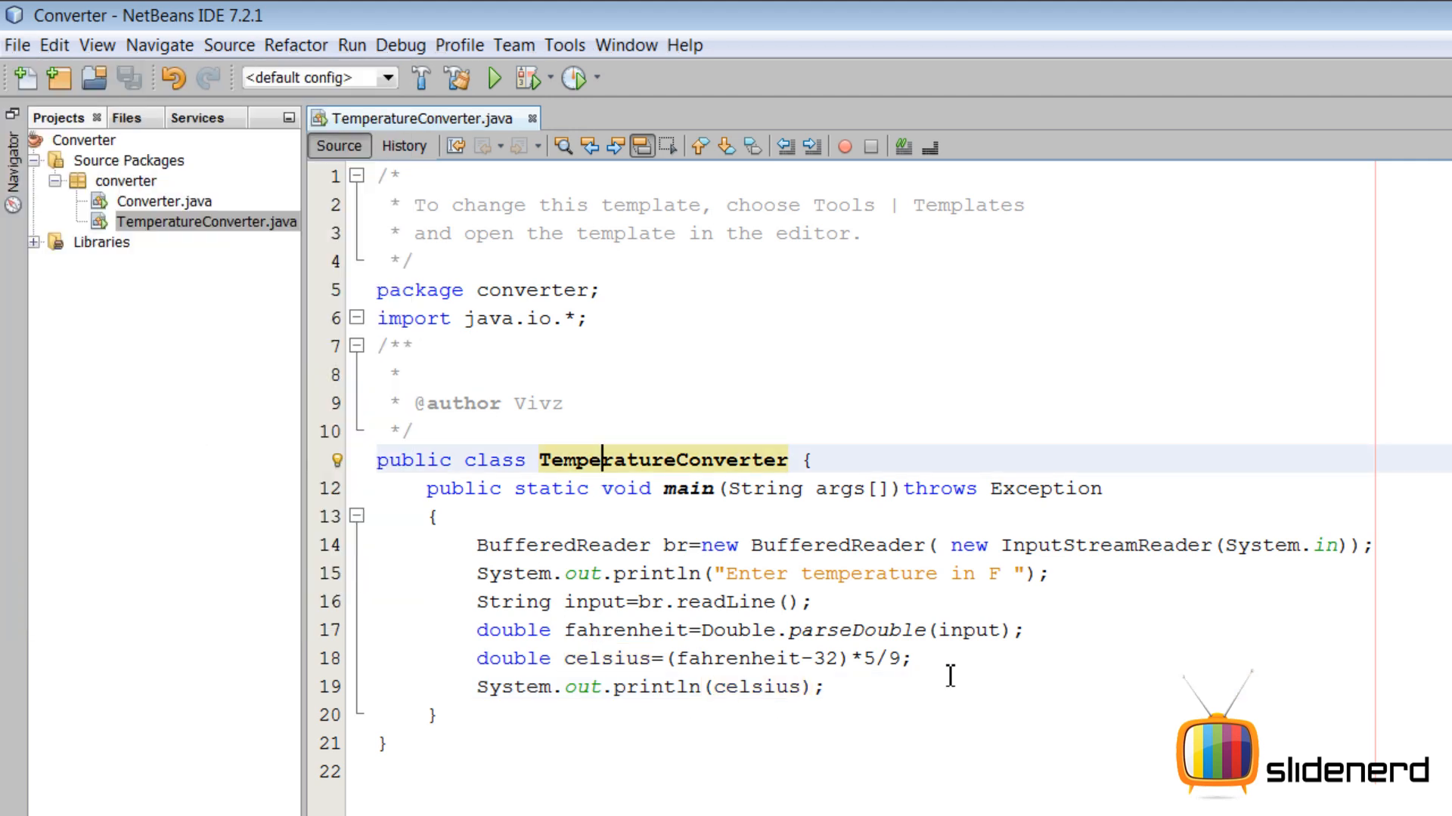
Step: Run TemperatureConverter.java with input 0 (prints -17.78), then again with 32 (prints 0.0)
right_click(196, 222)
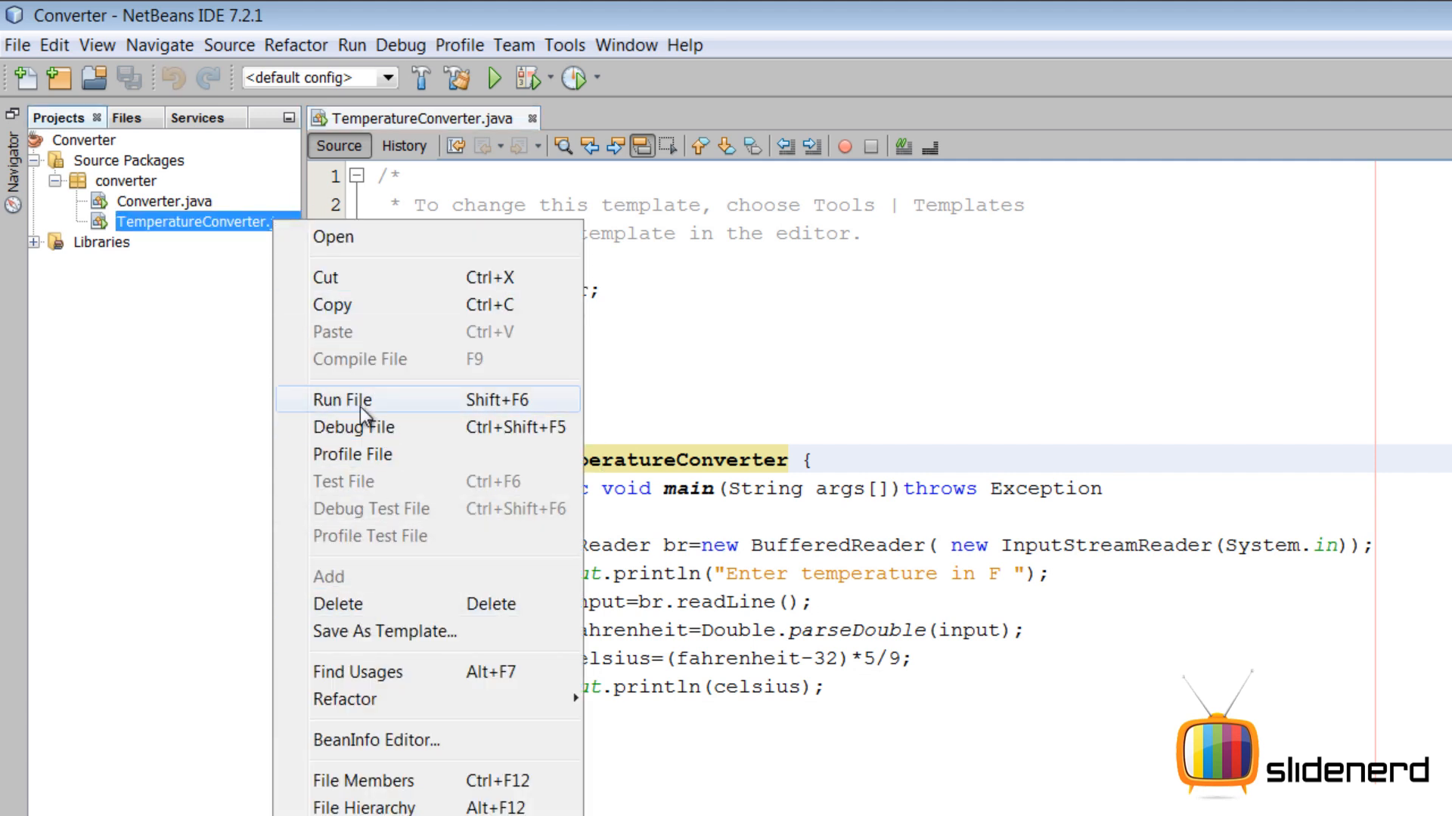
left_click(343, 399)
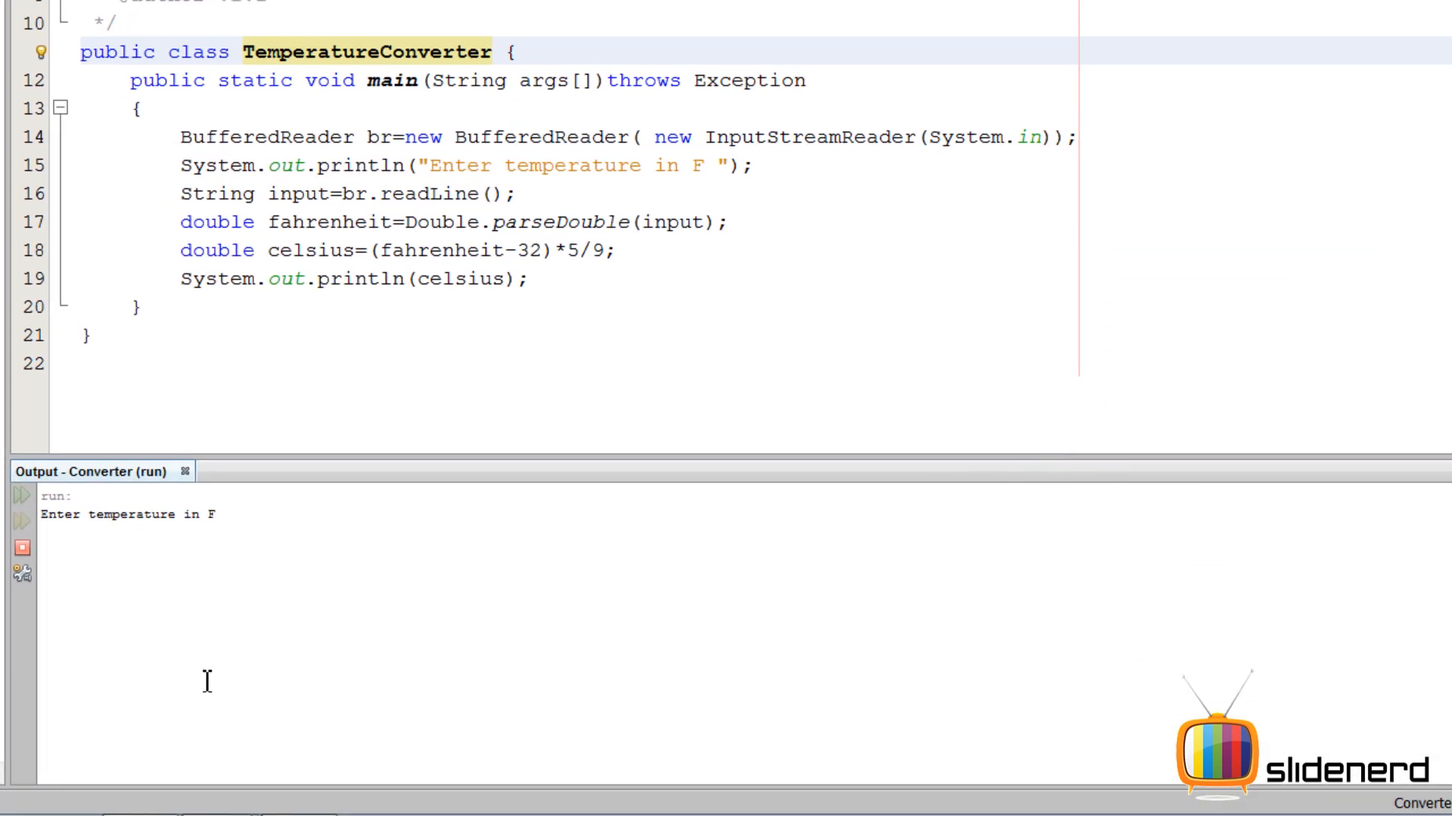
type("0")
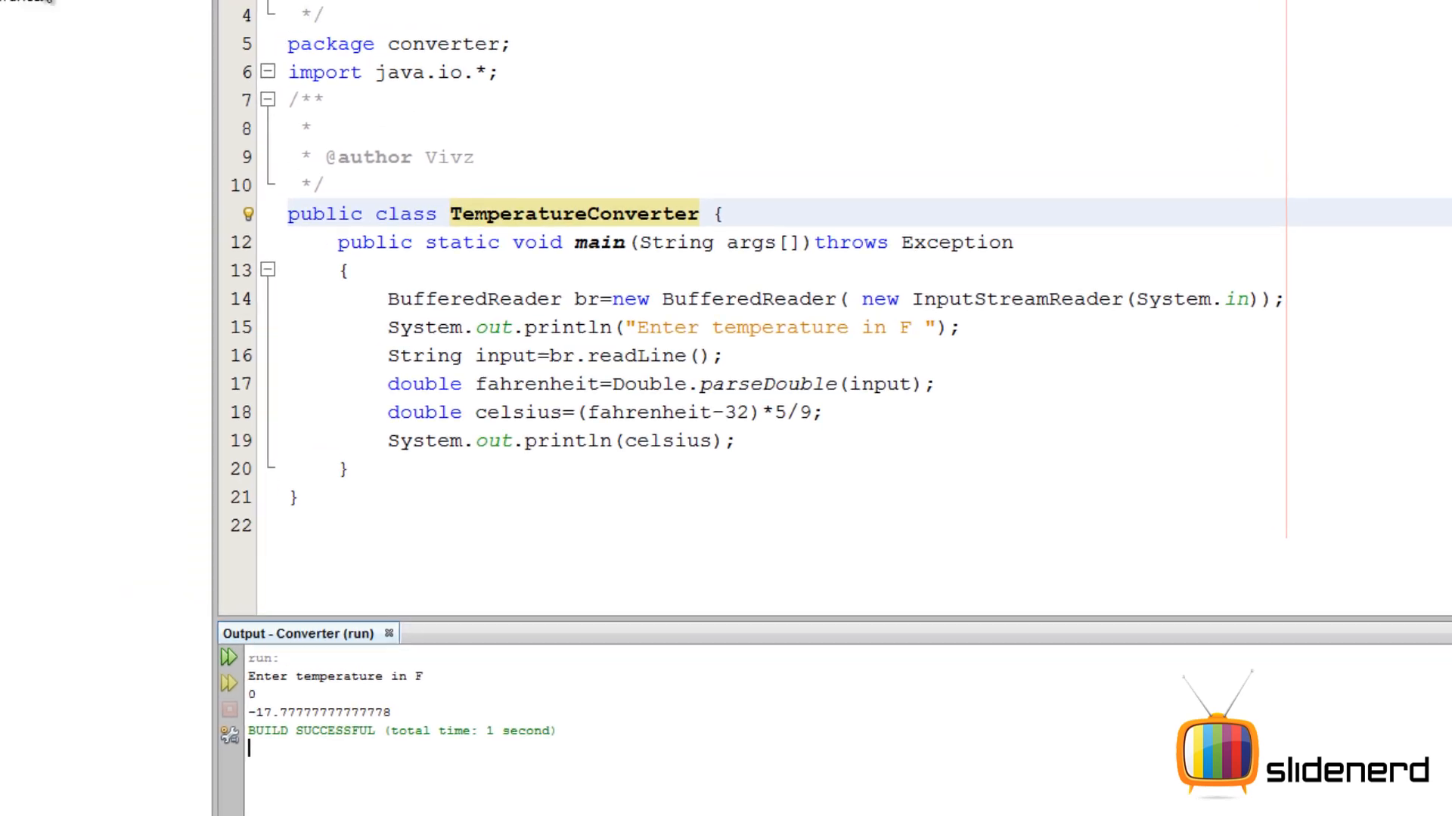
right_click(207, 43)
type("32")
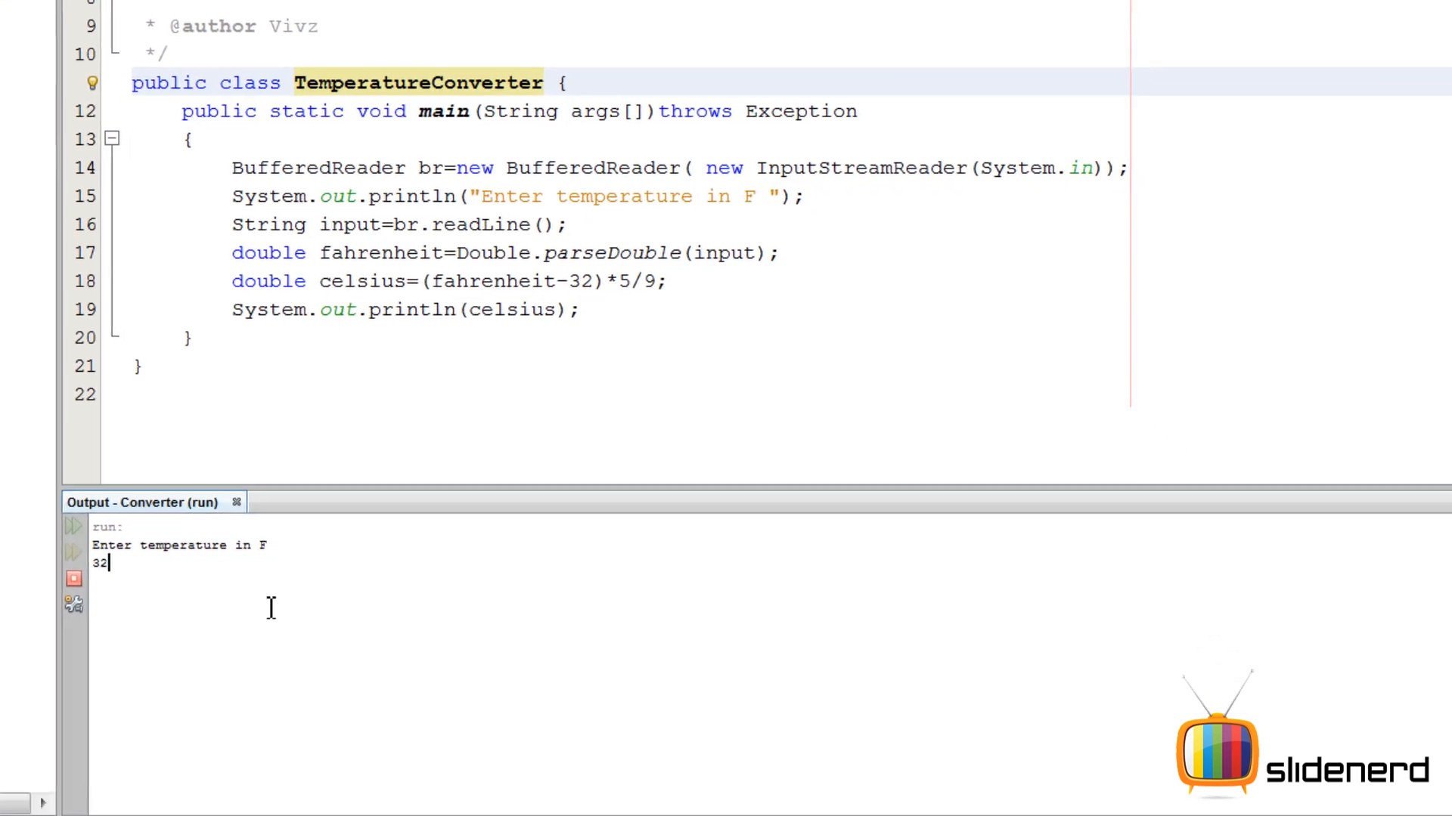
key("enter")
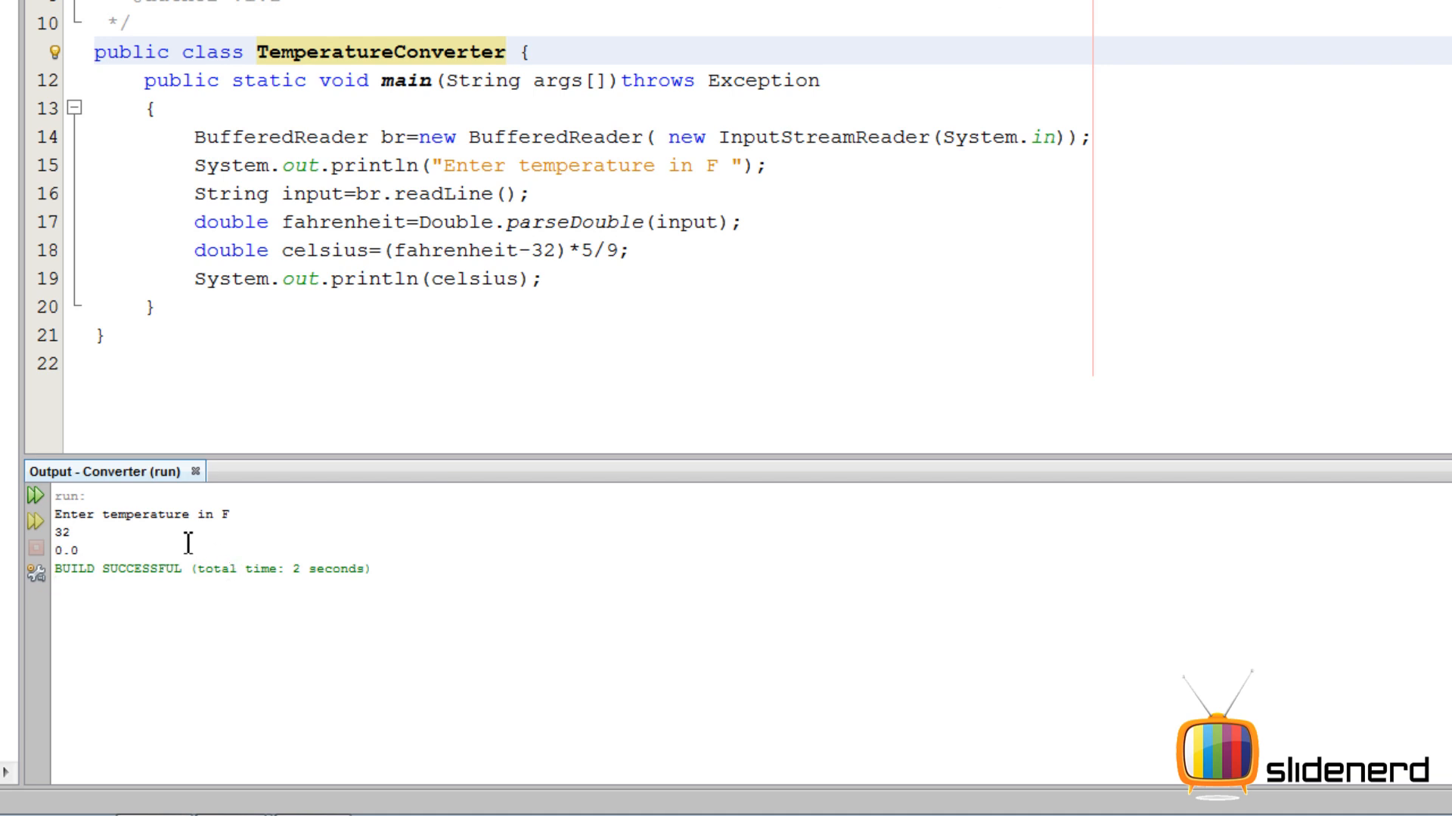